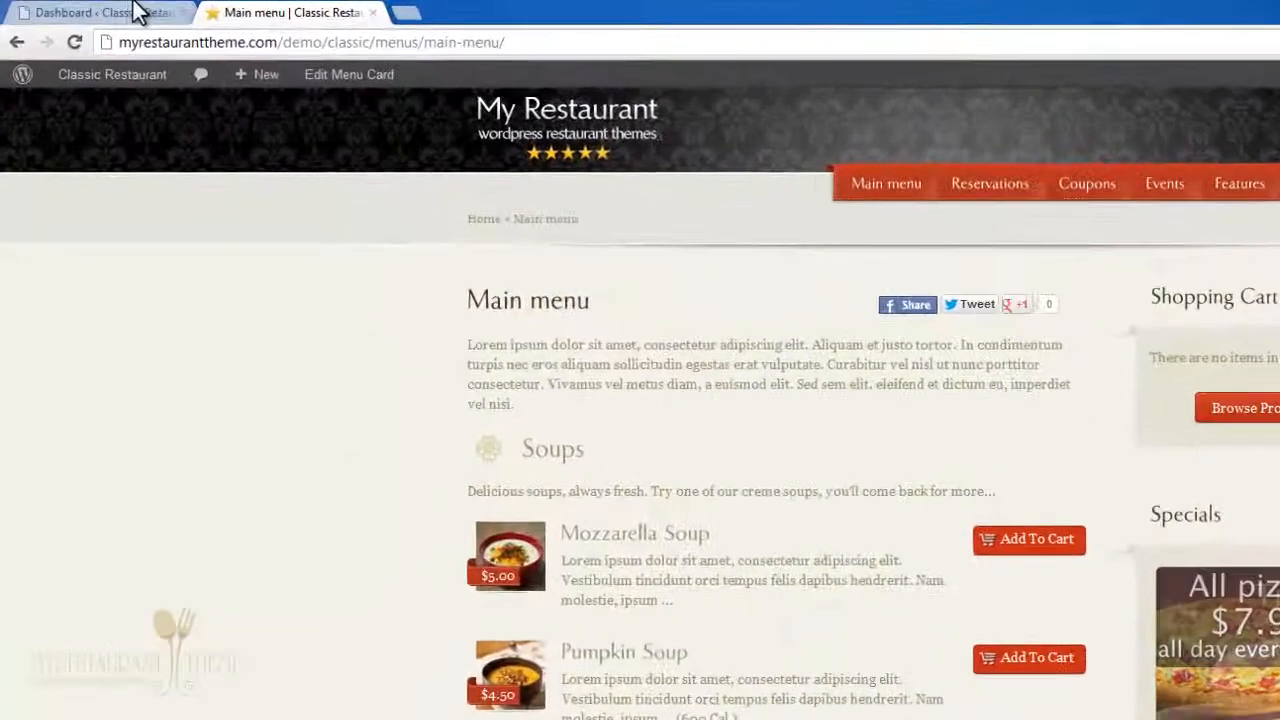
Switch from the restaurant's Main menu page to the admin dashboard tab.
click(100, 12)
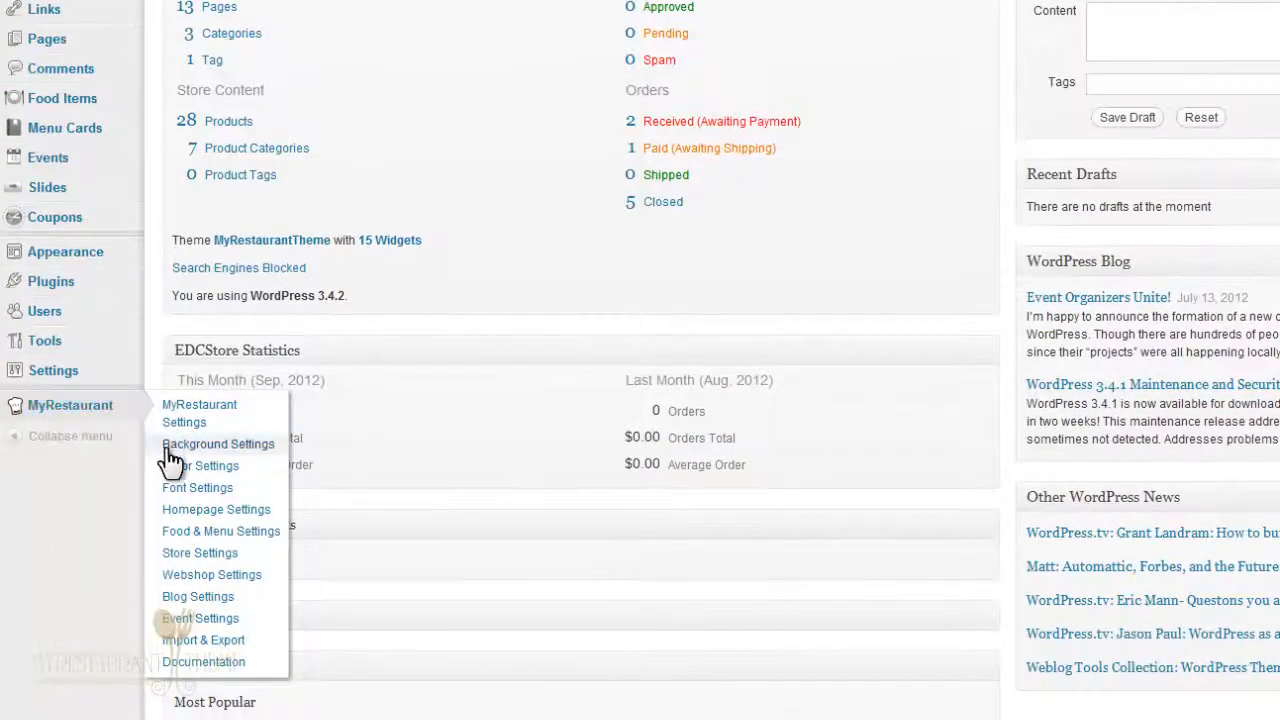
mouse_move(212, 574)
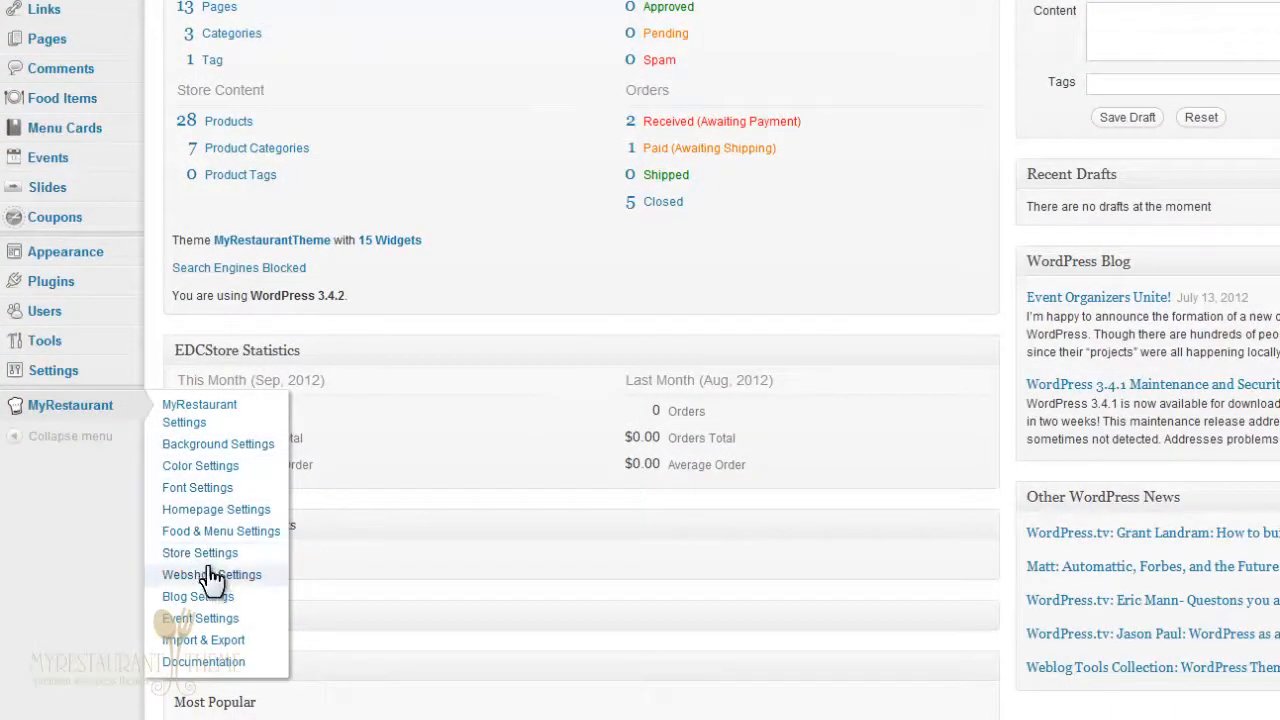
Bring up MyRestaurant Store Settings and its Delivery Hours section with time zone and daily hours.
click(200, 552)
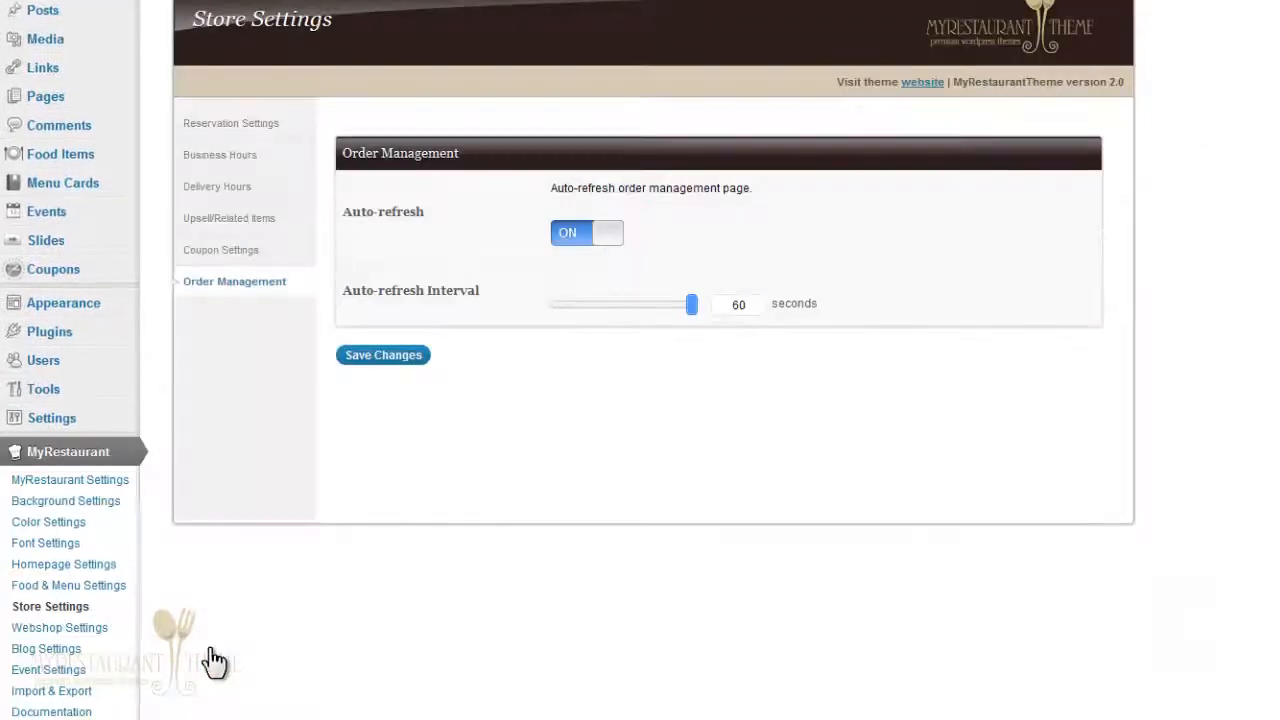
mouse_move(248, 192)
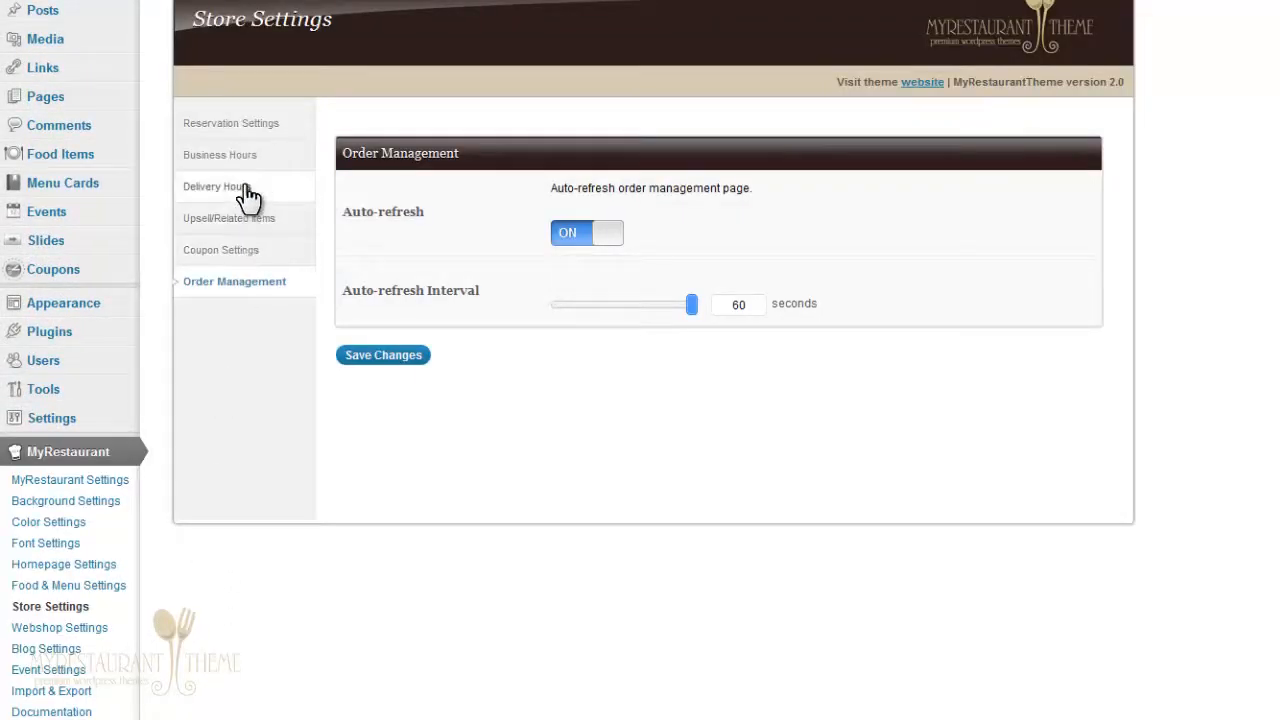
click(216, 186)
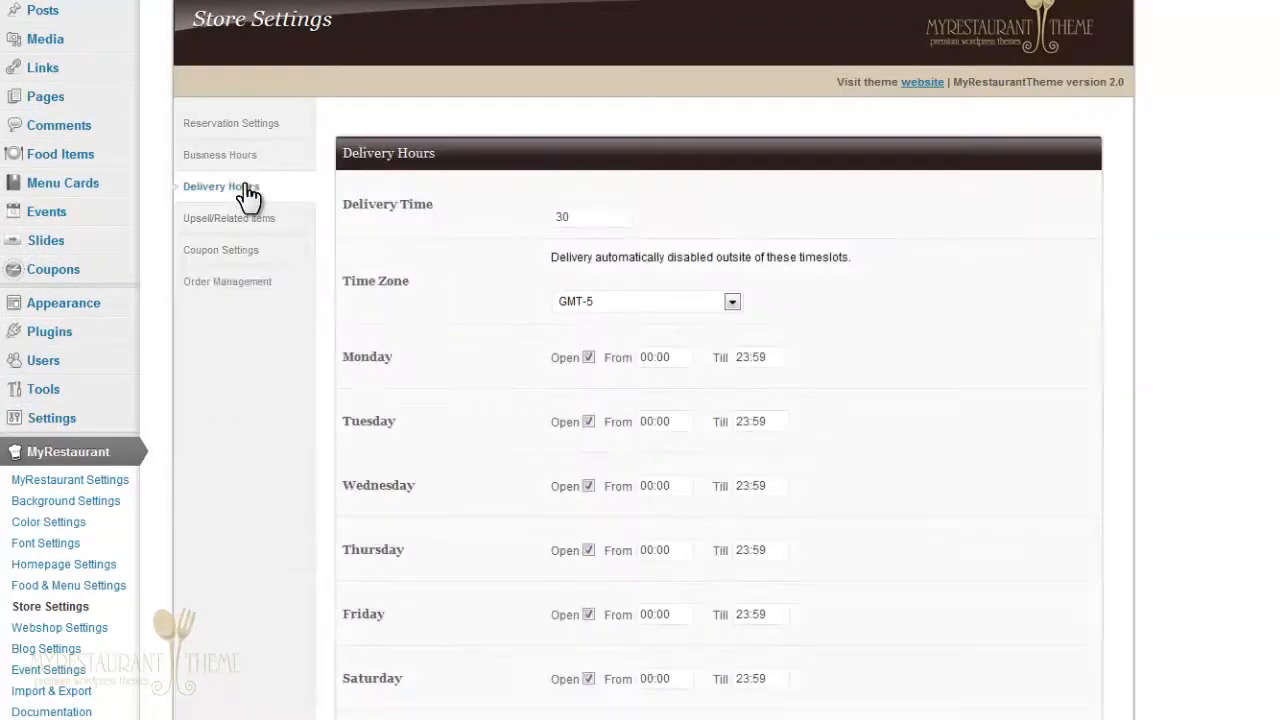
mouse_move(310, 200)
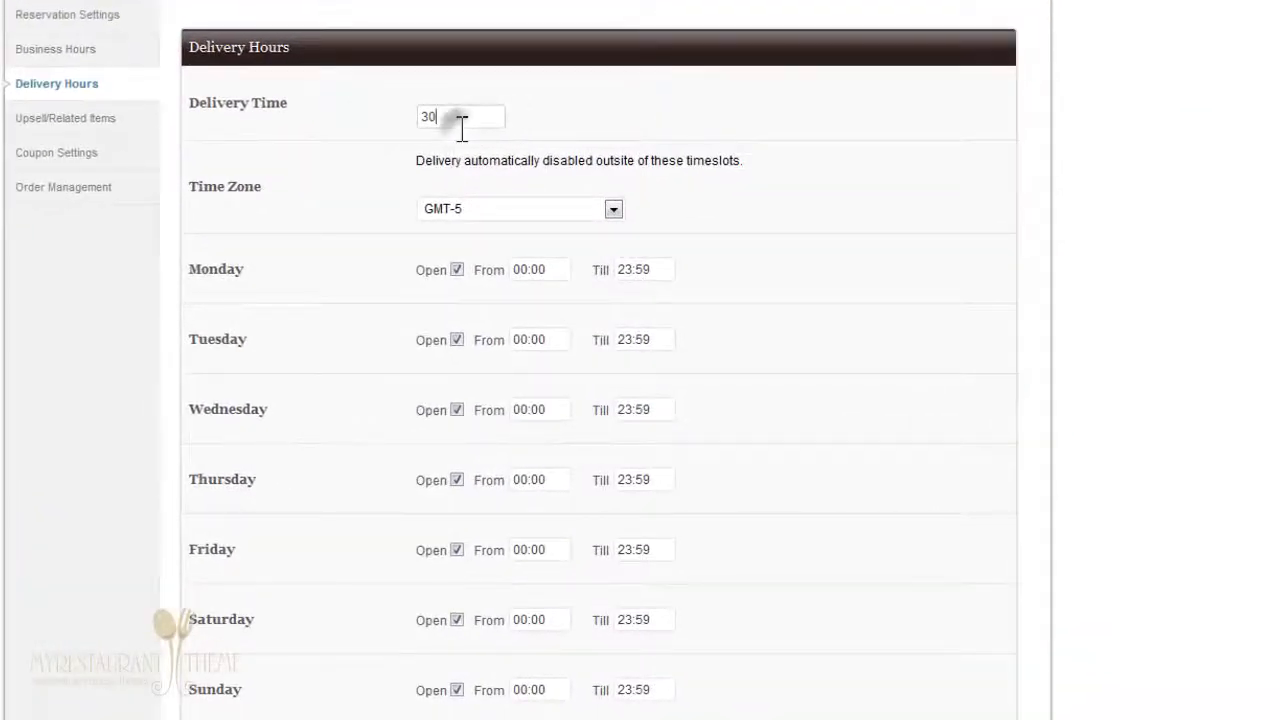
mouse_move(482, 124)
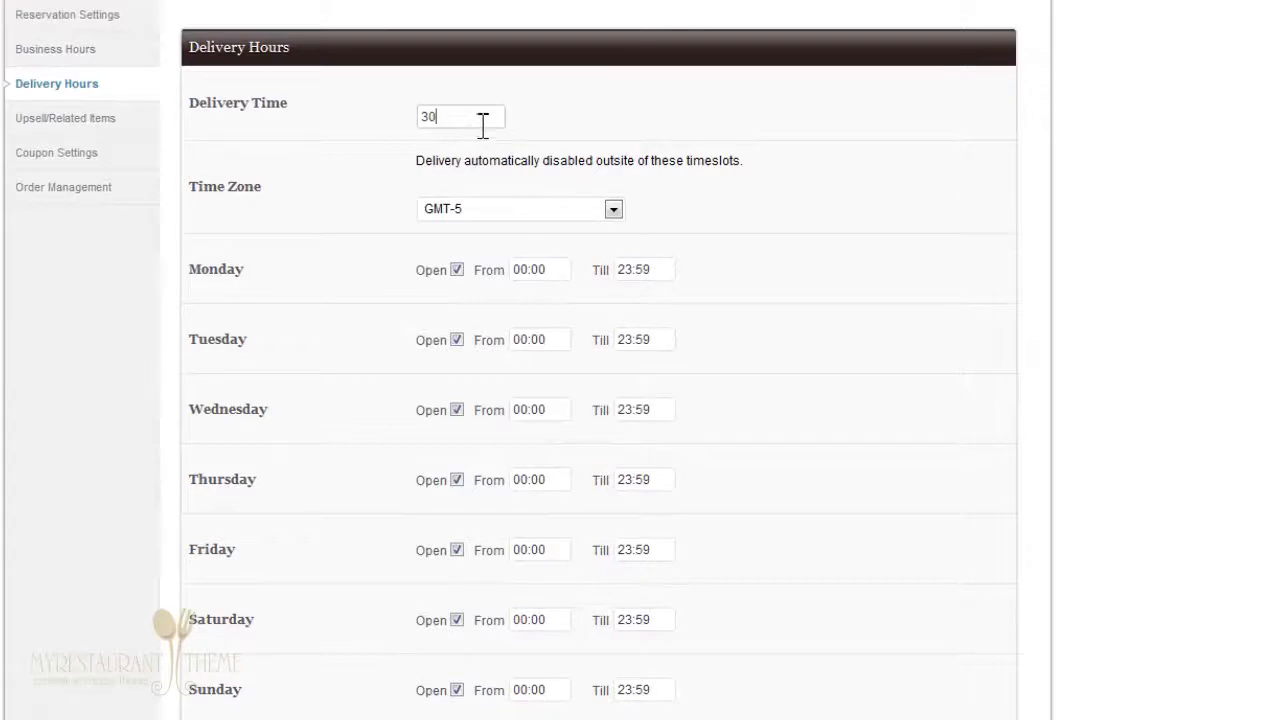
mouse_move(362, 216)
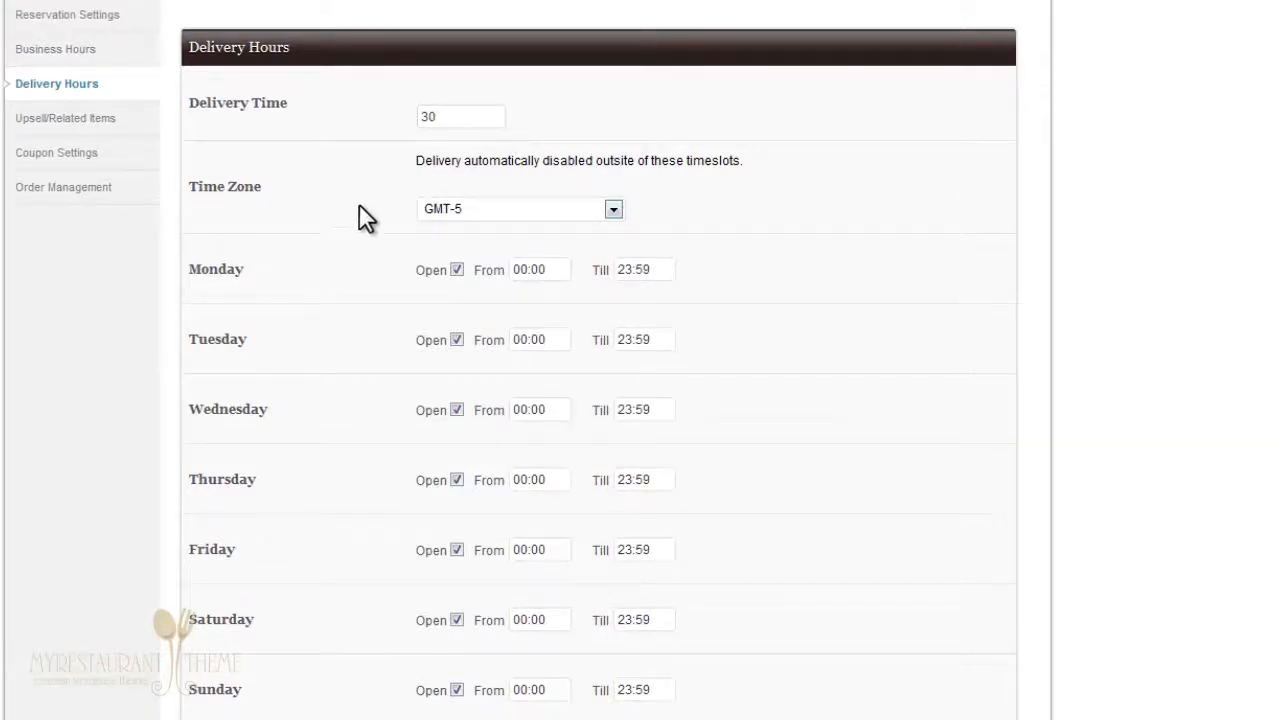
click(612, 208)
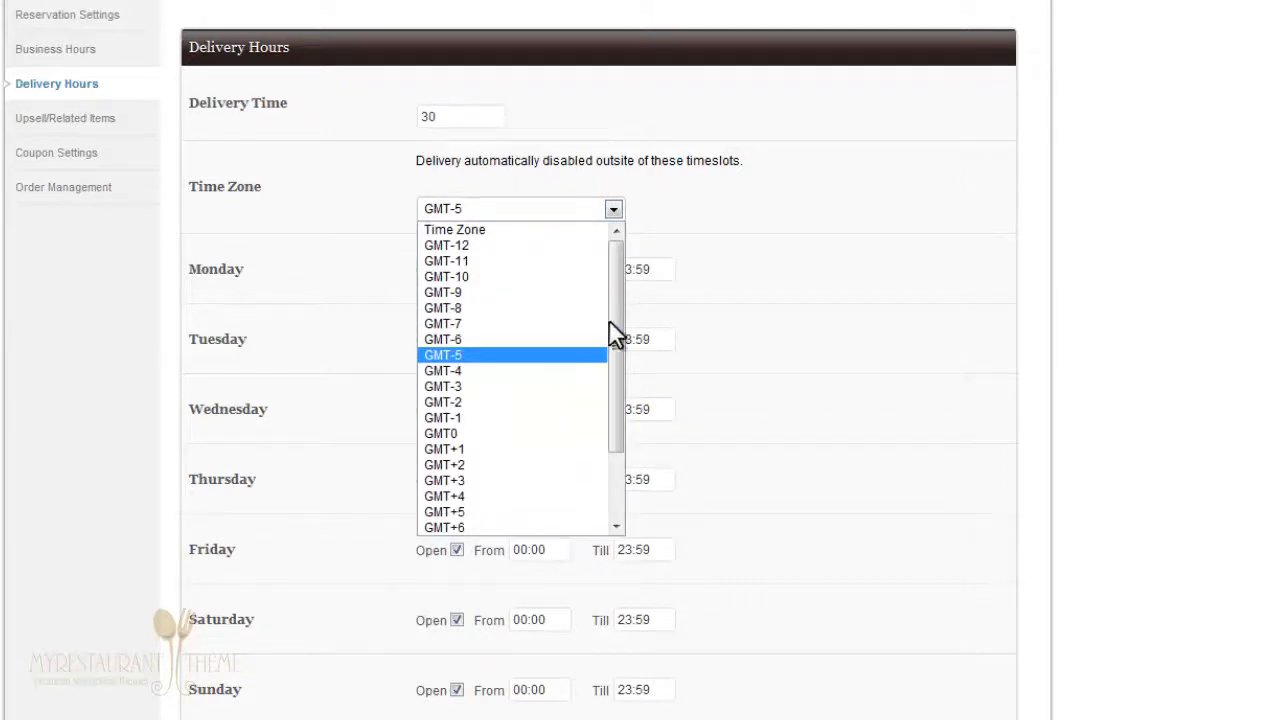
scroll(down, 3)
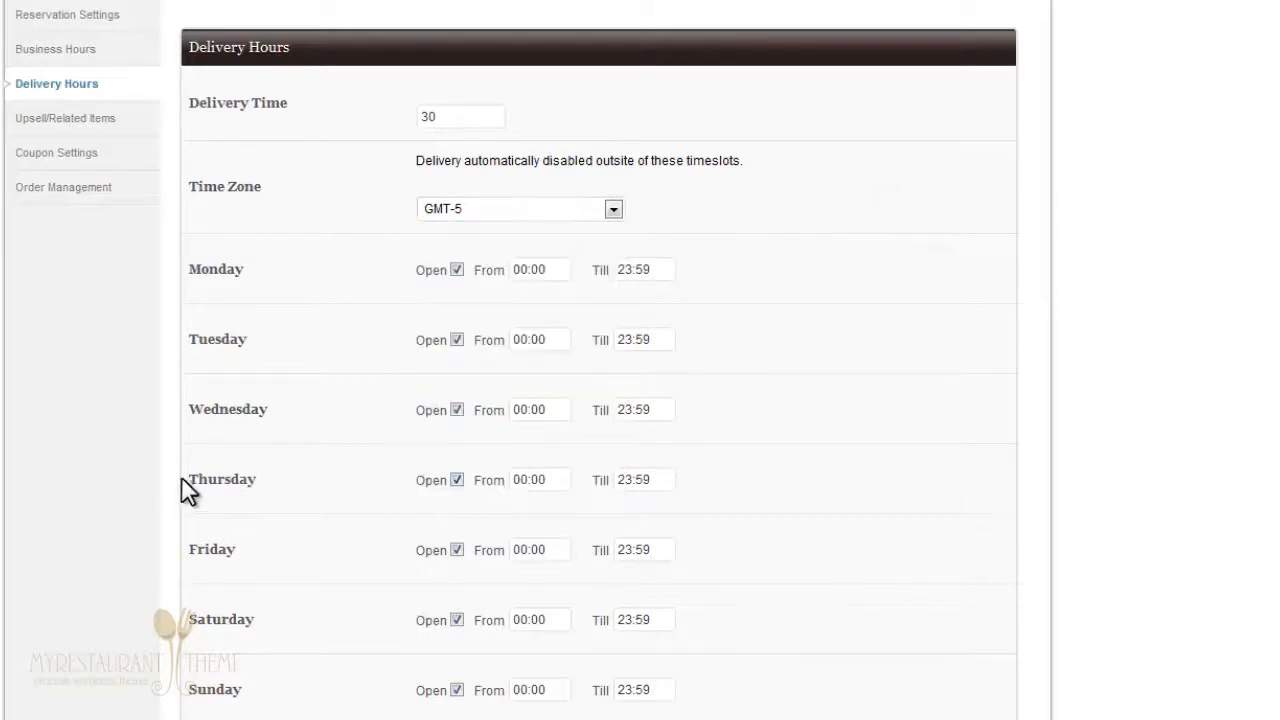
mouse_move(182, 556)
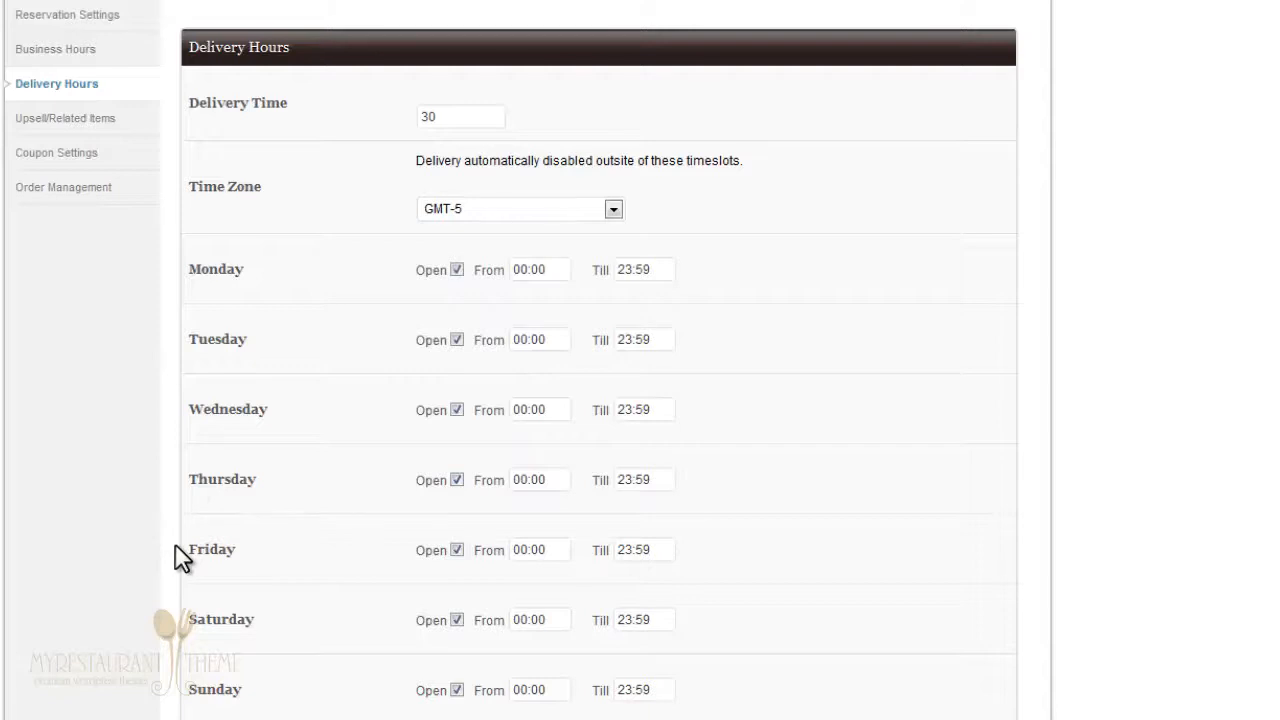
mouse_move(218, 288)
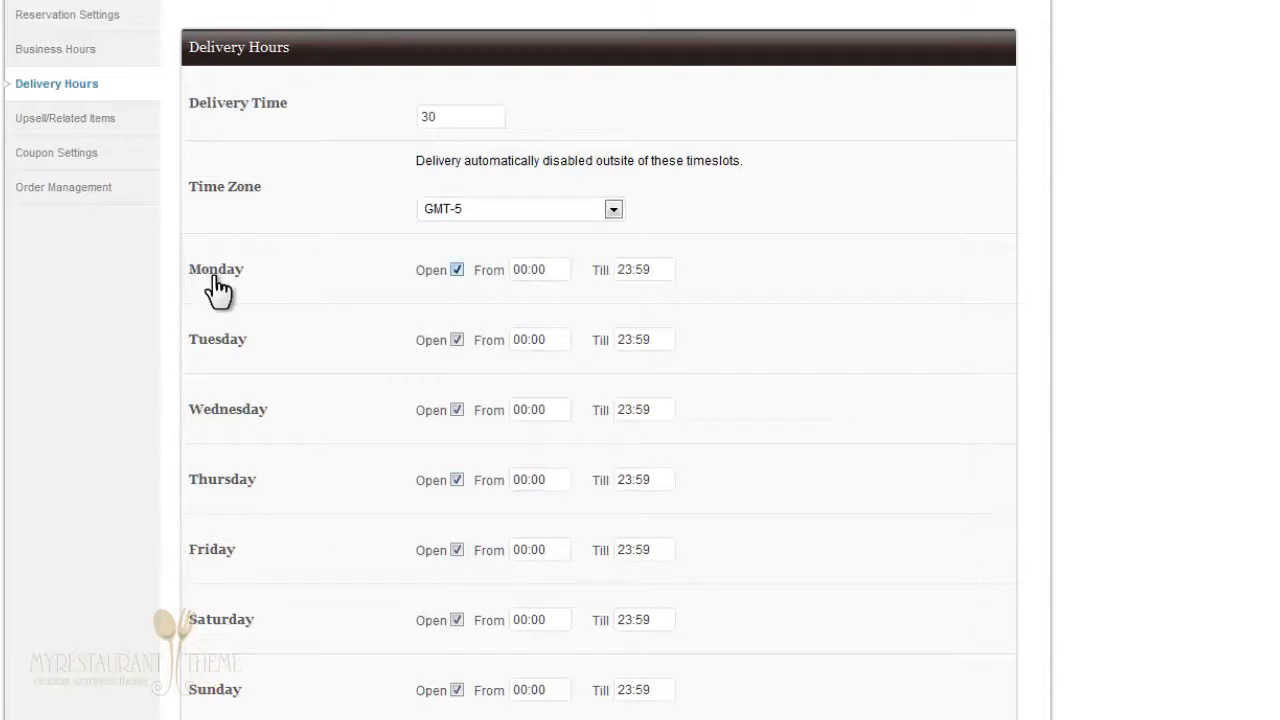
mouse_move(222, 344)
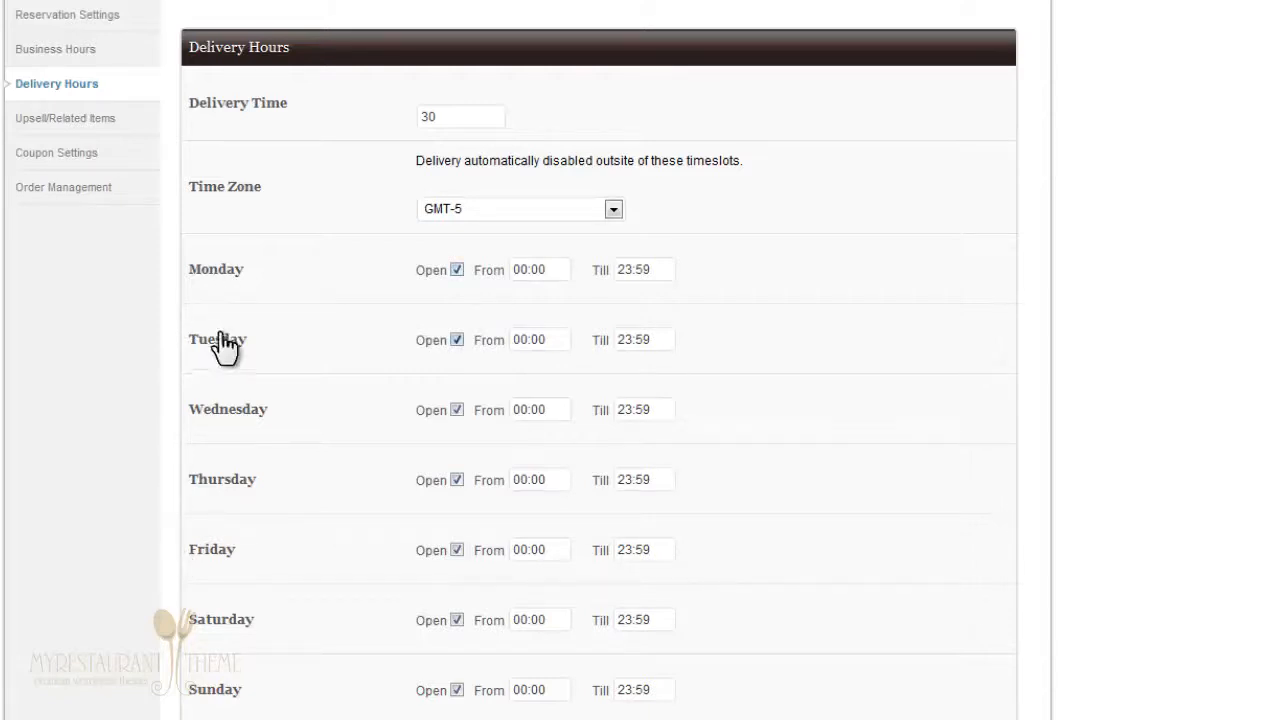
mouse_move(208, 640)
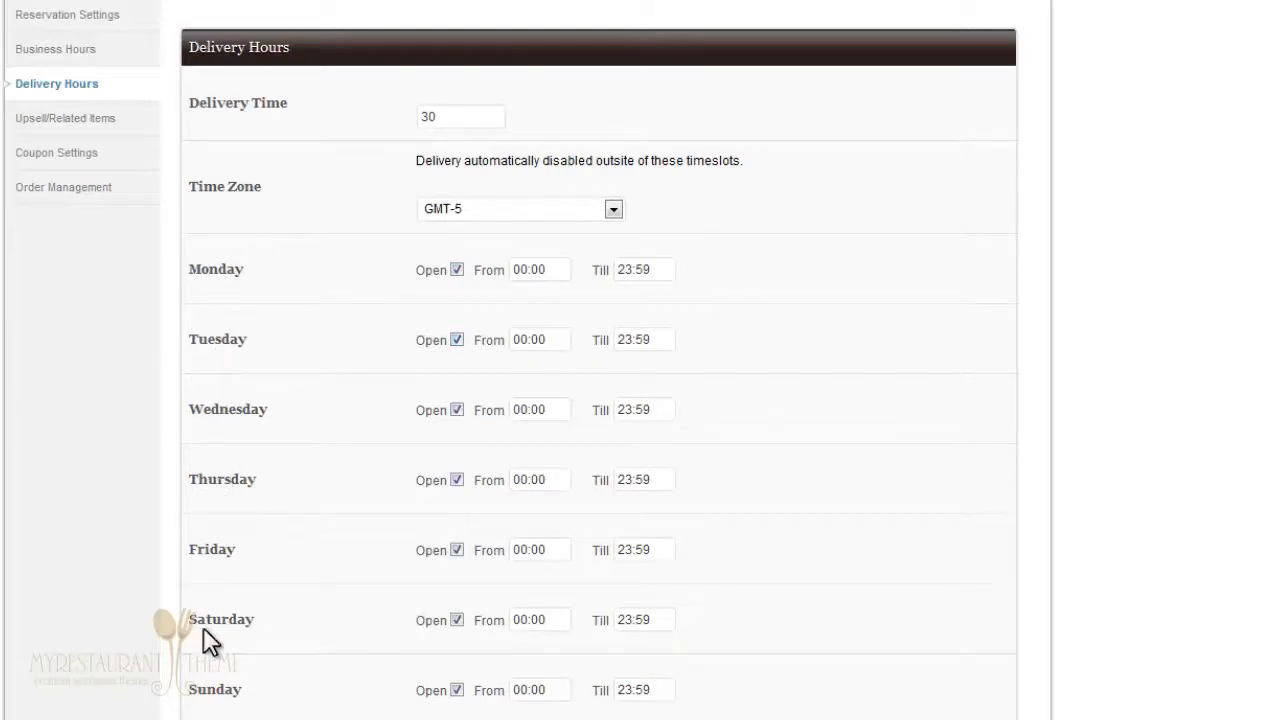
mouse_move(460, 690)
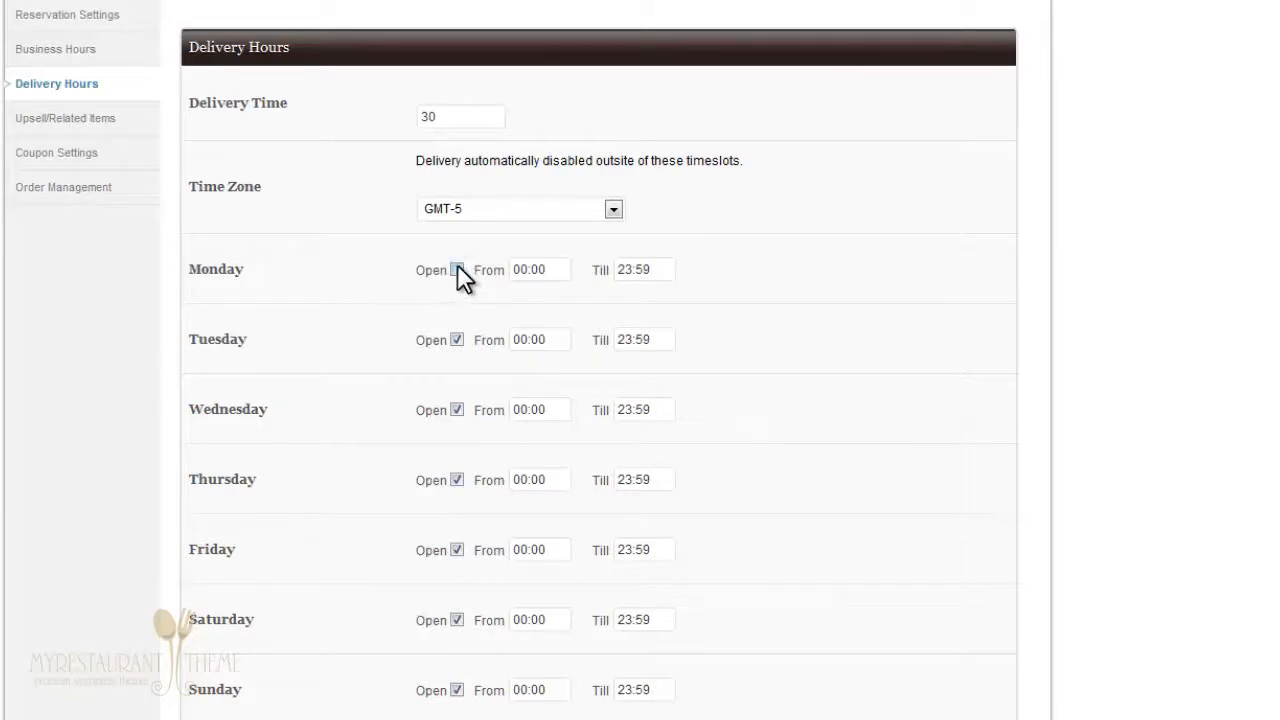
click(456, 270)
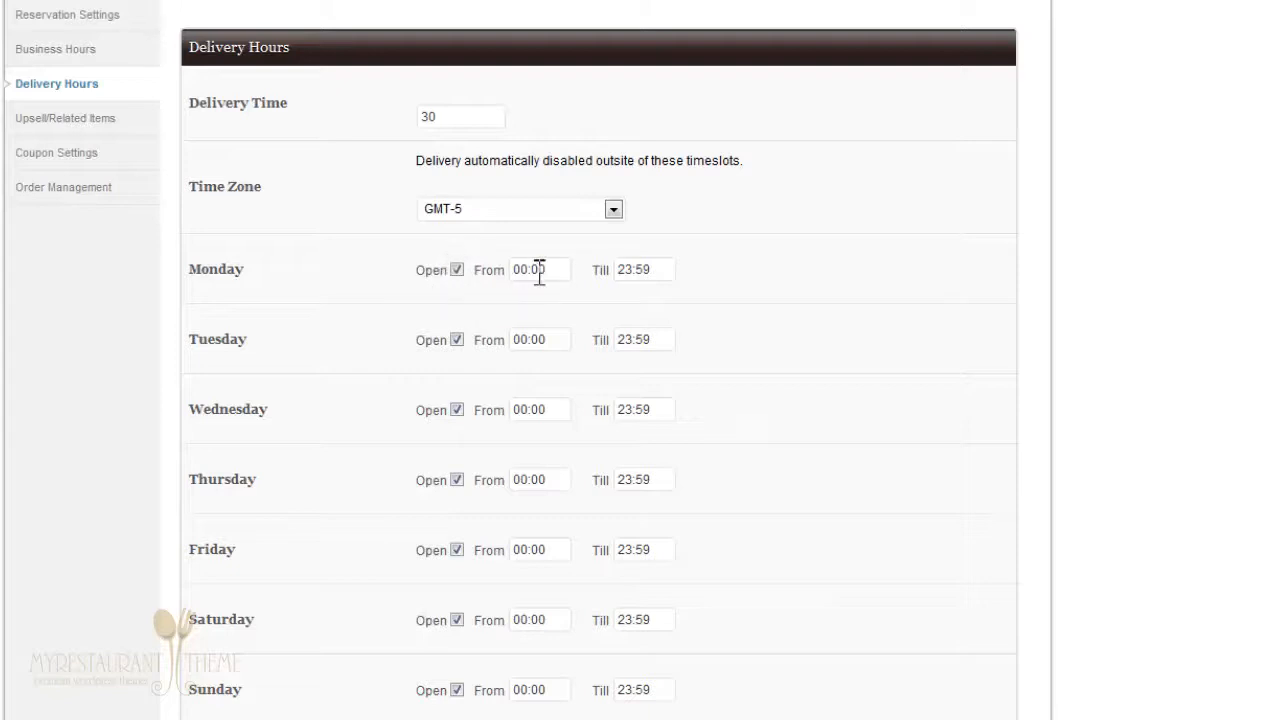
click(540, 268)
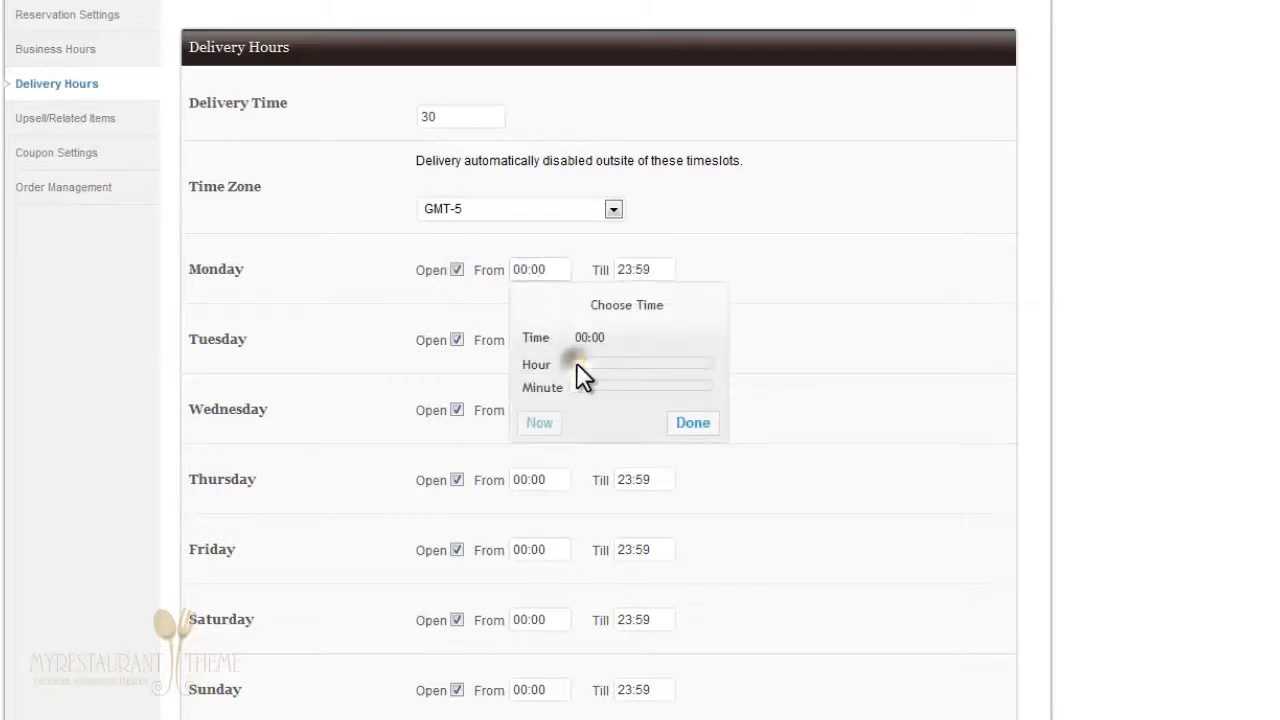
mouse_move(570, 408)
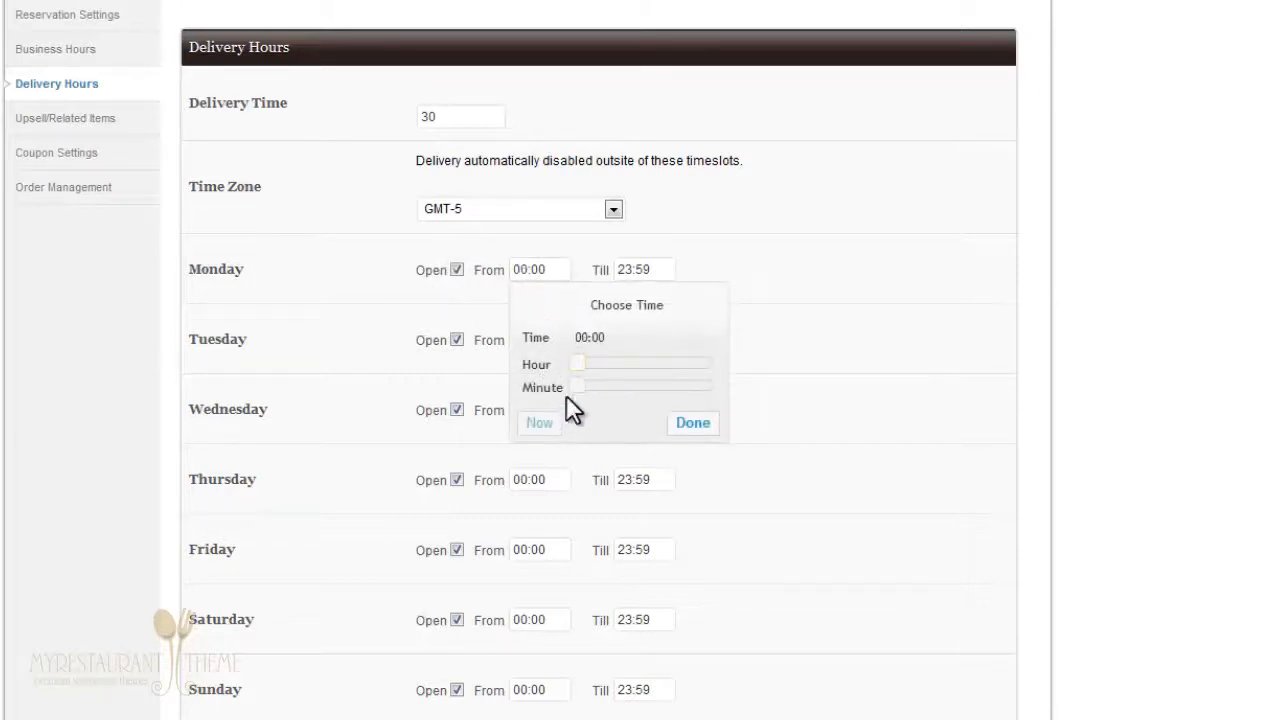
drag(576, 364, 632, 364)
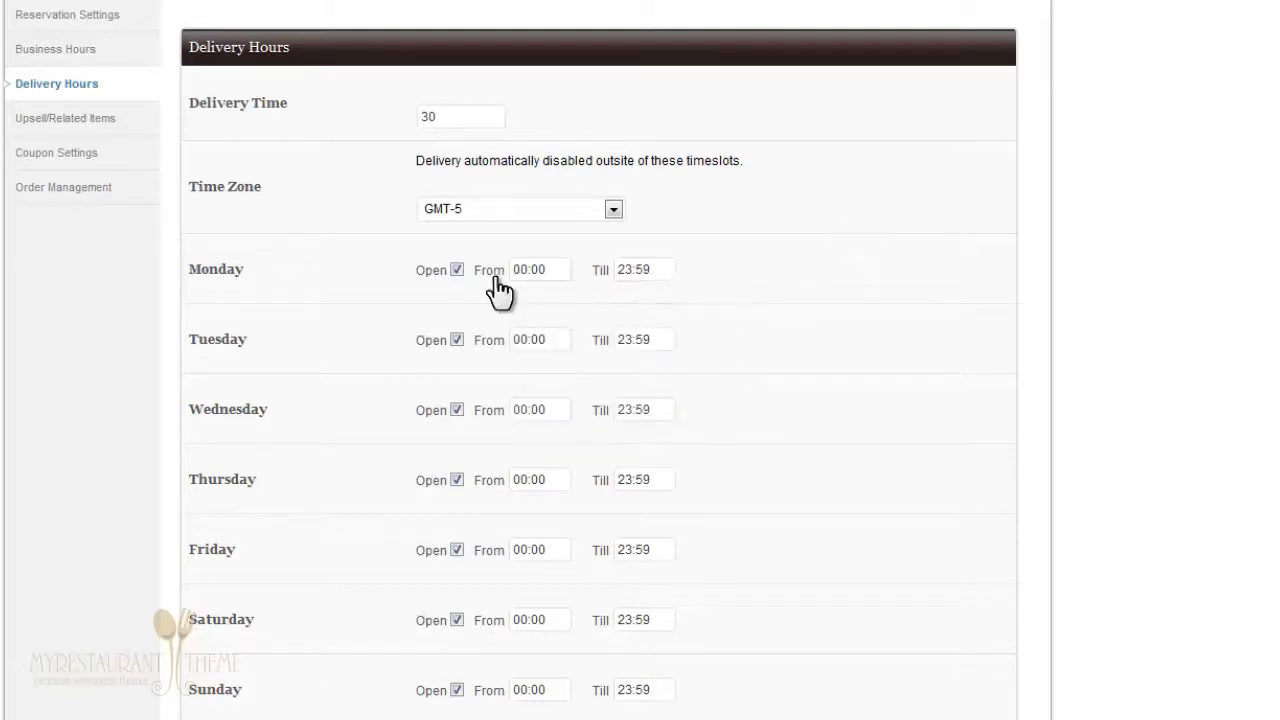
mouse_move(764, 304)
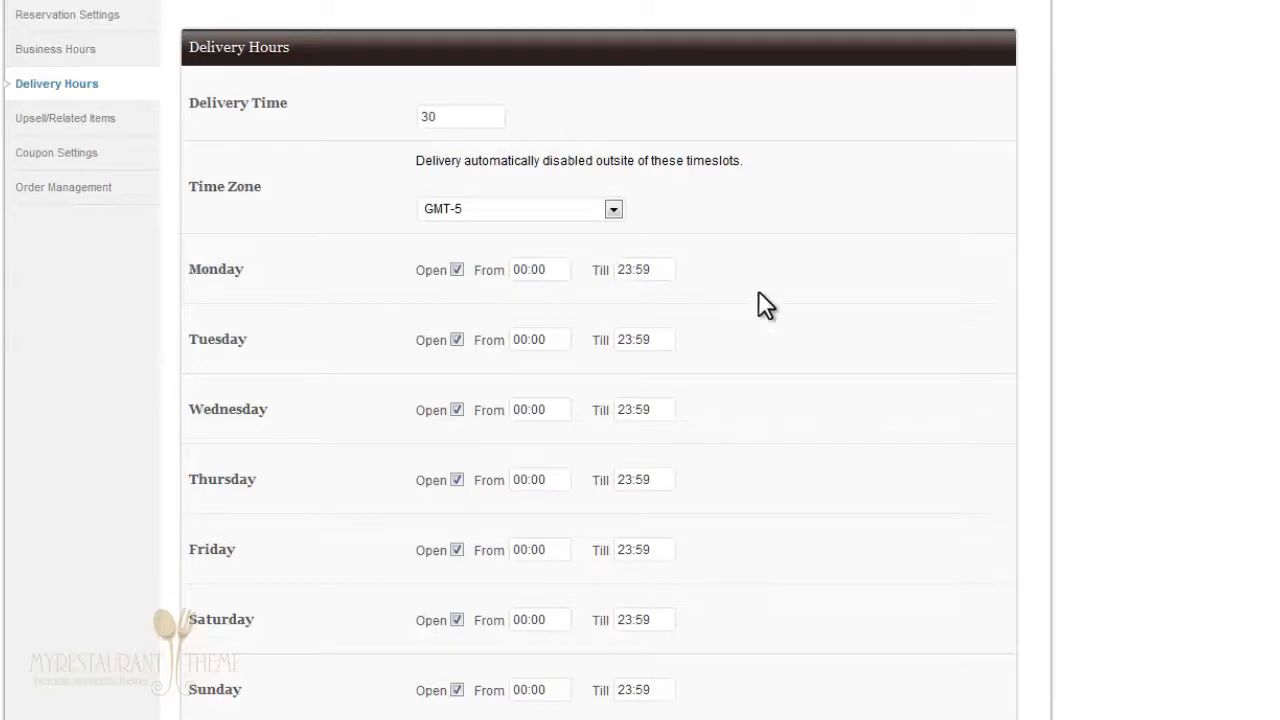
mouse_move(116, 100)
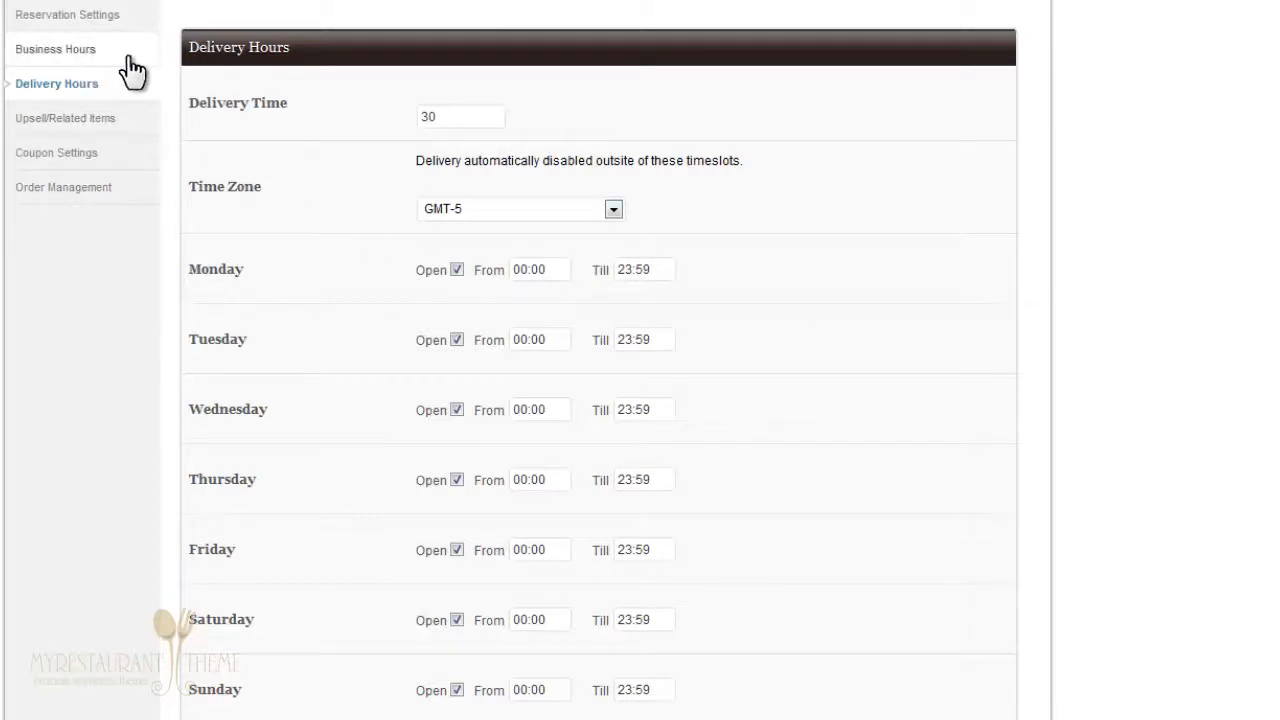
mouse_move(104, 56)
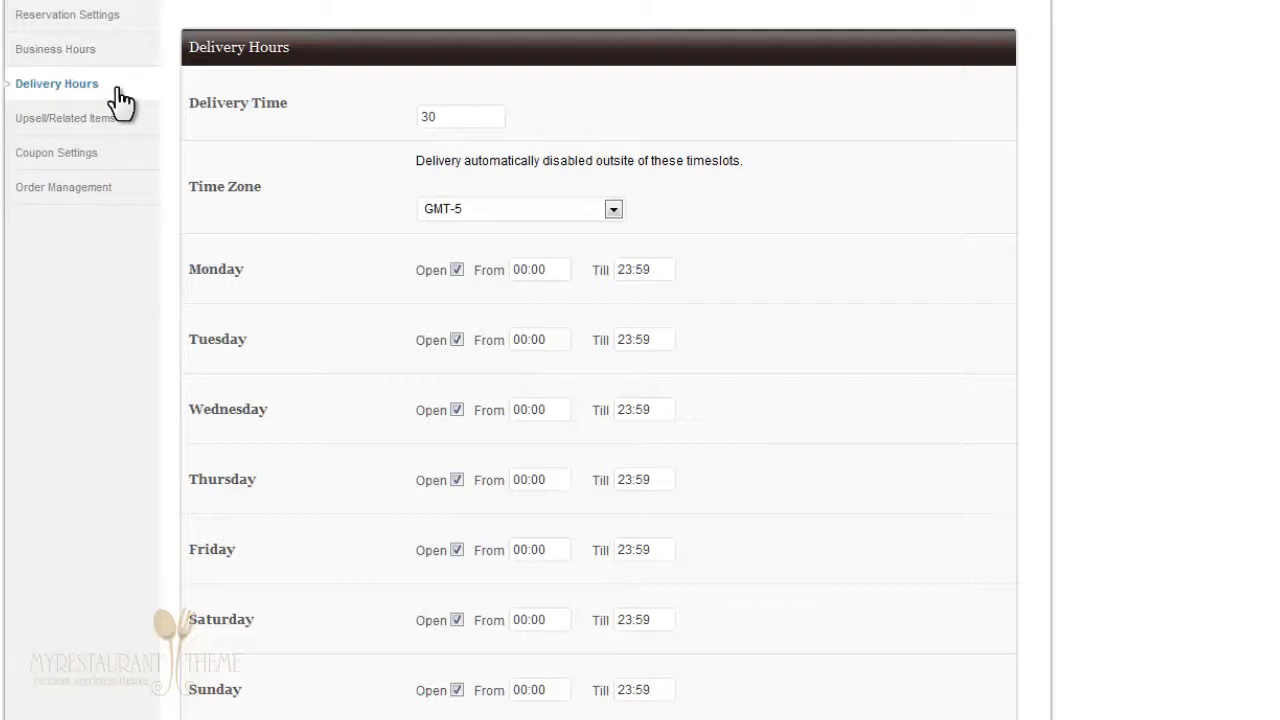
mouse_move(176, 262)
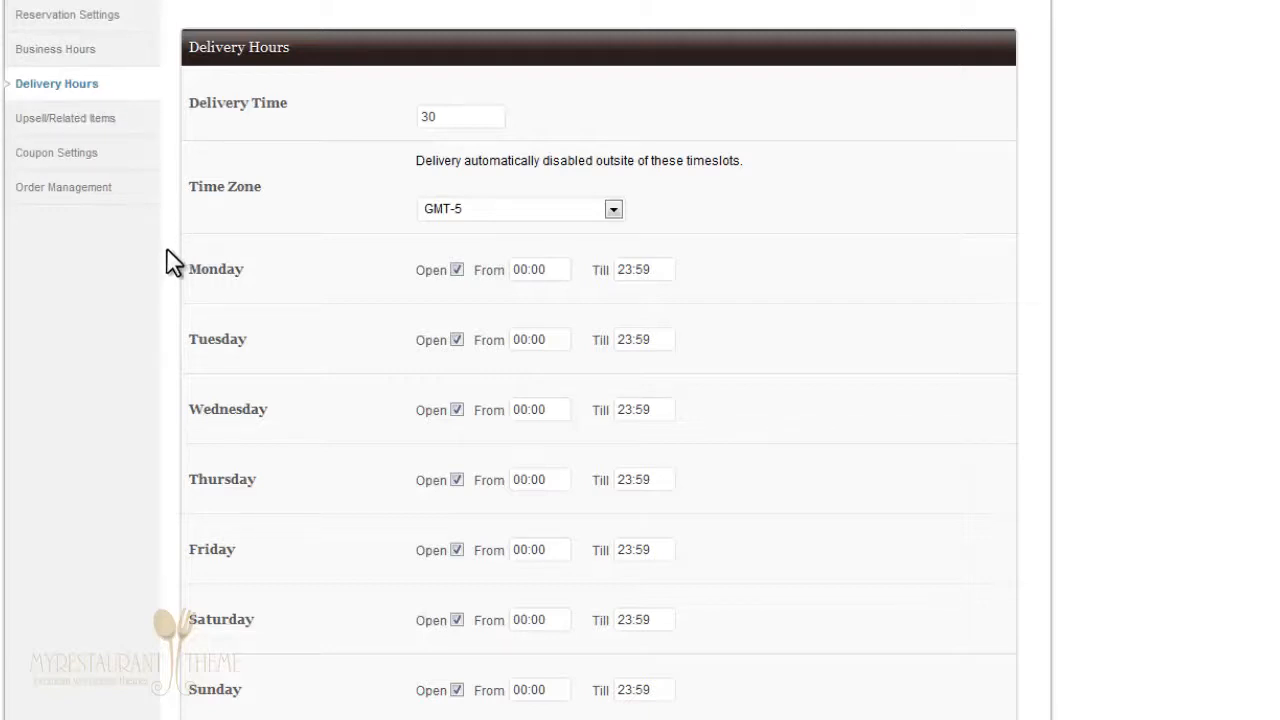
scroll(down, 3)
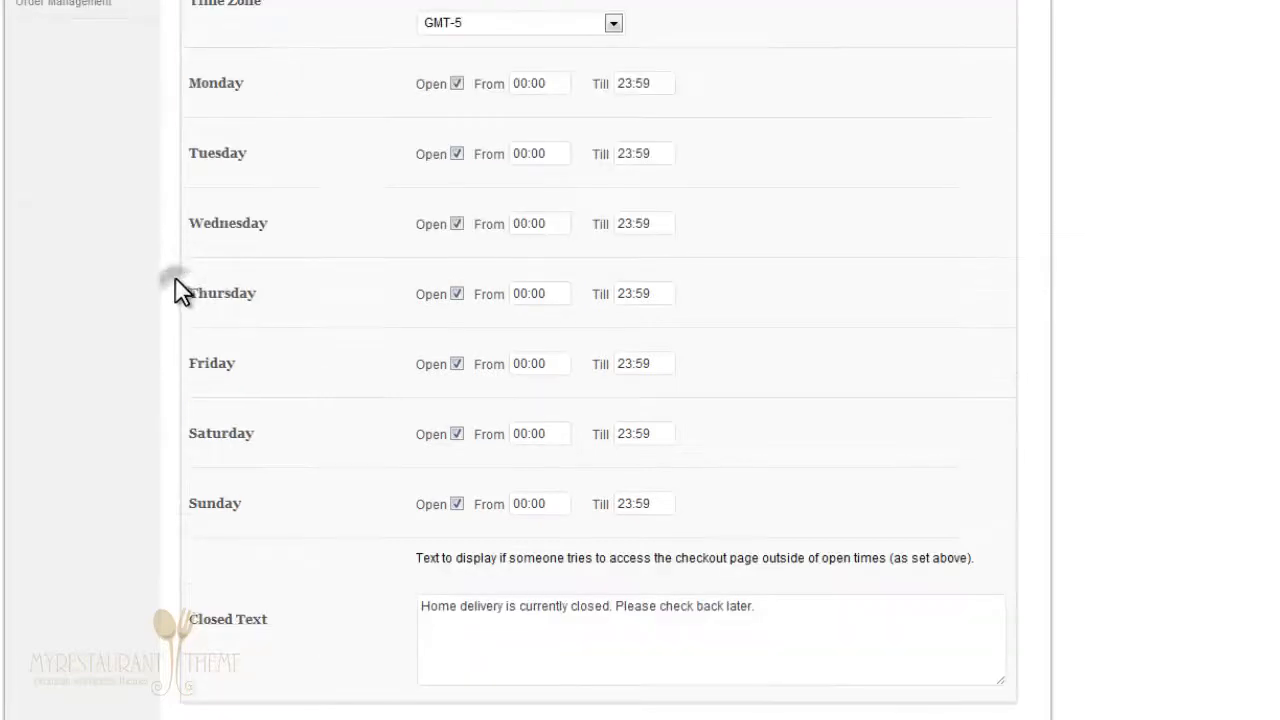
mouse_move(236, 636)
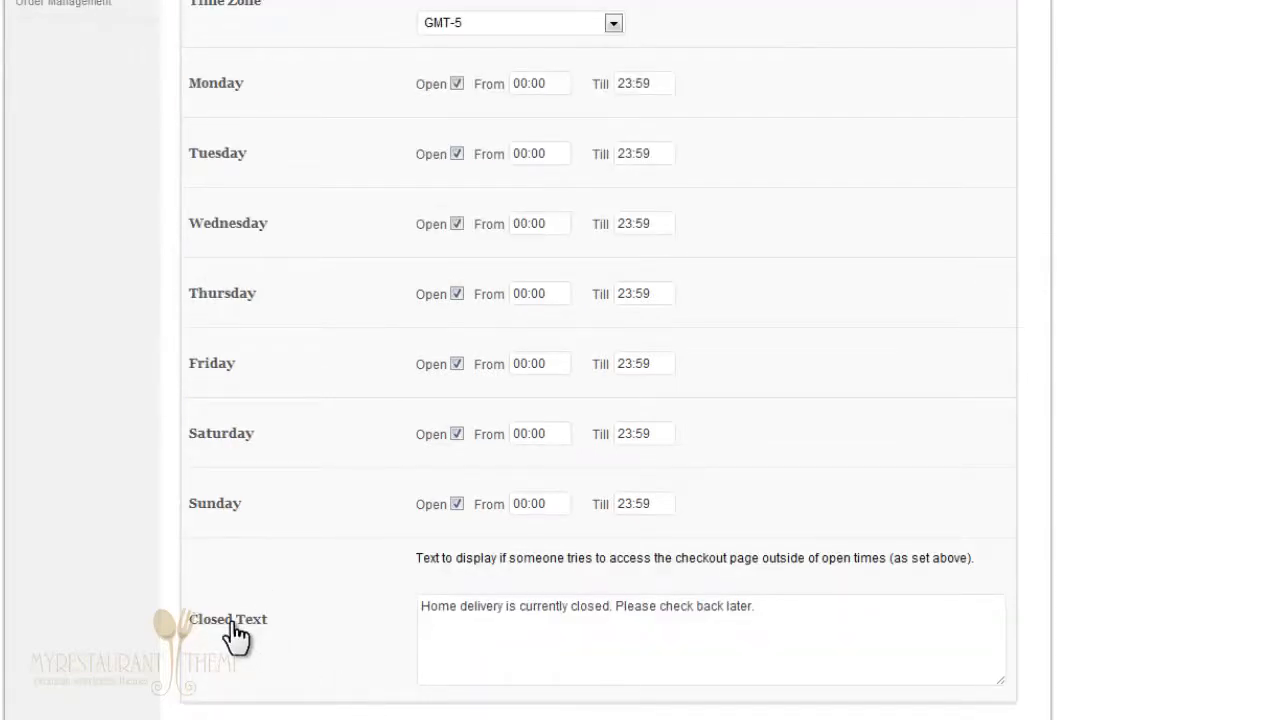
mouse_move(284, 636)
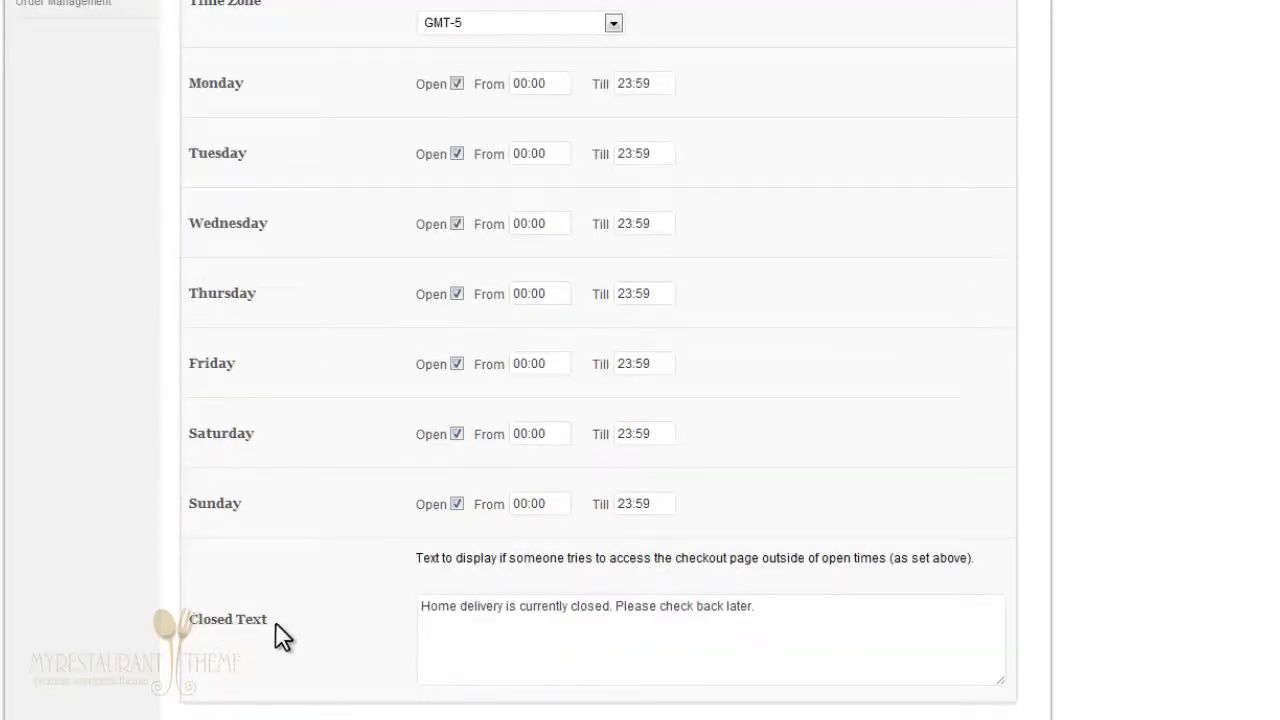
mouse_move(484, 562)
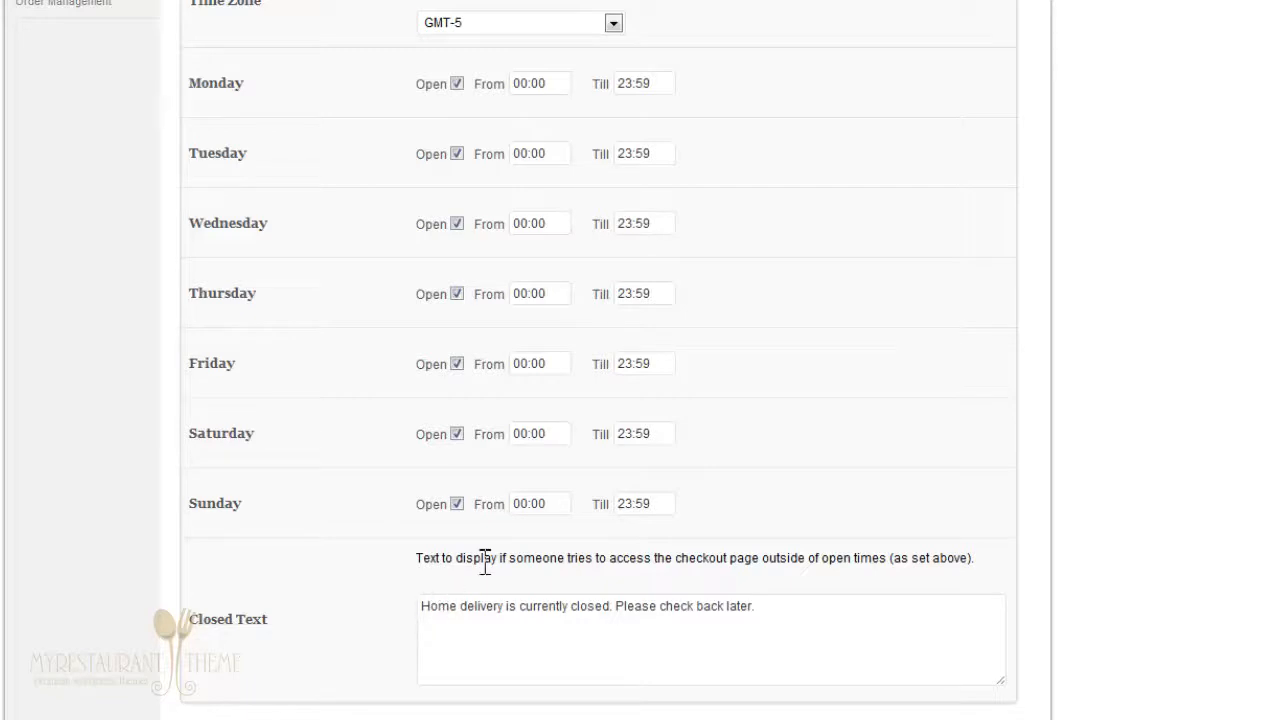
mouse_move(280, 636)
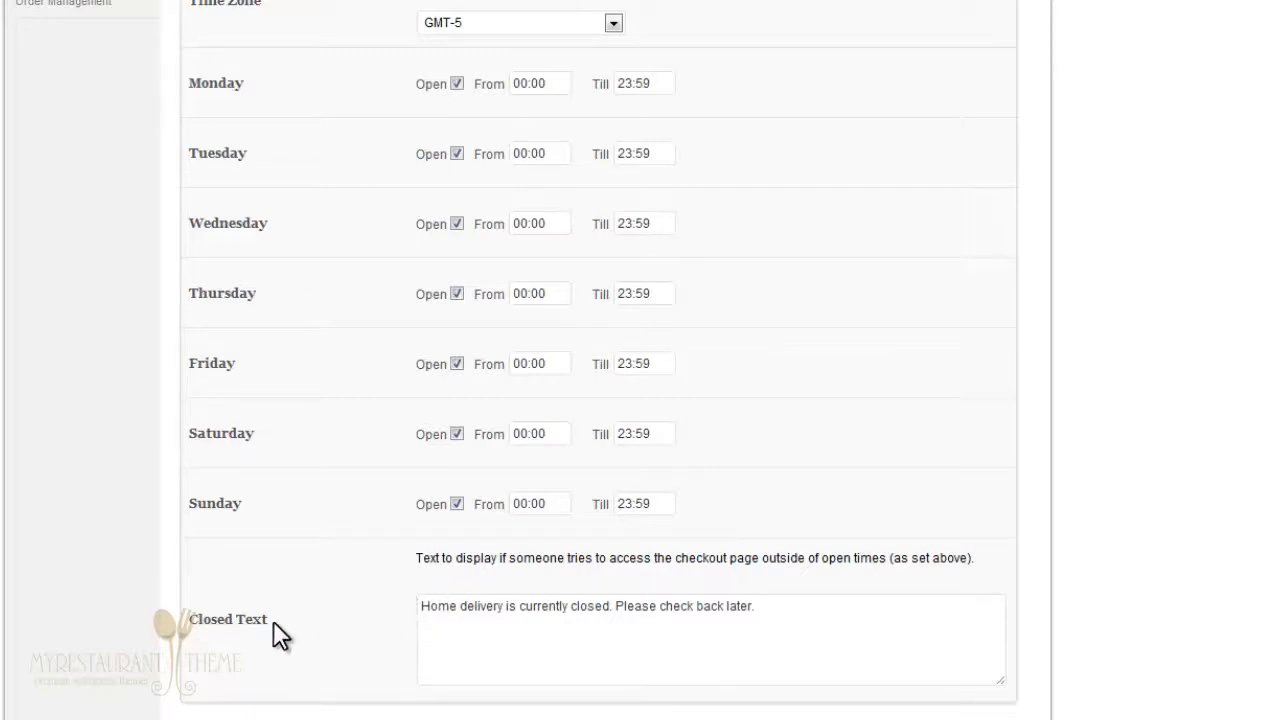
mouse_move(224, 630)
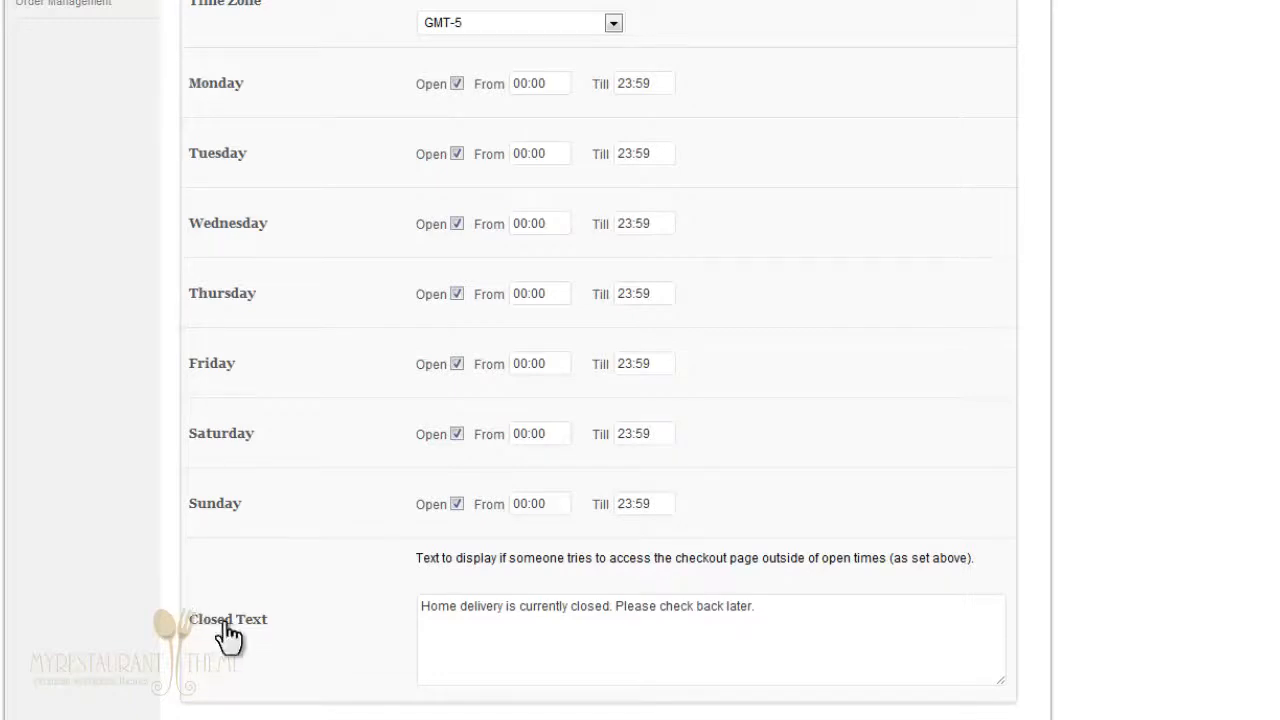
click(836, 620)
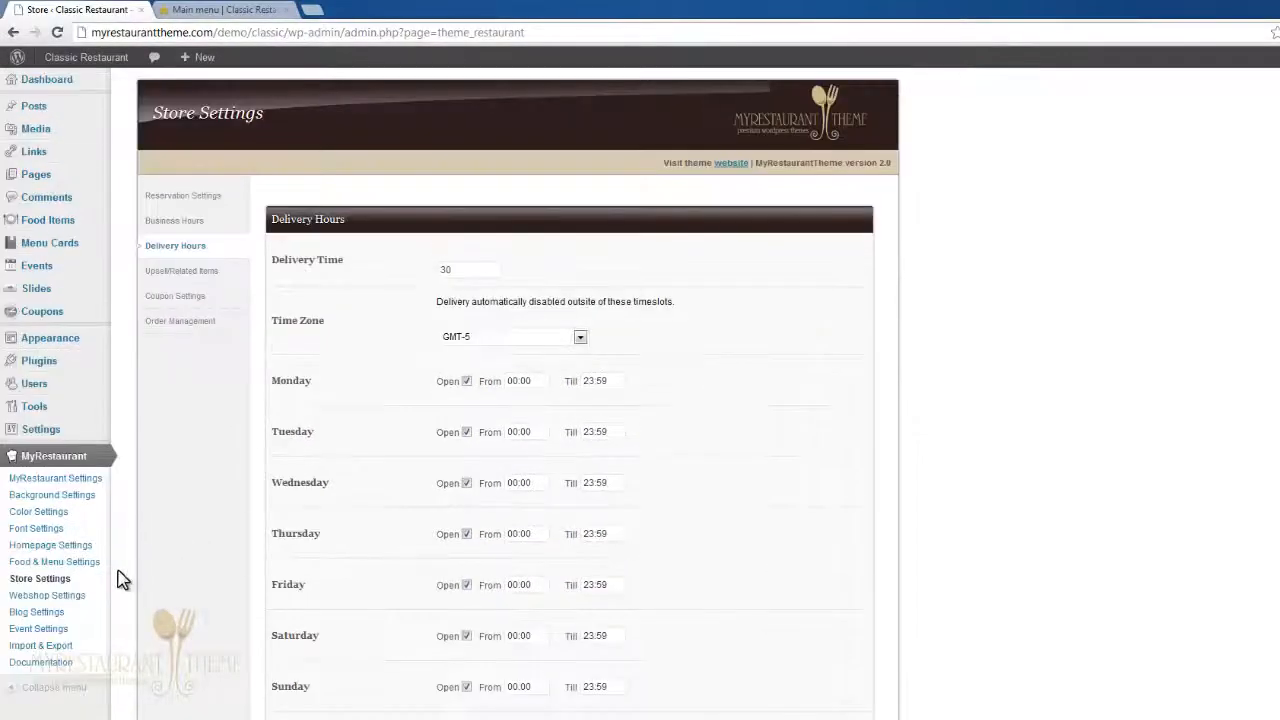
mouse_move(48, 596)
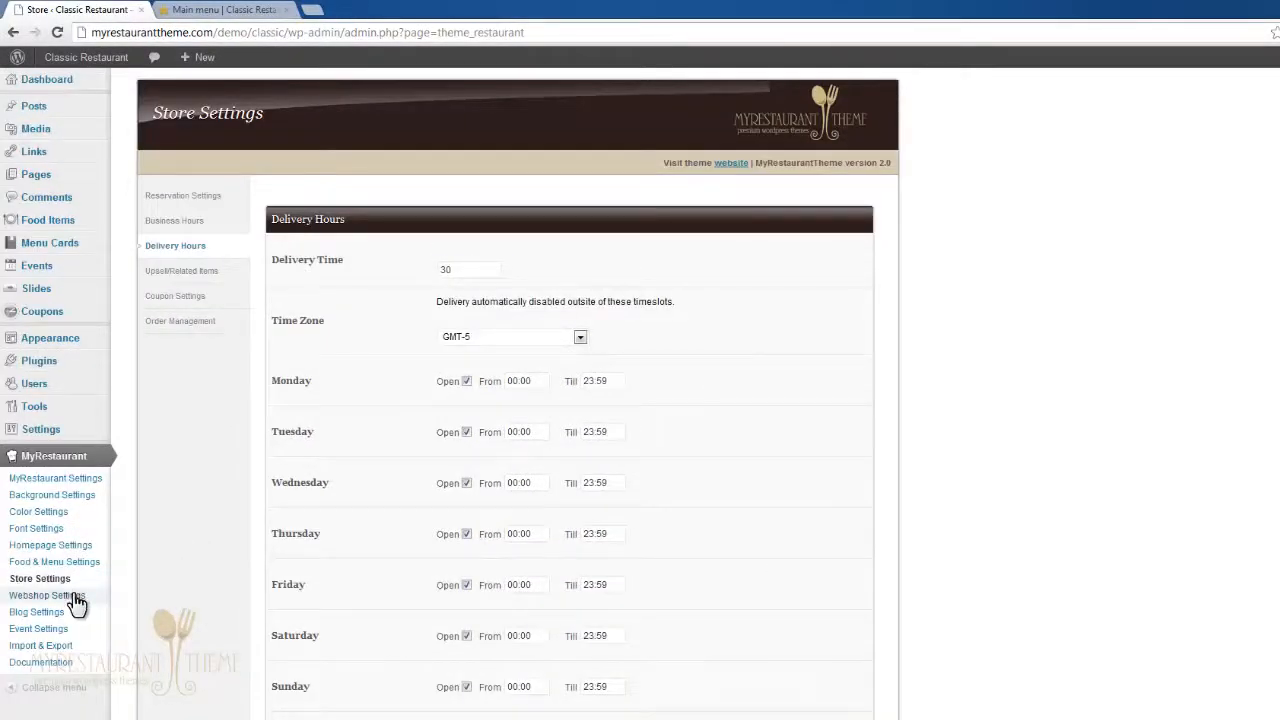
View Webshop Settings, glance at Discount Codes, then review General Settings for location, tax and currency.
click(48, 596)
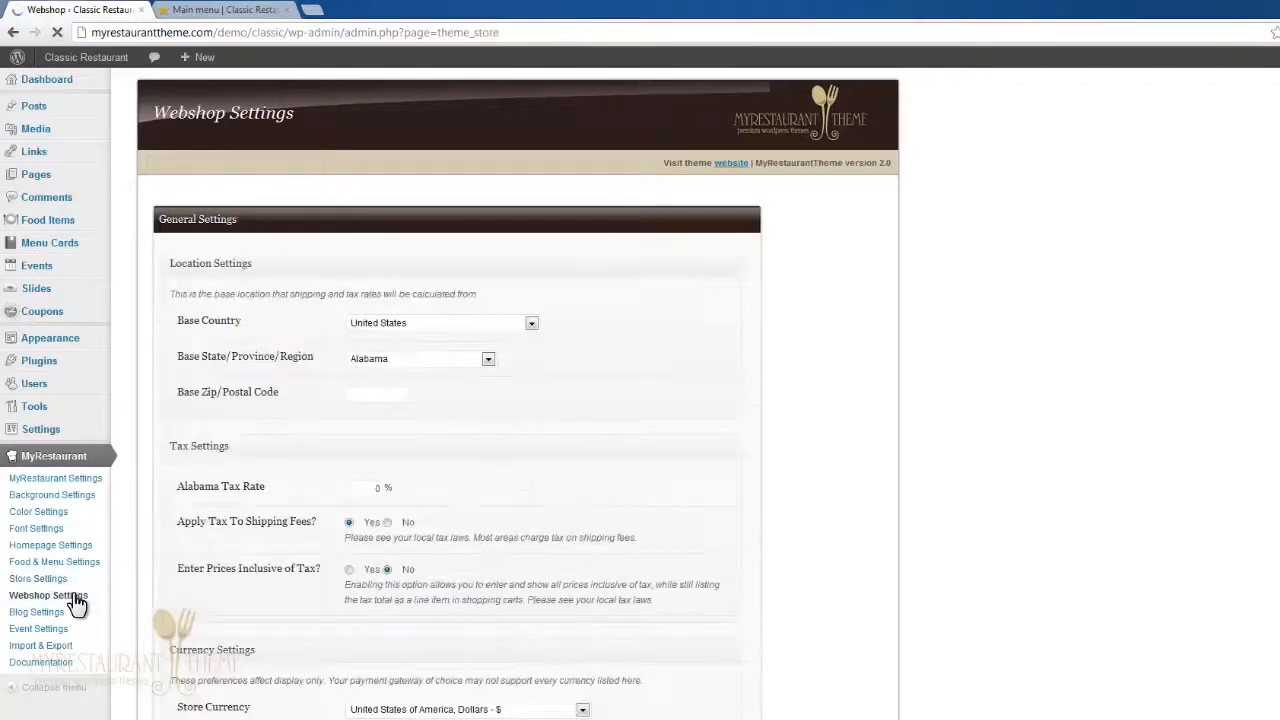
click(120, 218)
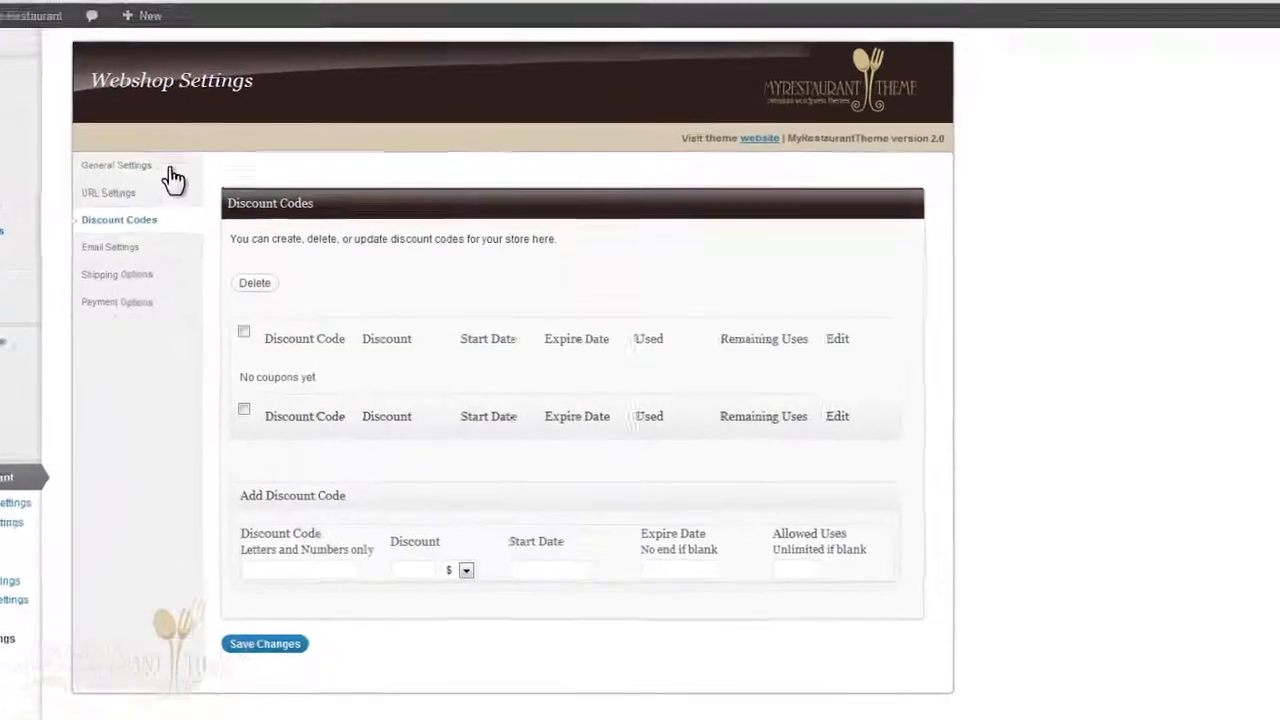
click(116, 164)
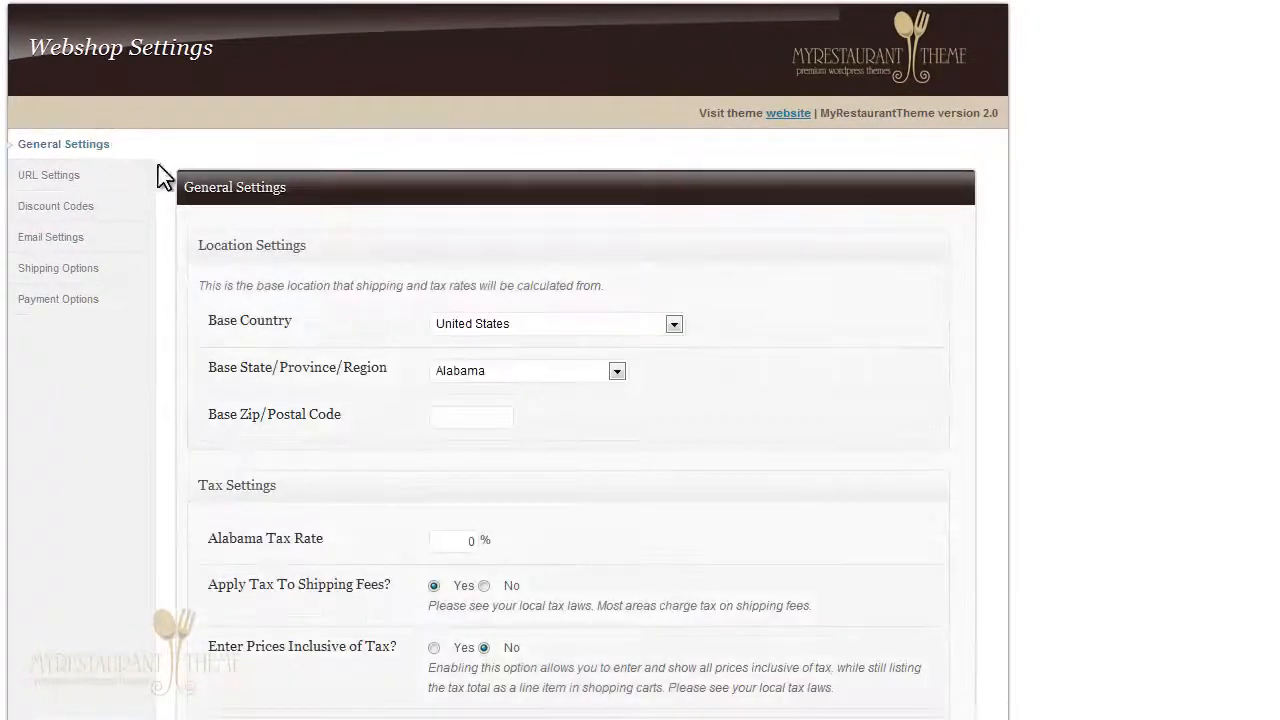
mouse_move(170, 598)
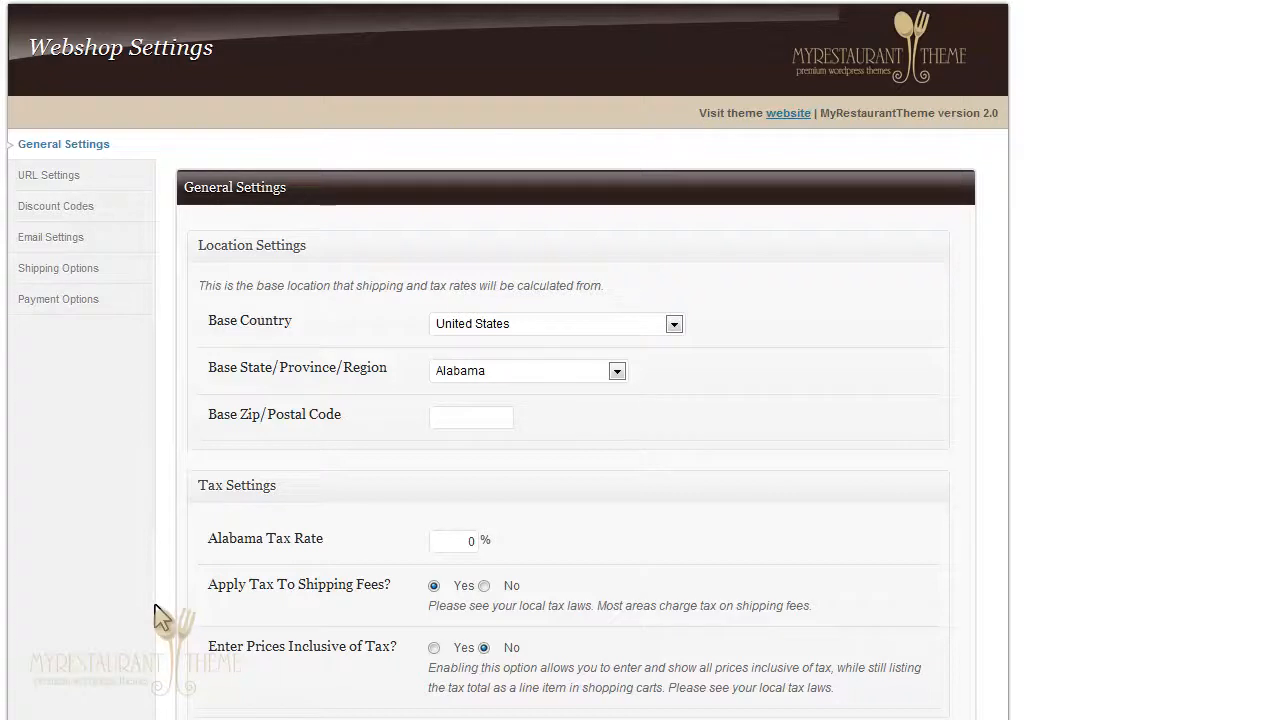
mouse_move(136, 138)
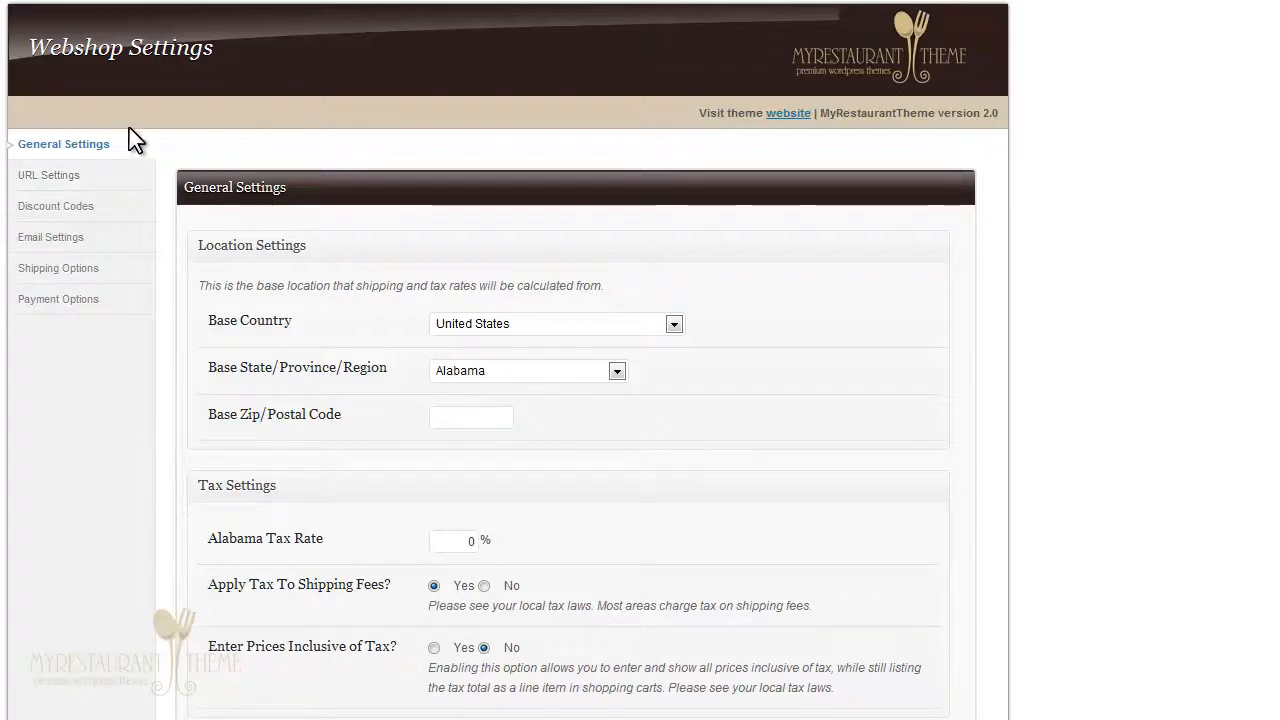
mouse_move(28, 664)
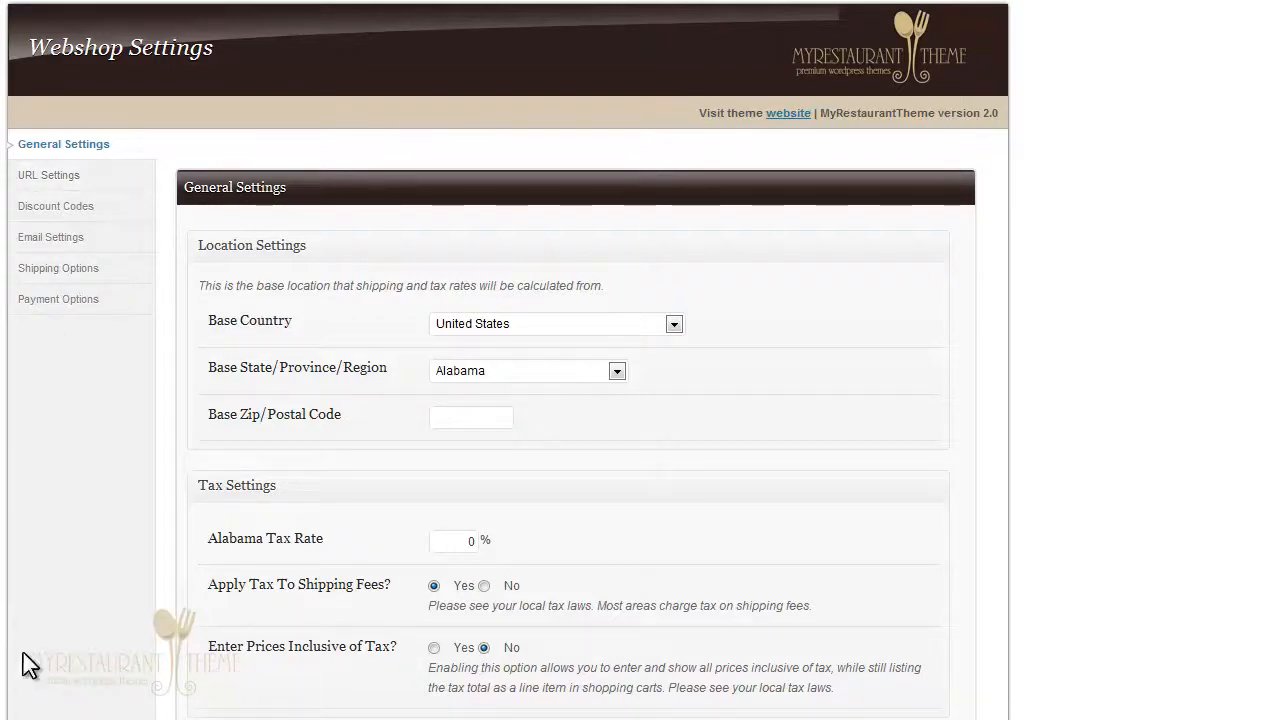
mouse_move(90, 420)
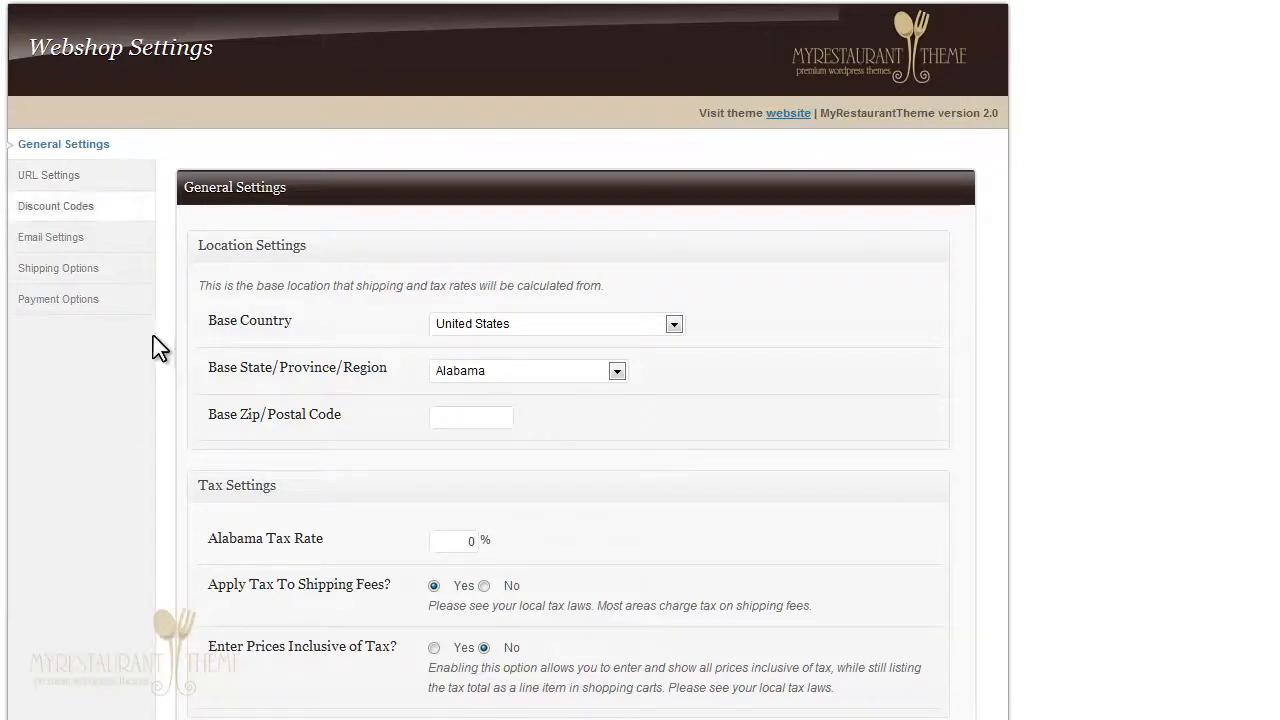
scroll(down, 3)
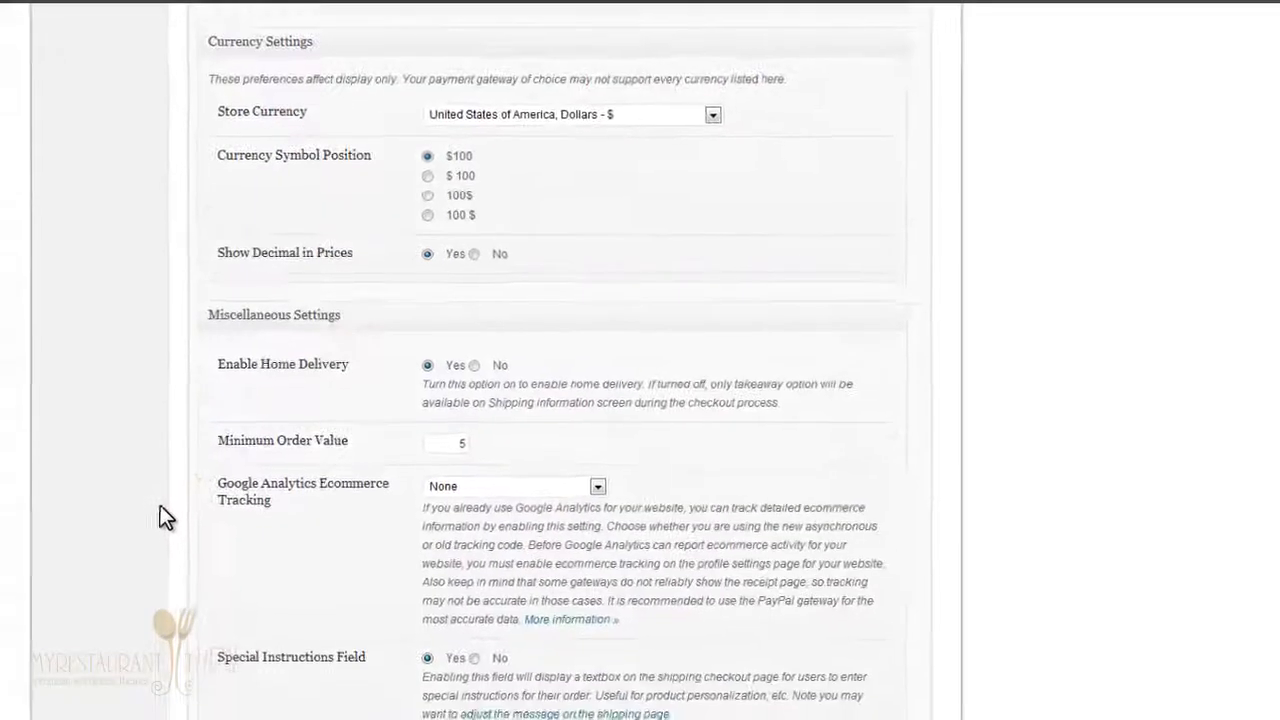
scroll(up, 3)
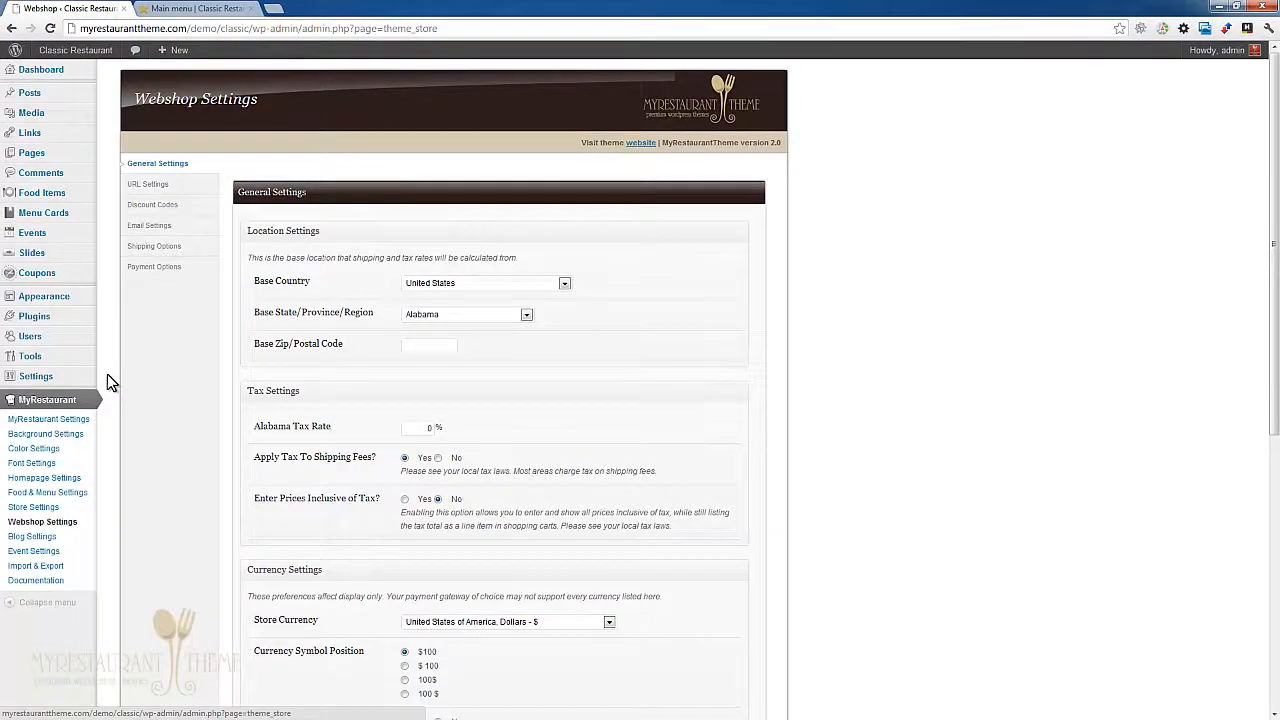
mouse_move(56, 256)
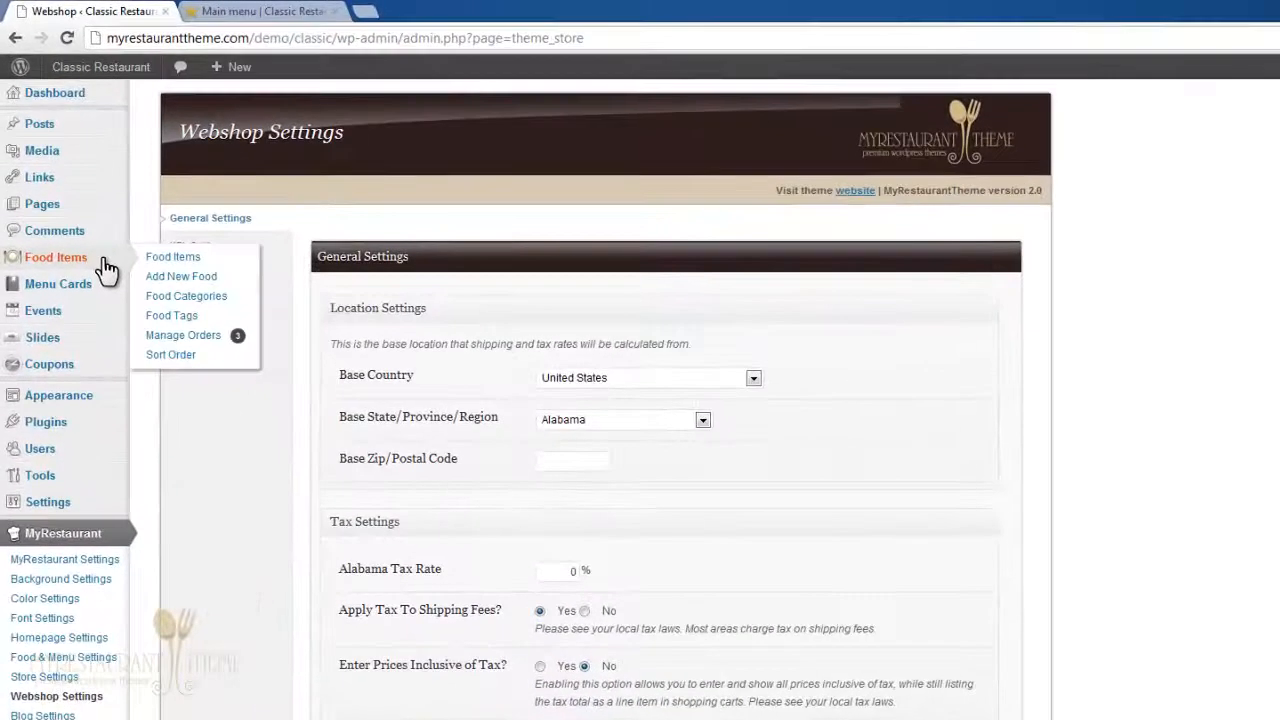
From the Food Items list, edit Pumpkin Pie and review its Product Options marking it Deliverable.
click(172, 256)
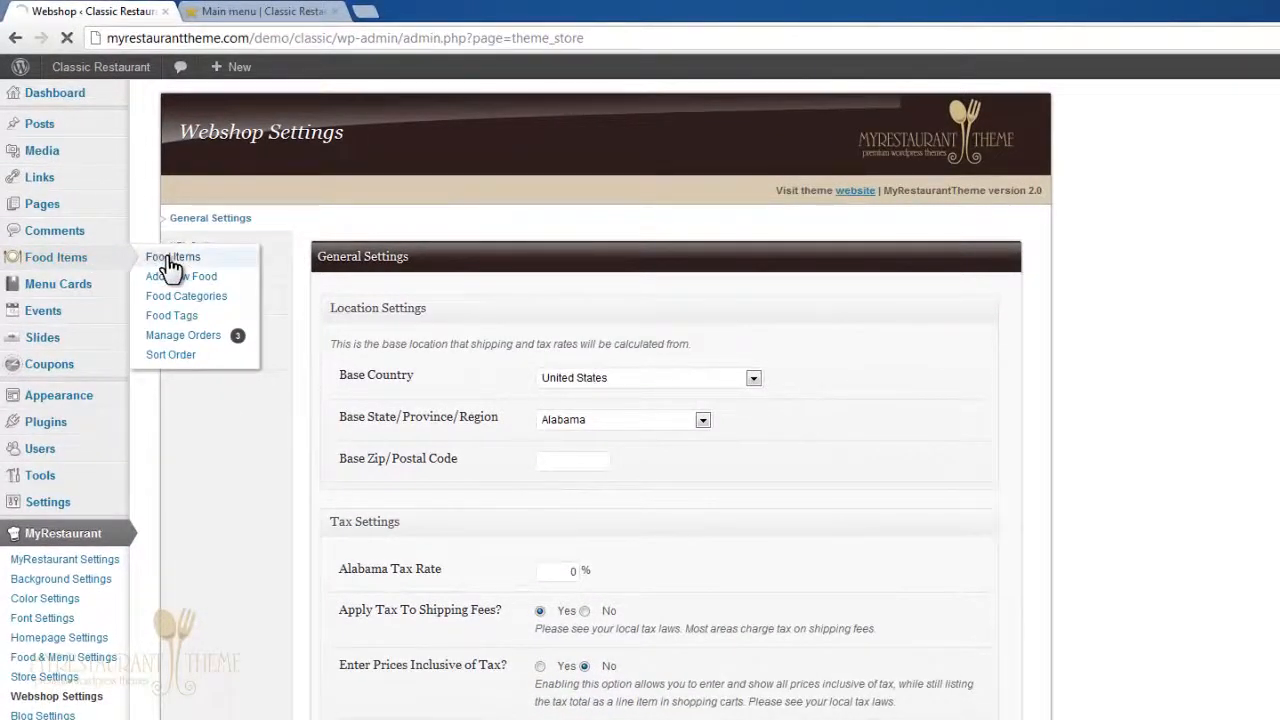
click(172, 256)
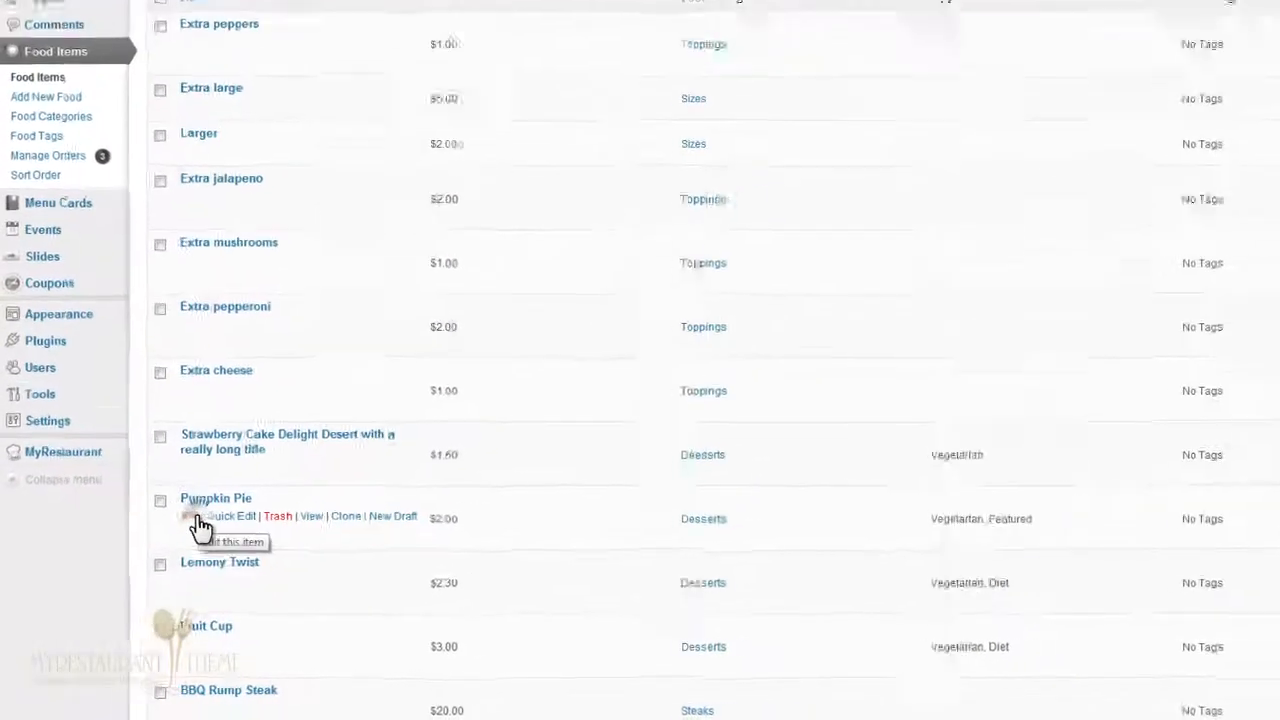
click(216, 498)
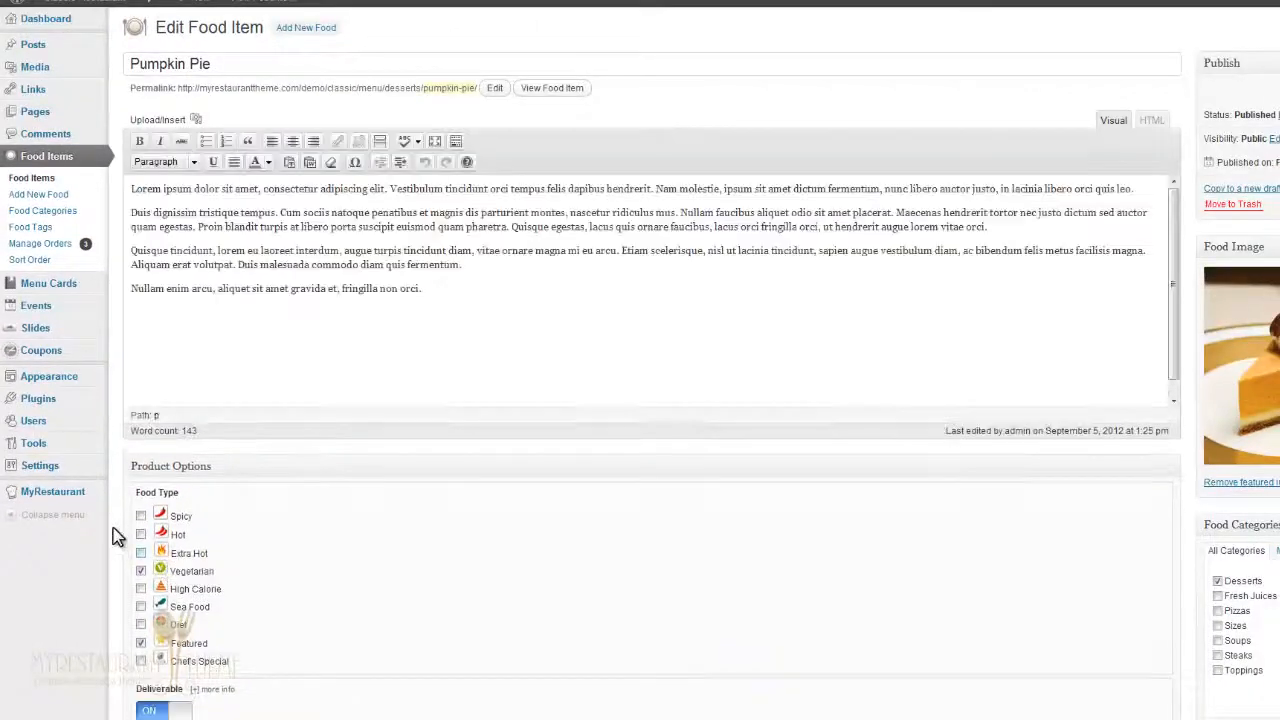
scroll(down, 3)
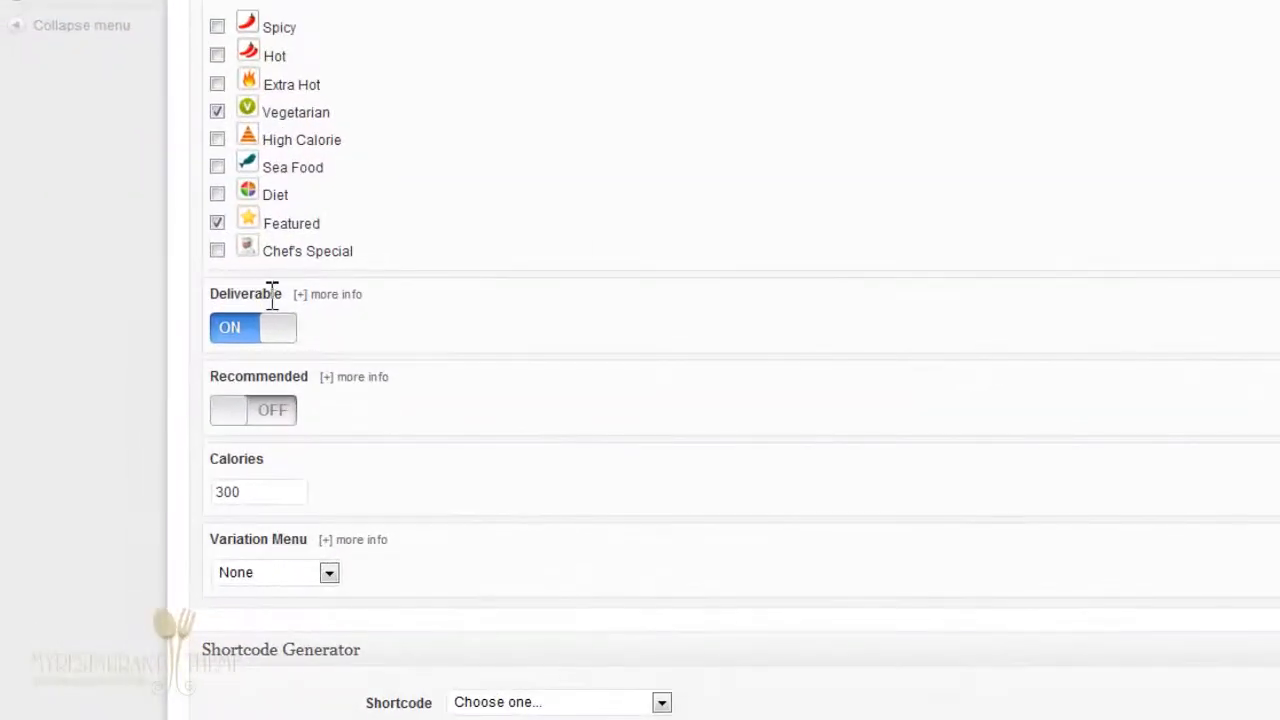
mouse_move(270, 340)
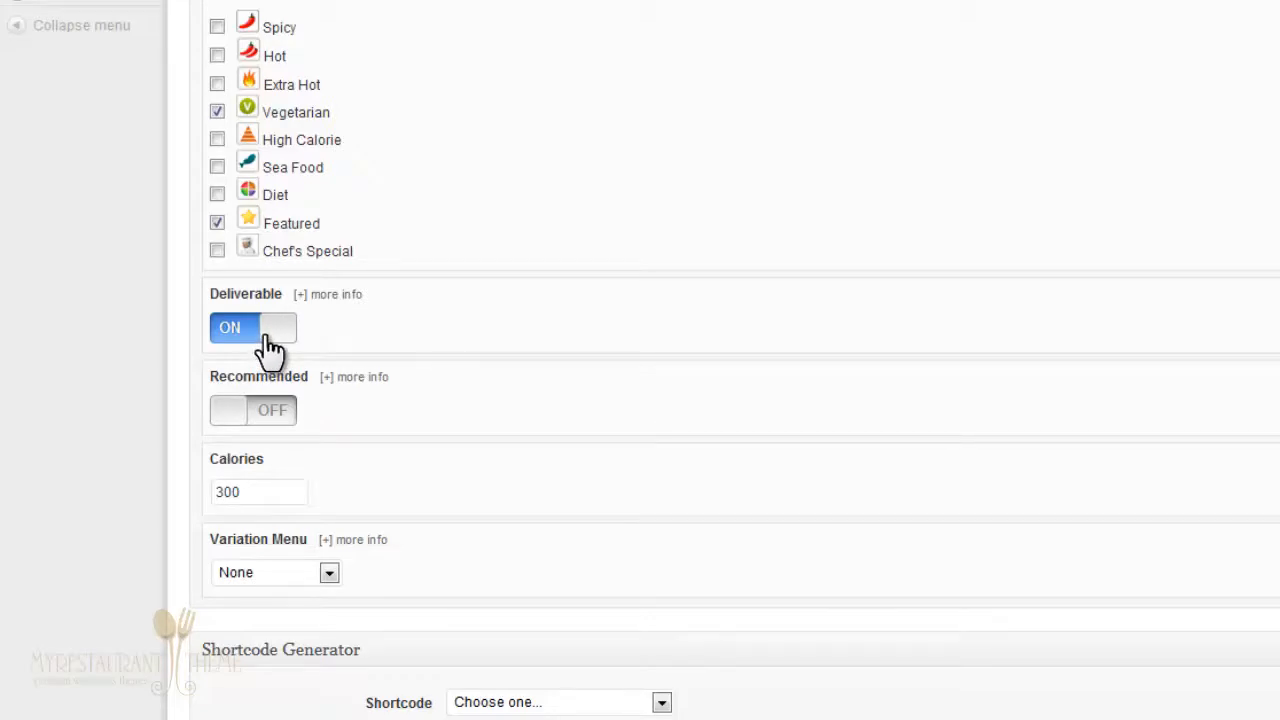
scroll(down, 3)
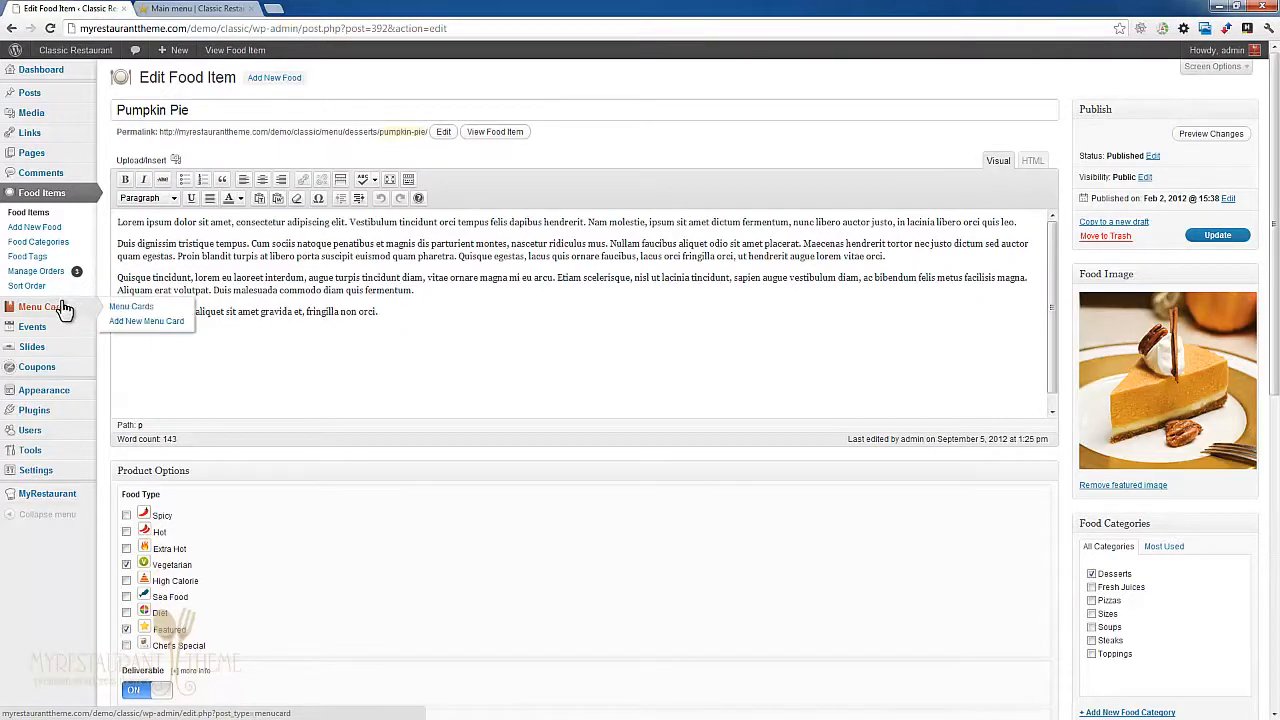
Edit the Main menu card and turn Show Prices and Show Add to Cart Button ON.
click(132, 306)
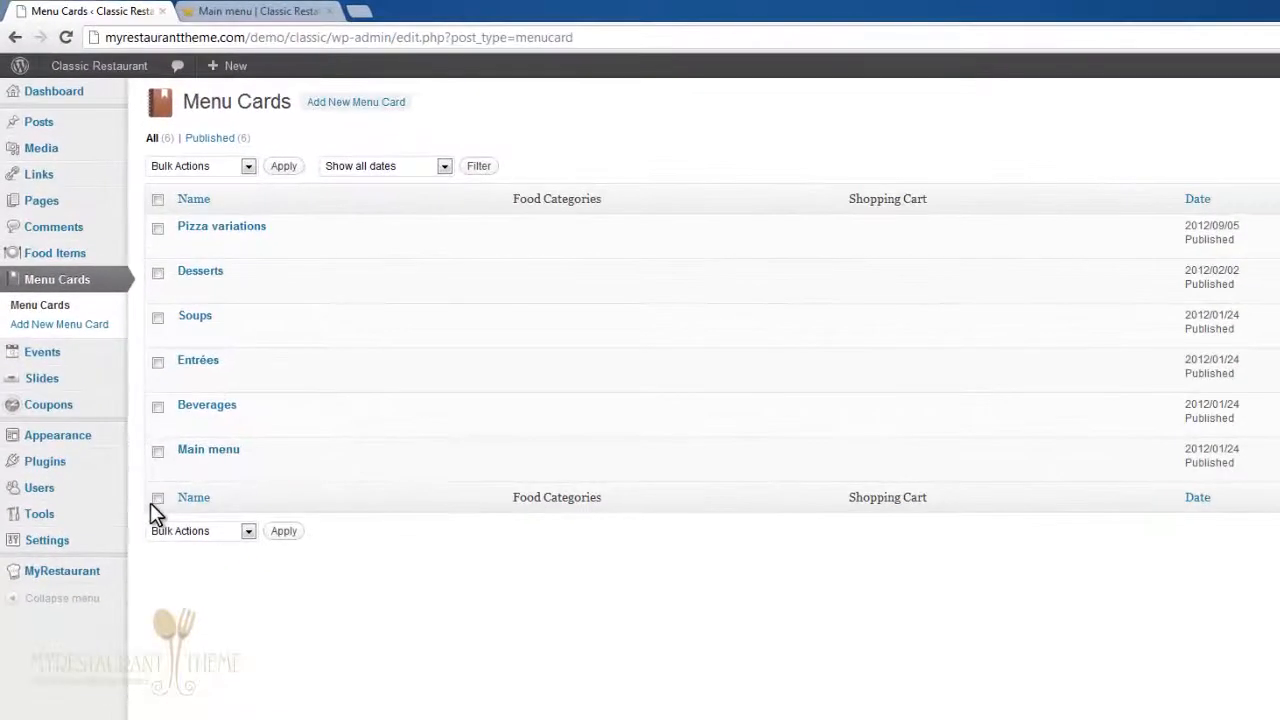
mouse_move(208, 448)
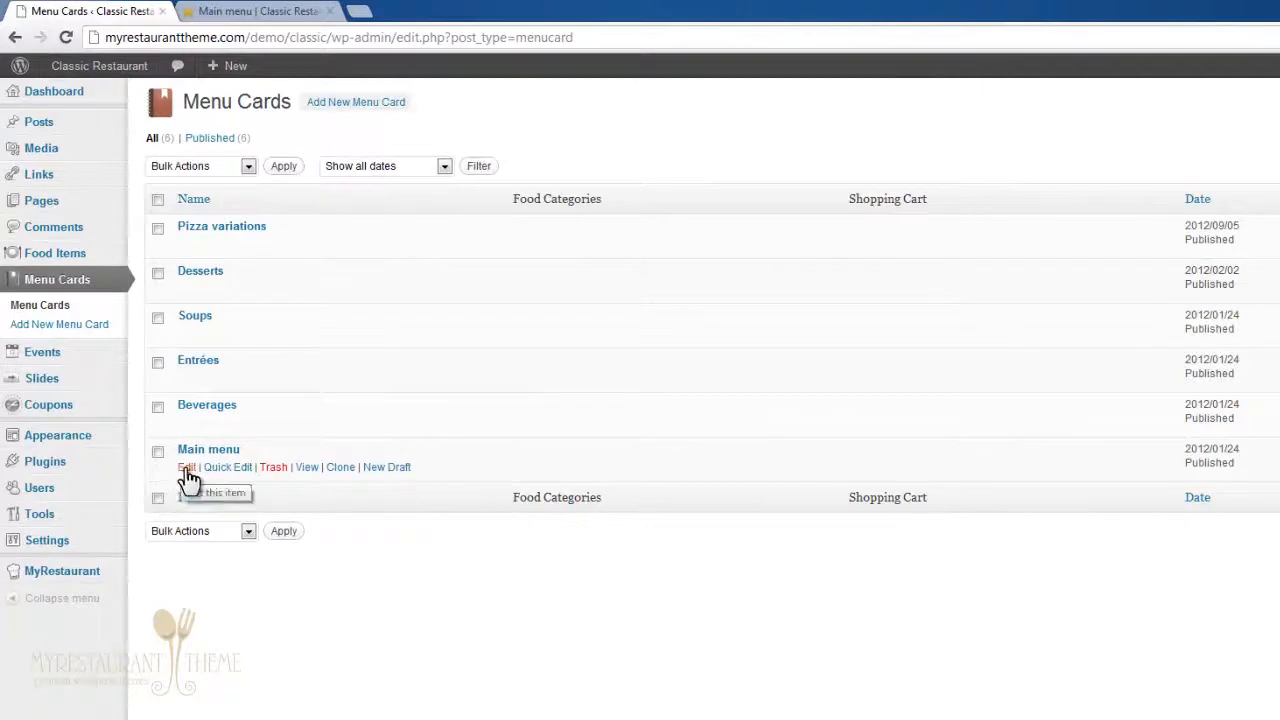
click(188, 468)
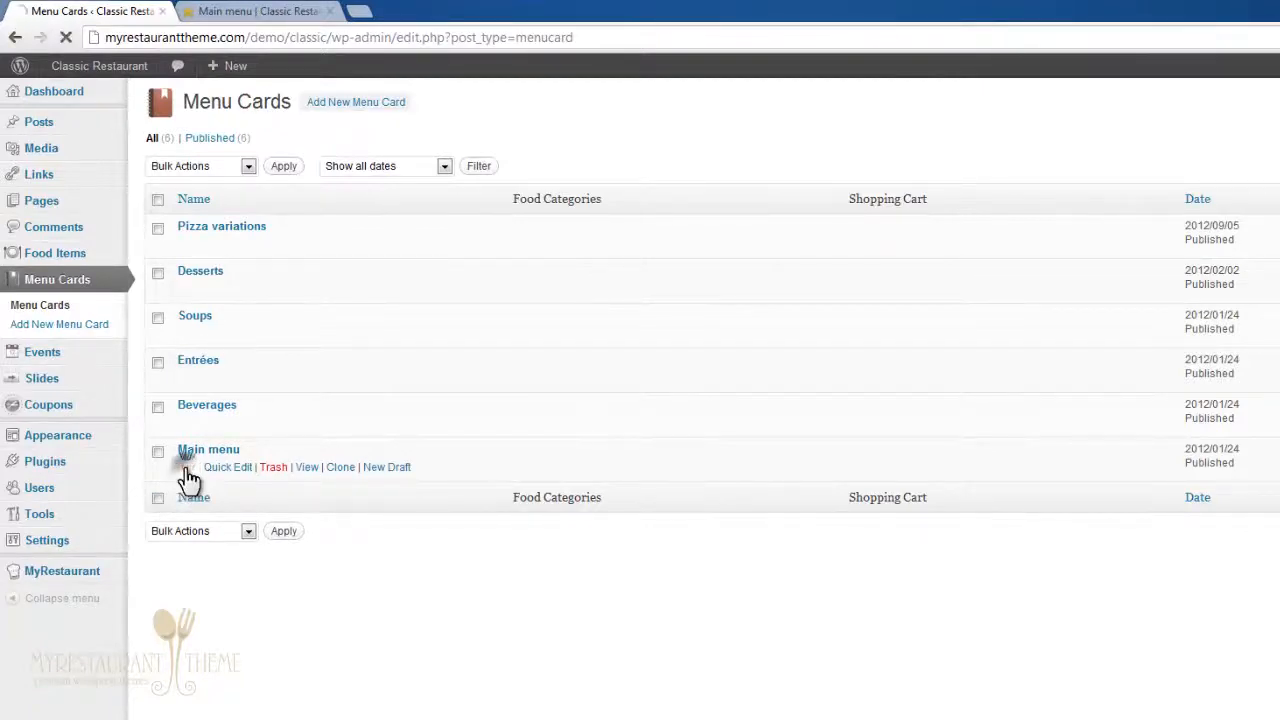
click(208, 448)
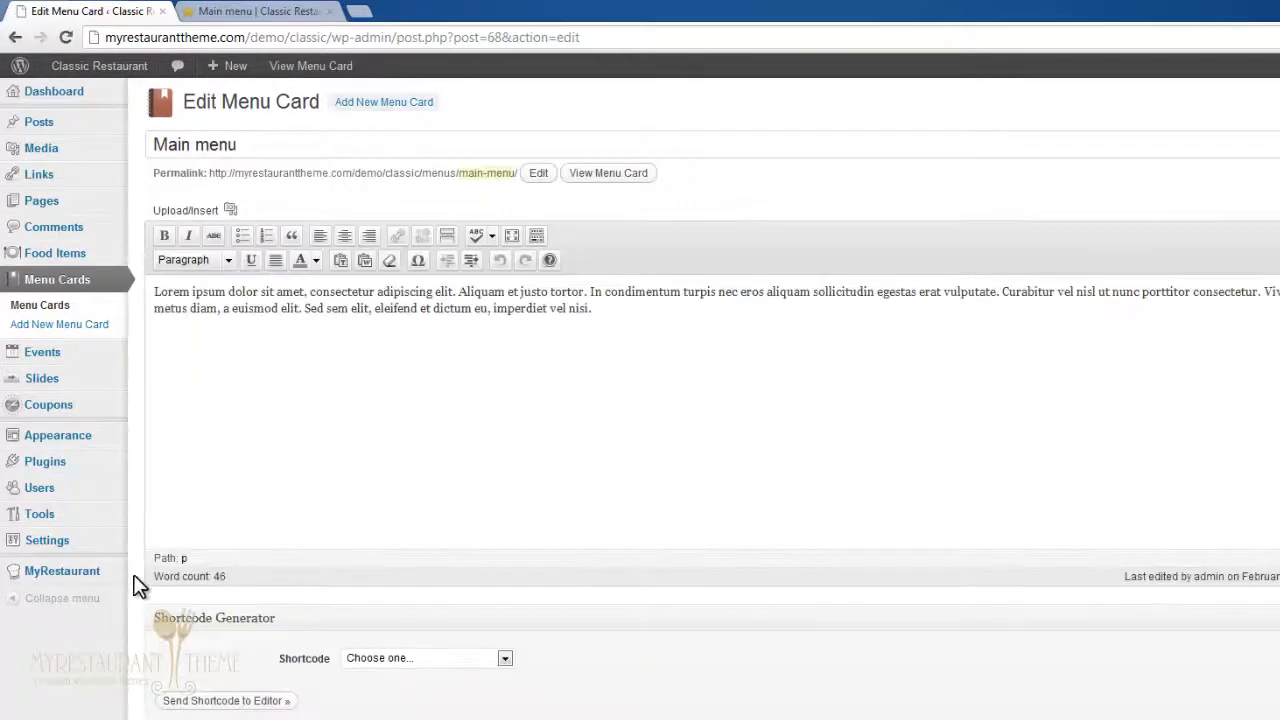
scroll(down, 3)
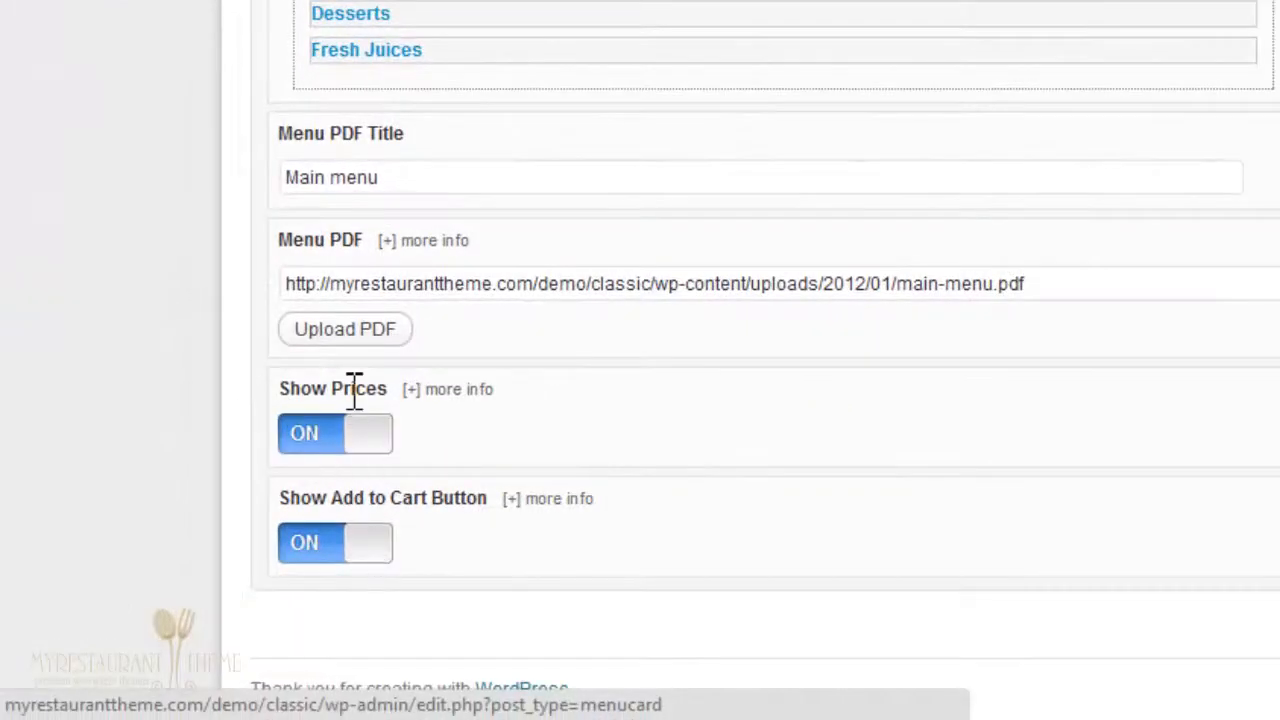
mouse_move(344, 444)
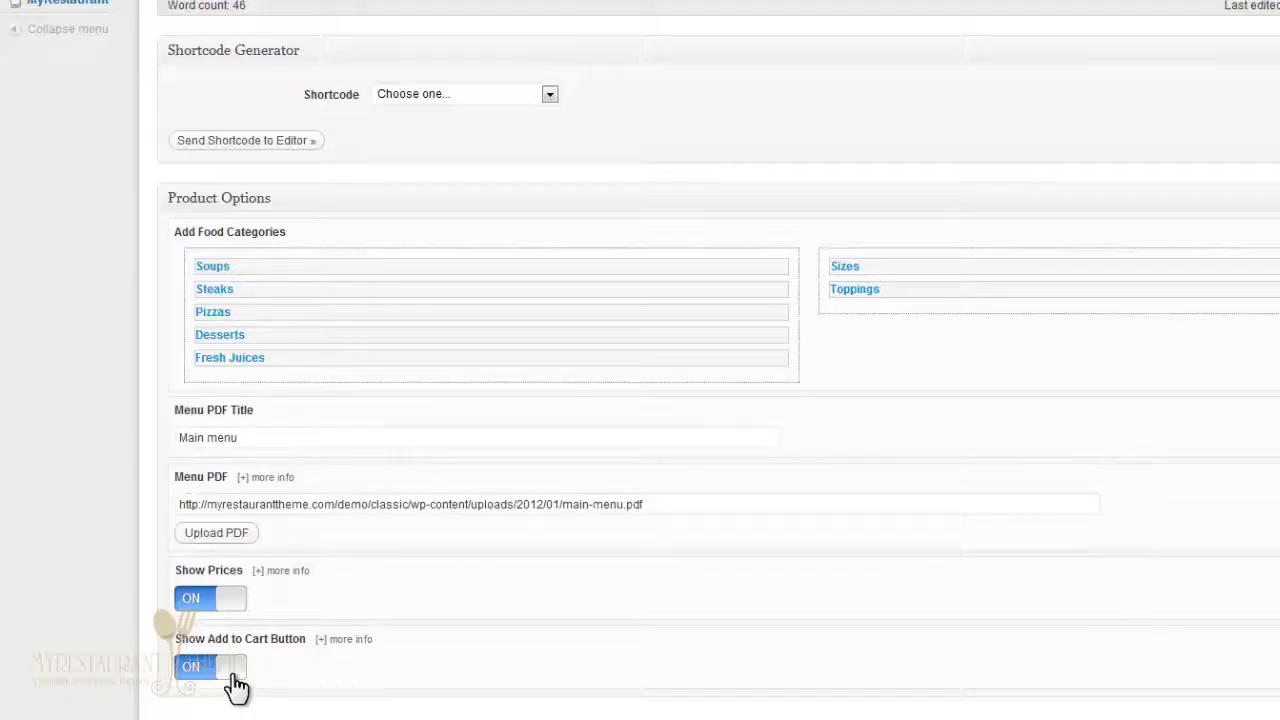
mouse_move(232, 680)
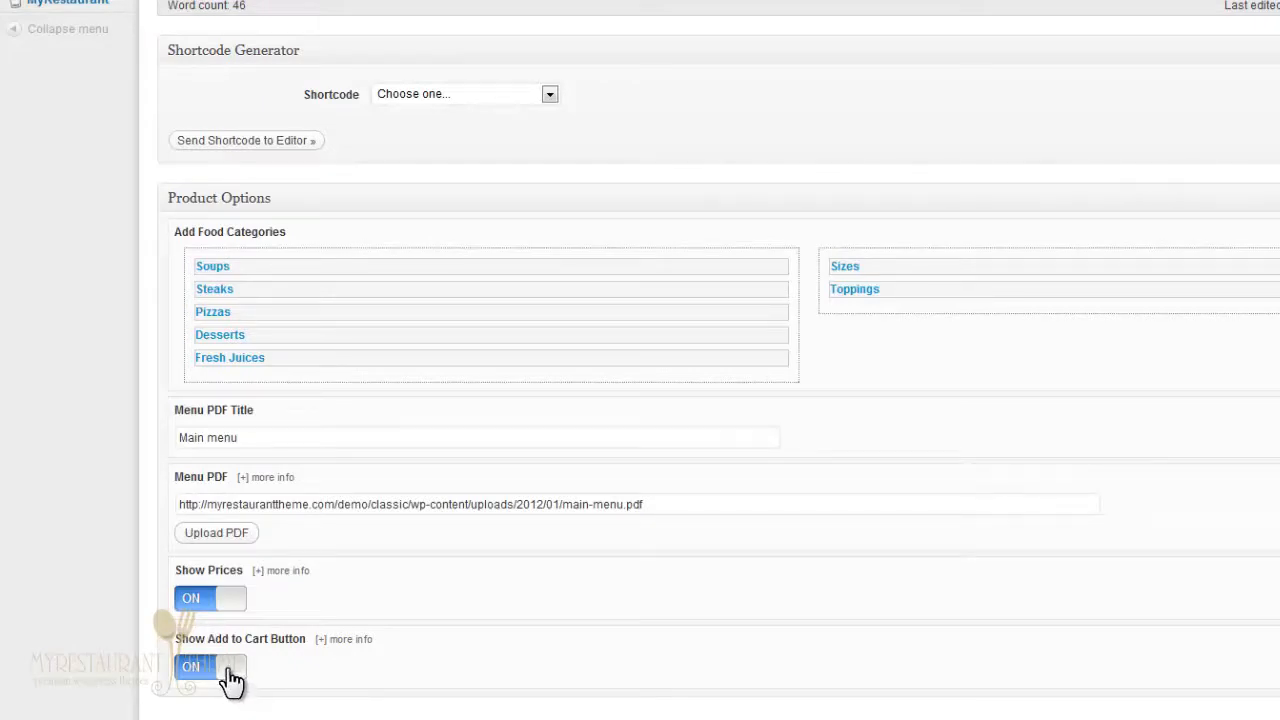
mouse_move(196, 684)
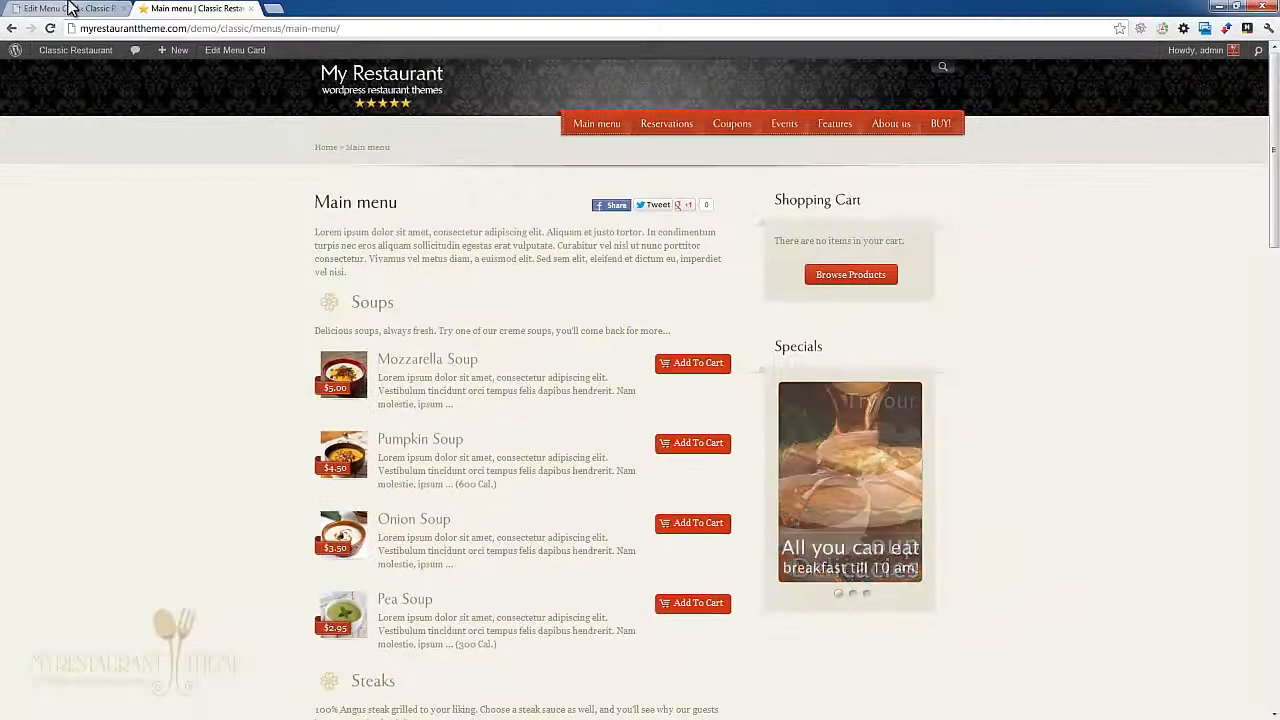
click(64, 8)
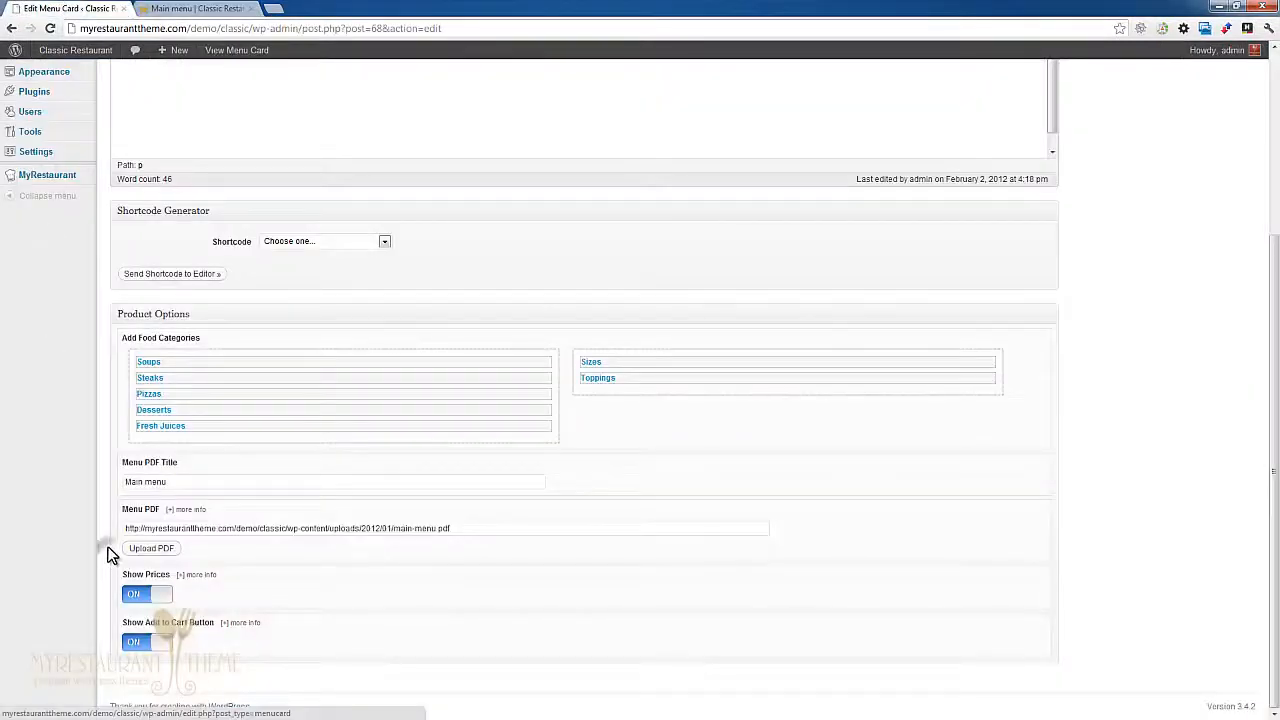
scroll(up, 3)
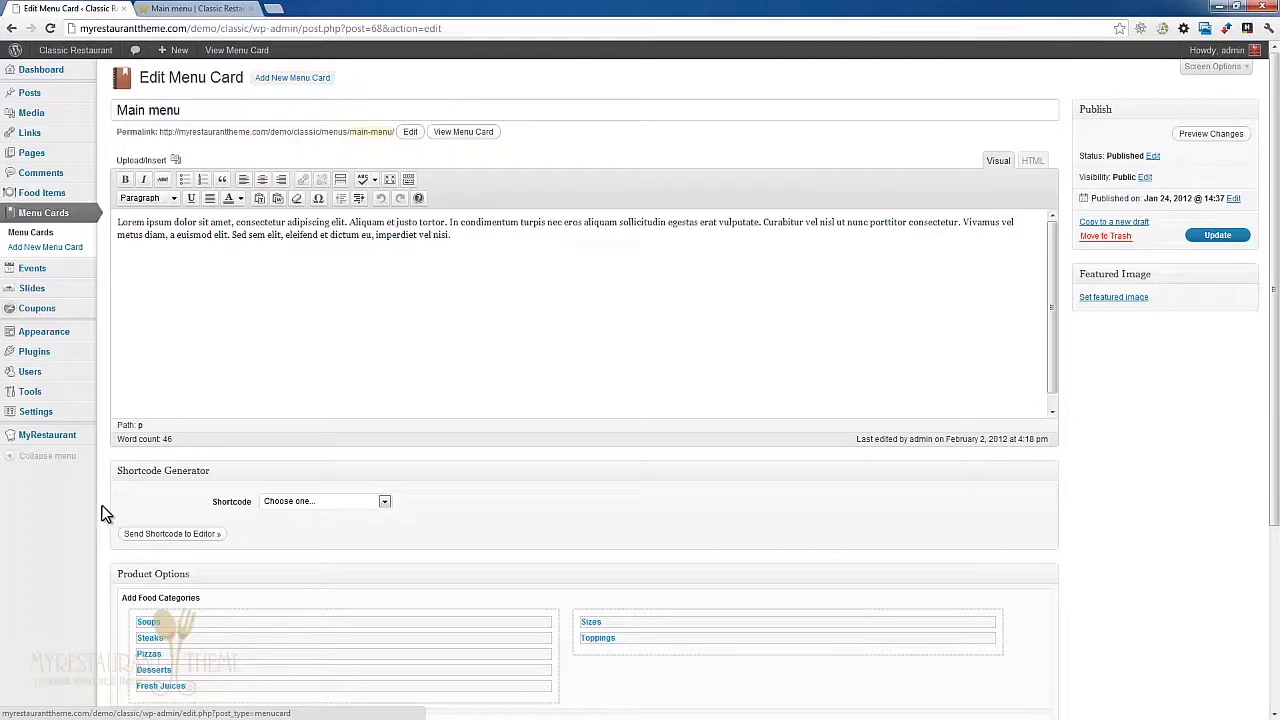
click(48, 434)
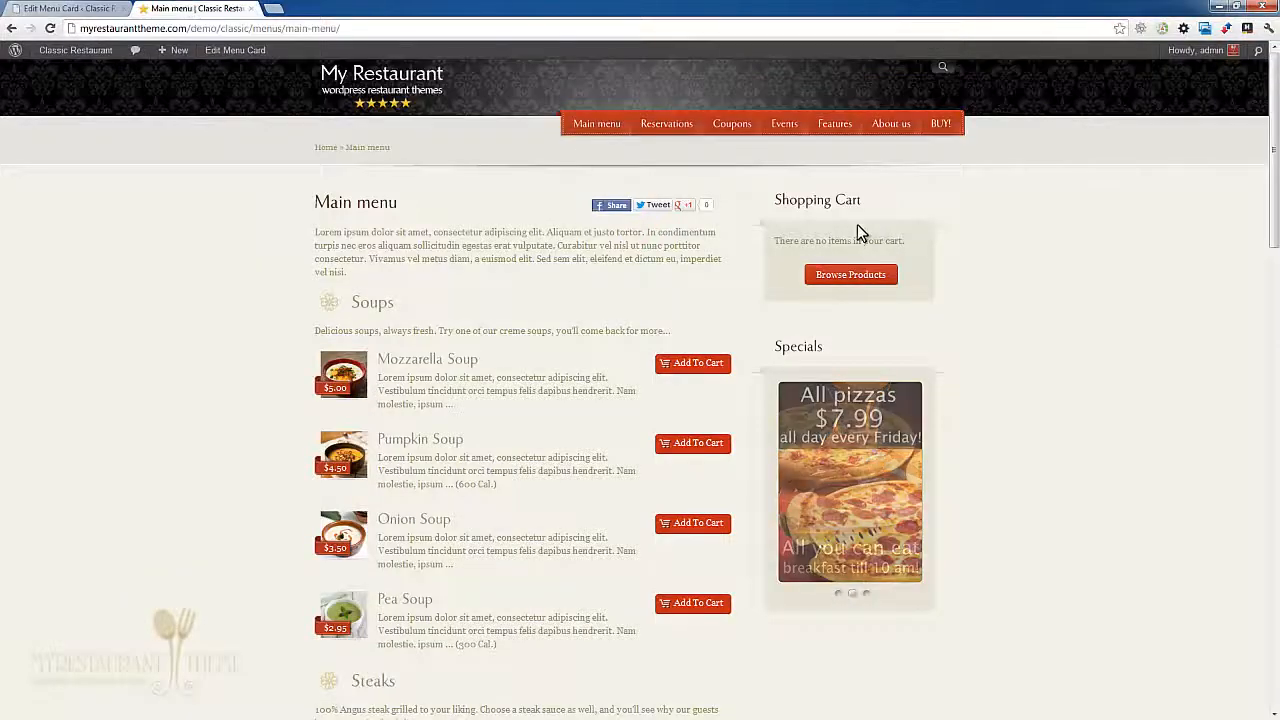
scroll(down, 3)
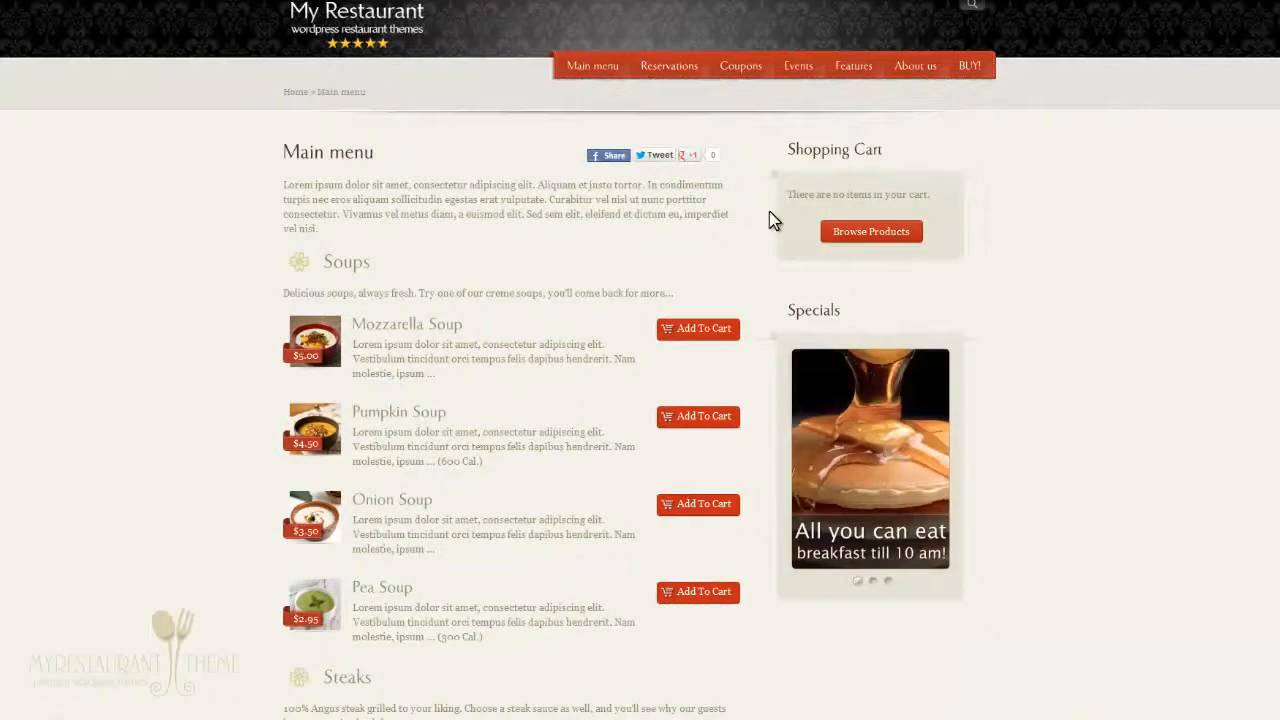
scroll(down, 3)
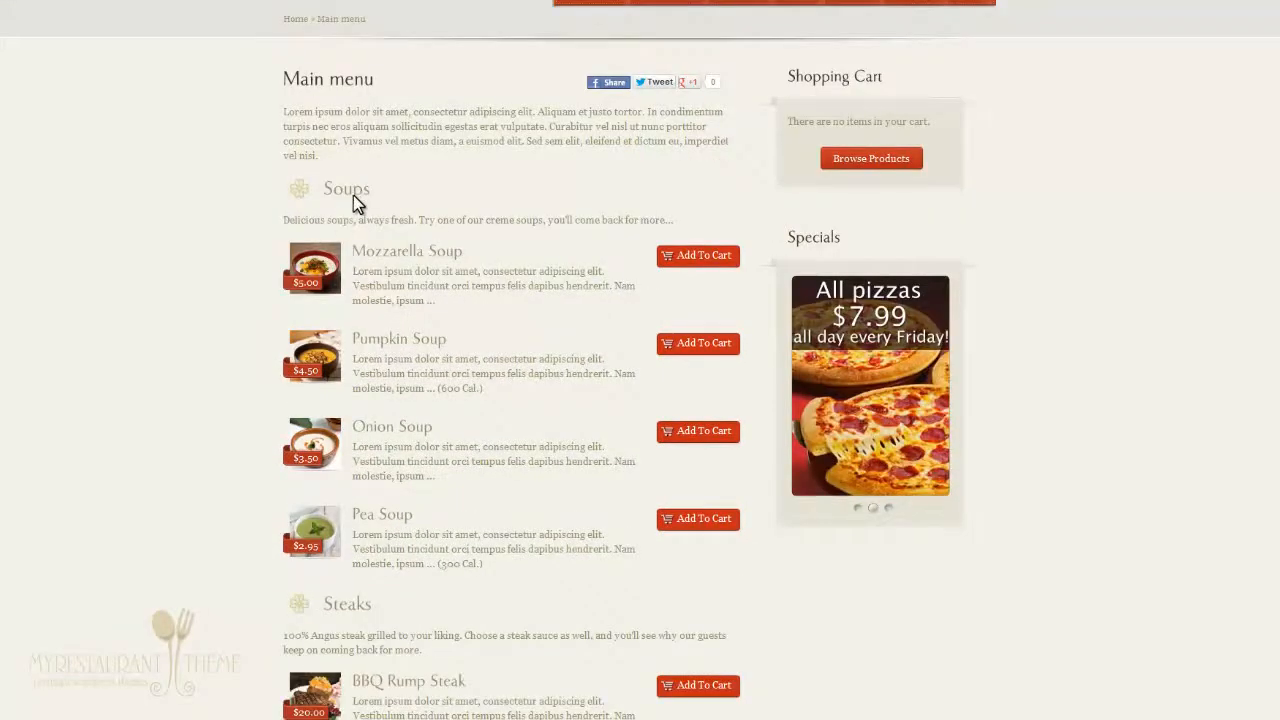
scroll(down, 3)
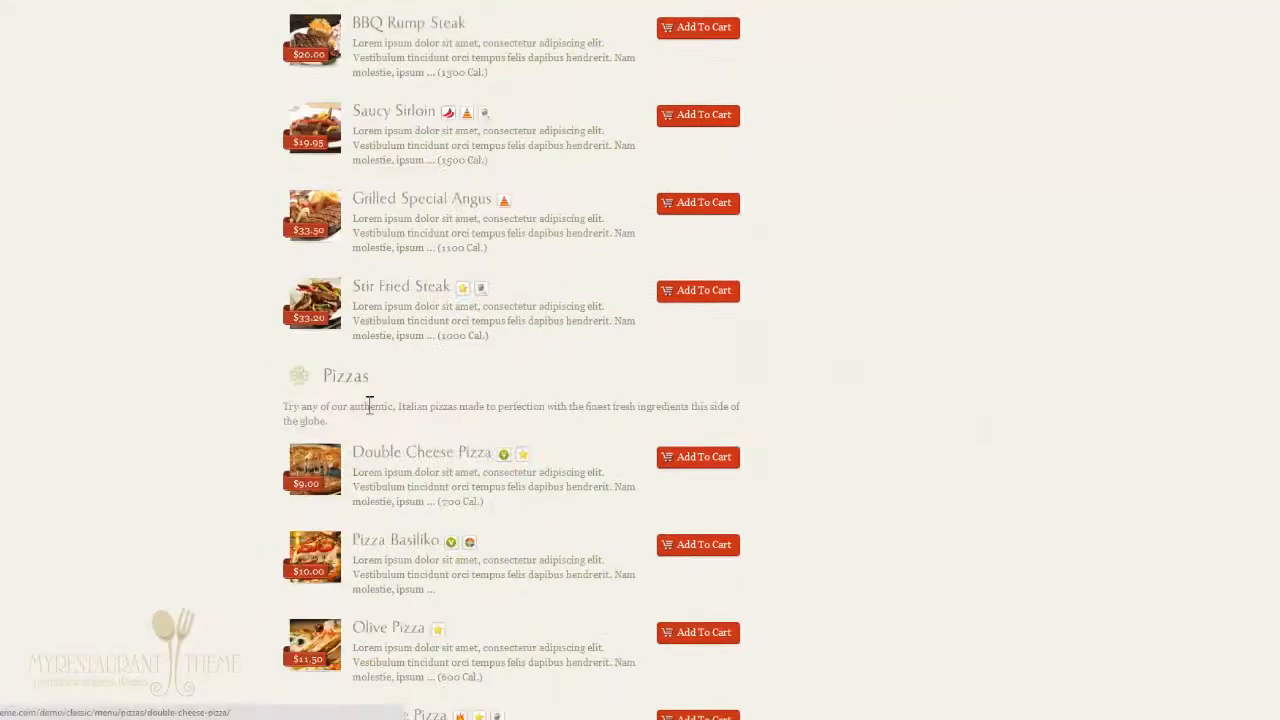
scroll(down, 3)
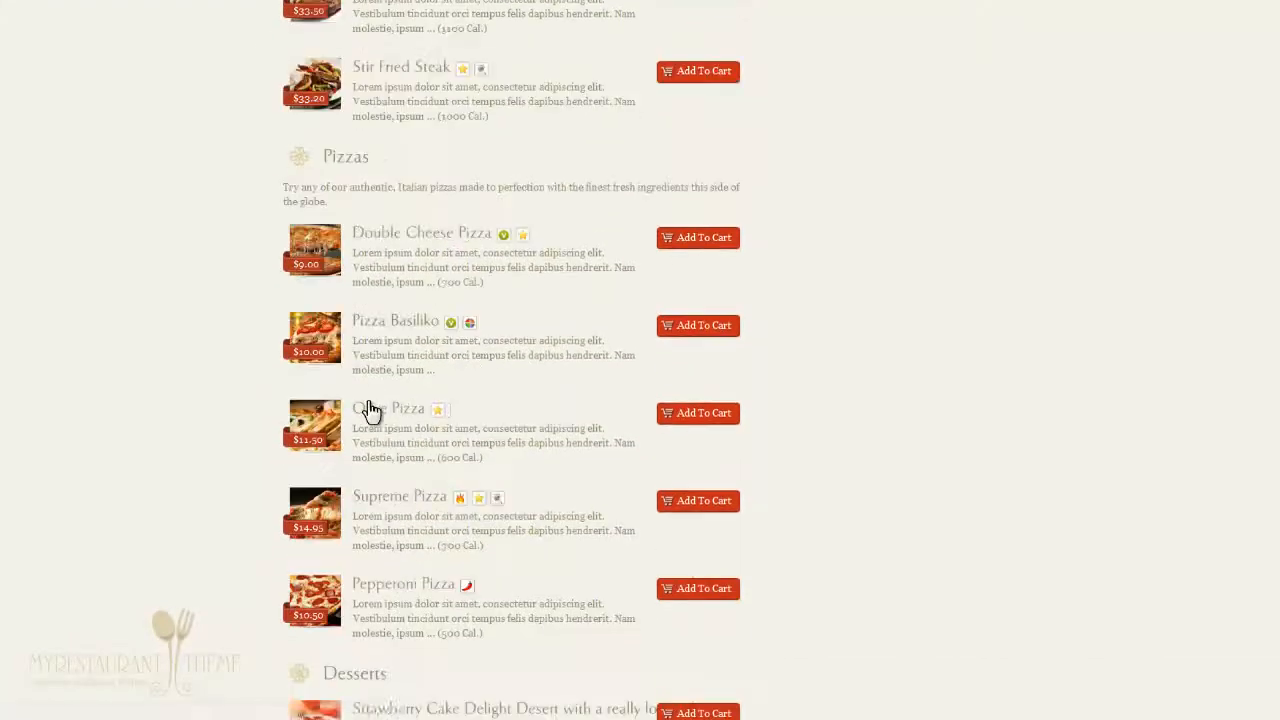
scroll(up, 3)
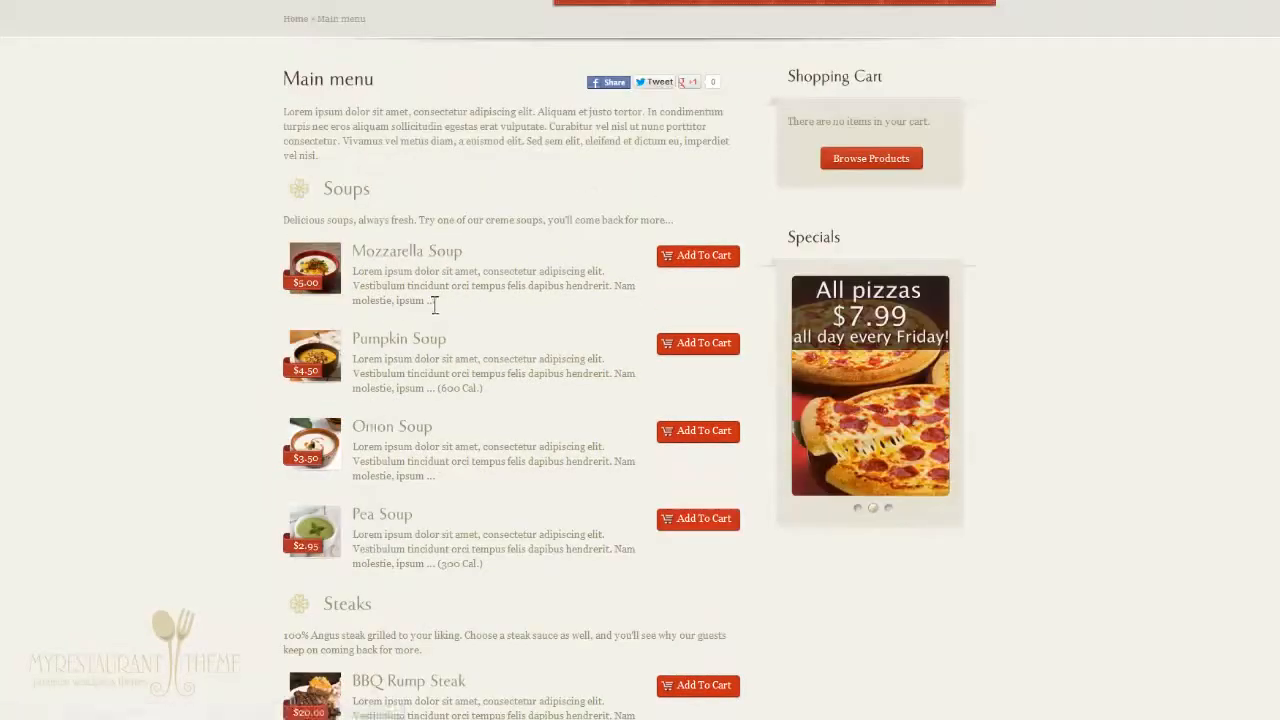
scroll(down, 3)
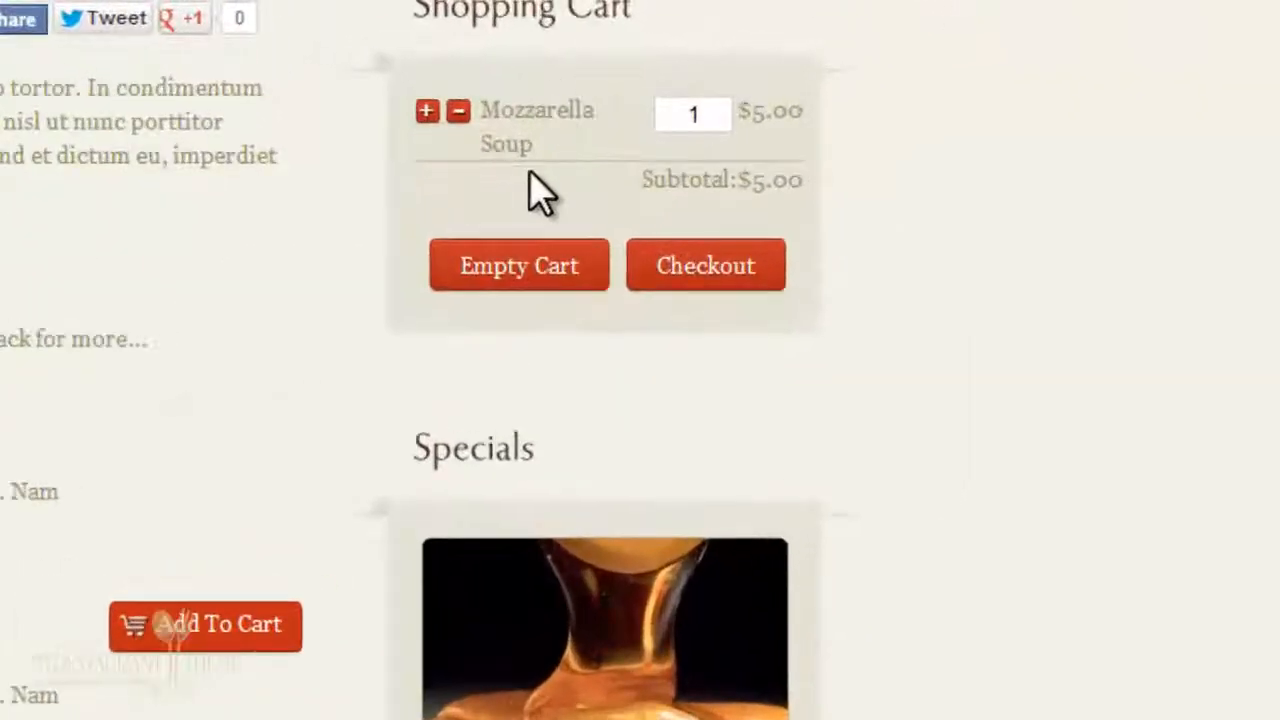
mouse_move(440, 130)
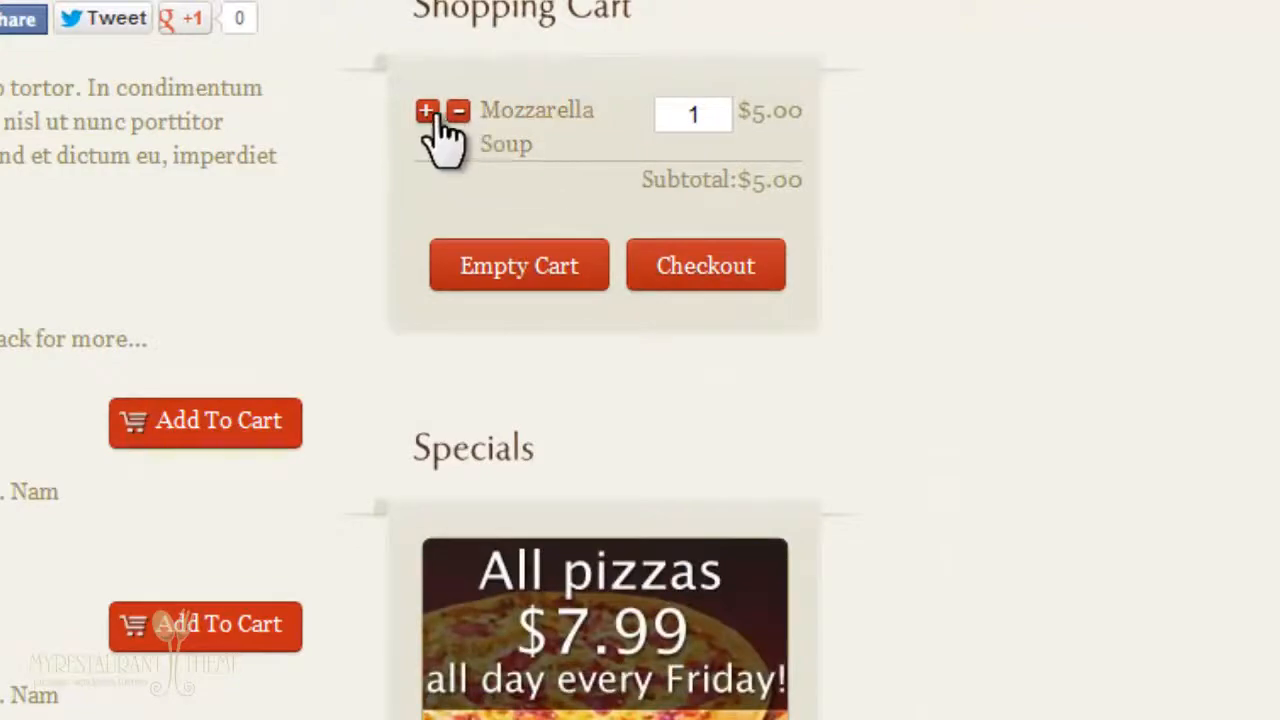
Raise Mozzarella Soup to quantity 2 in the cart and browse the Pizza variations toppings.
click(428, 110)
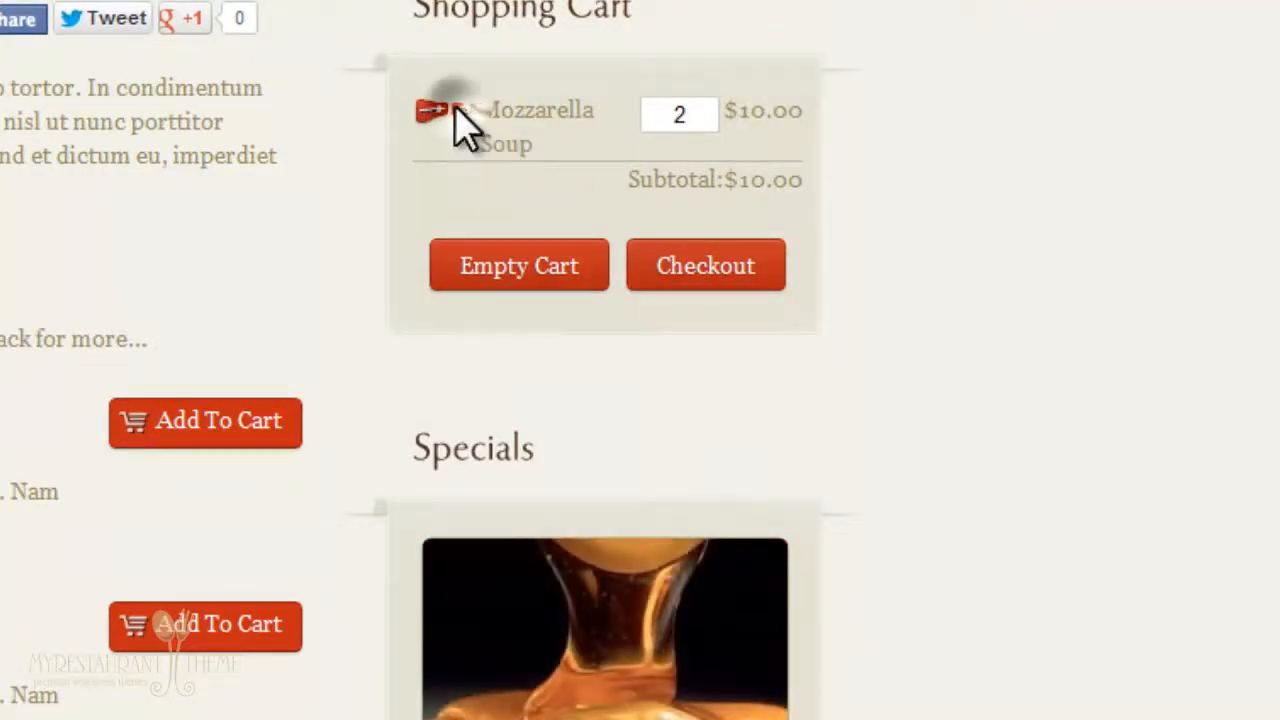
scroll(down, 3)
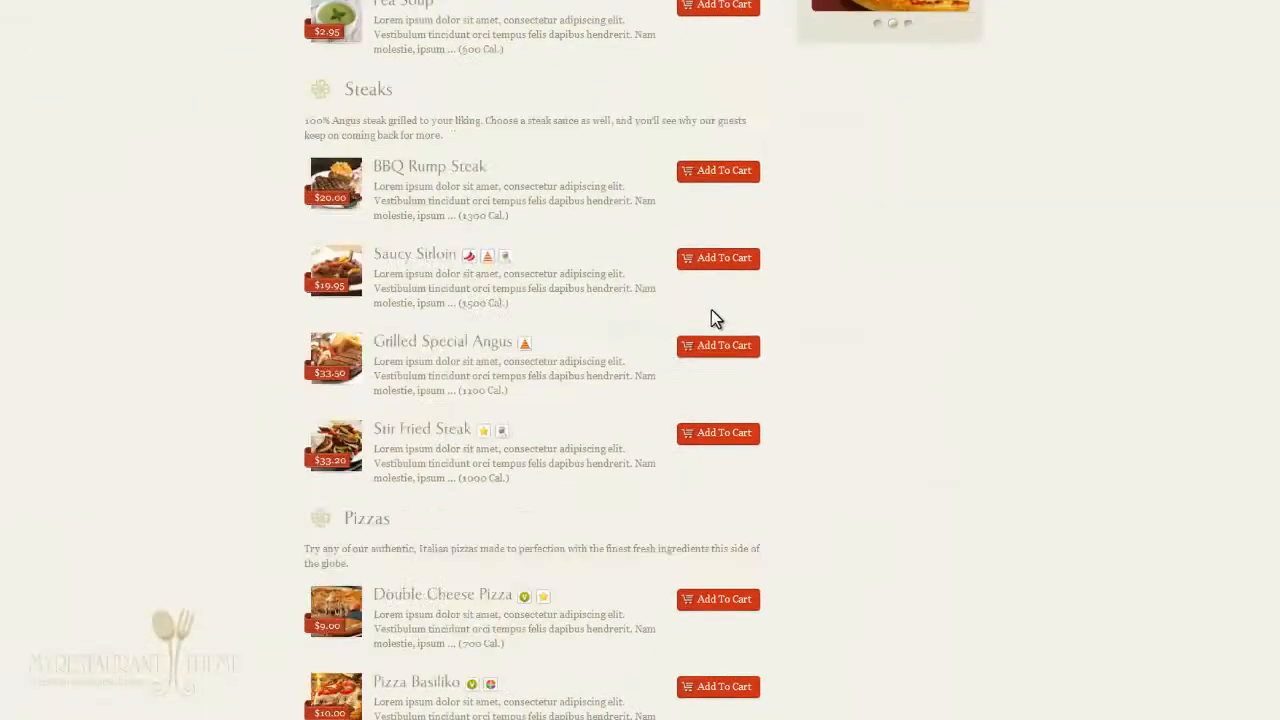
scroll(down, 3)
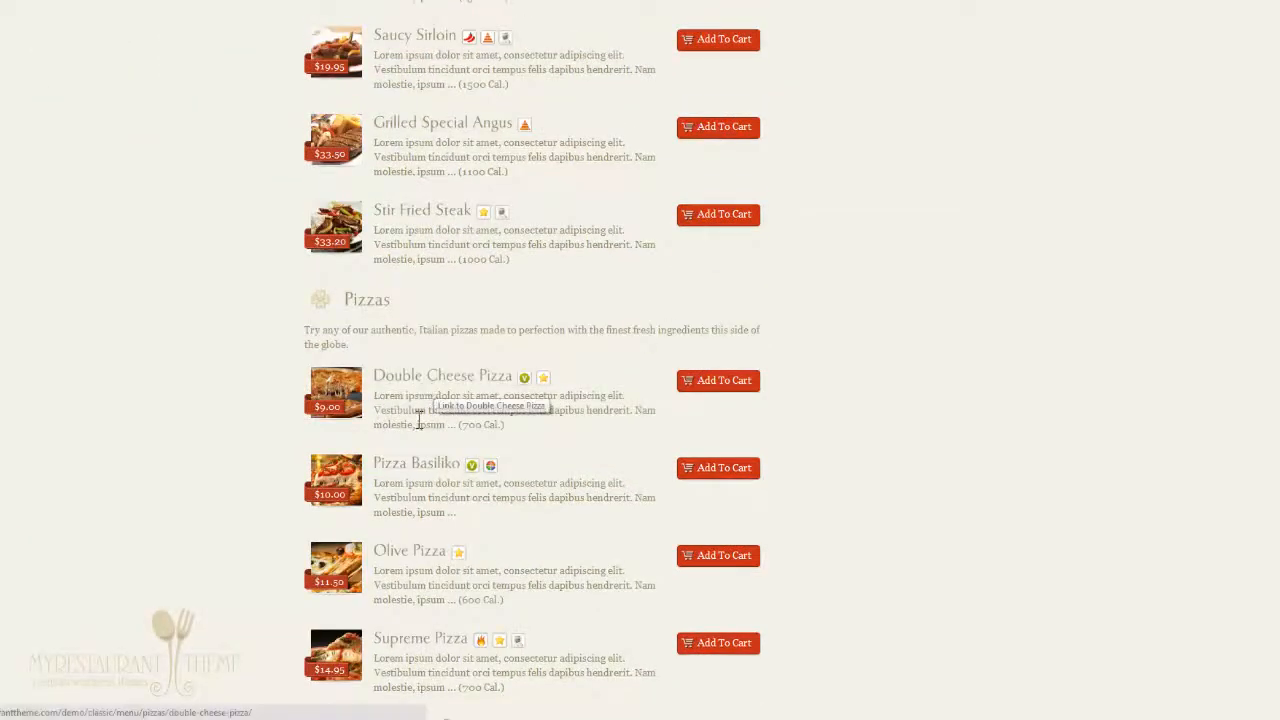
scroll(up, 3)
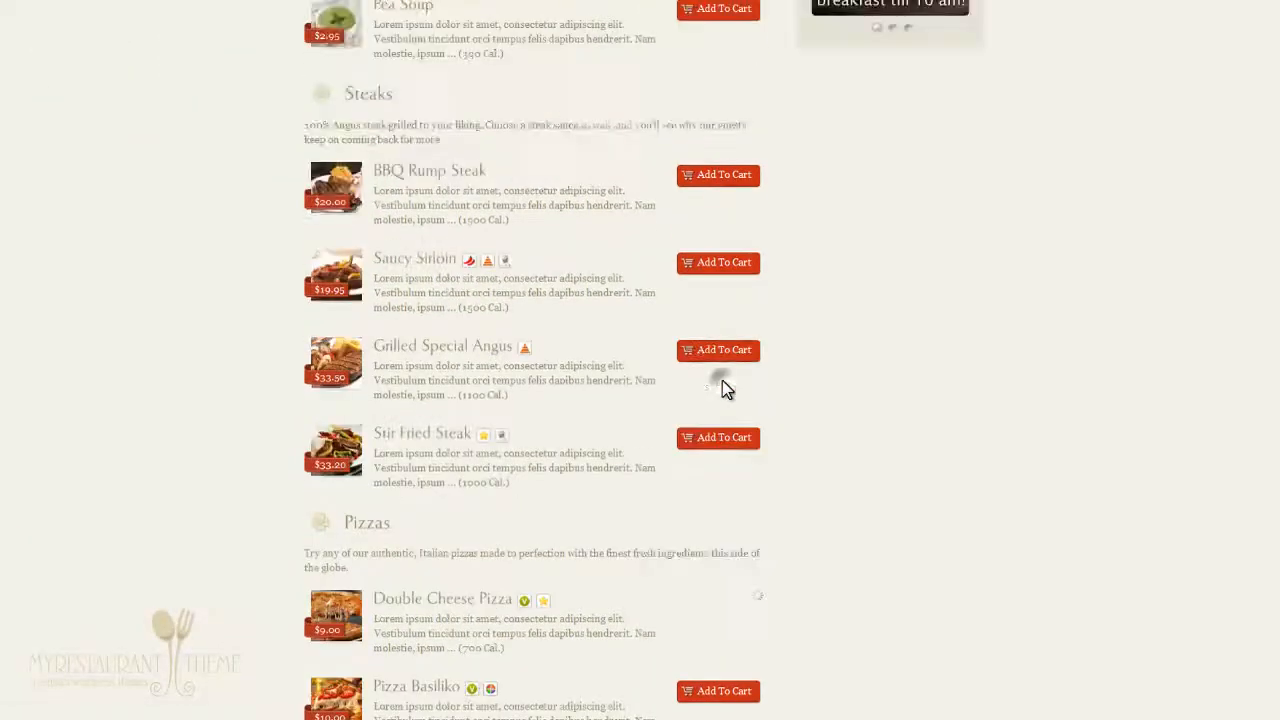
scroll(up, 3)
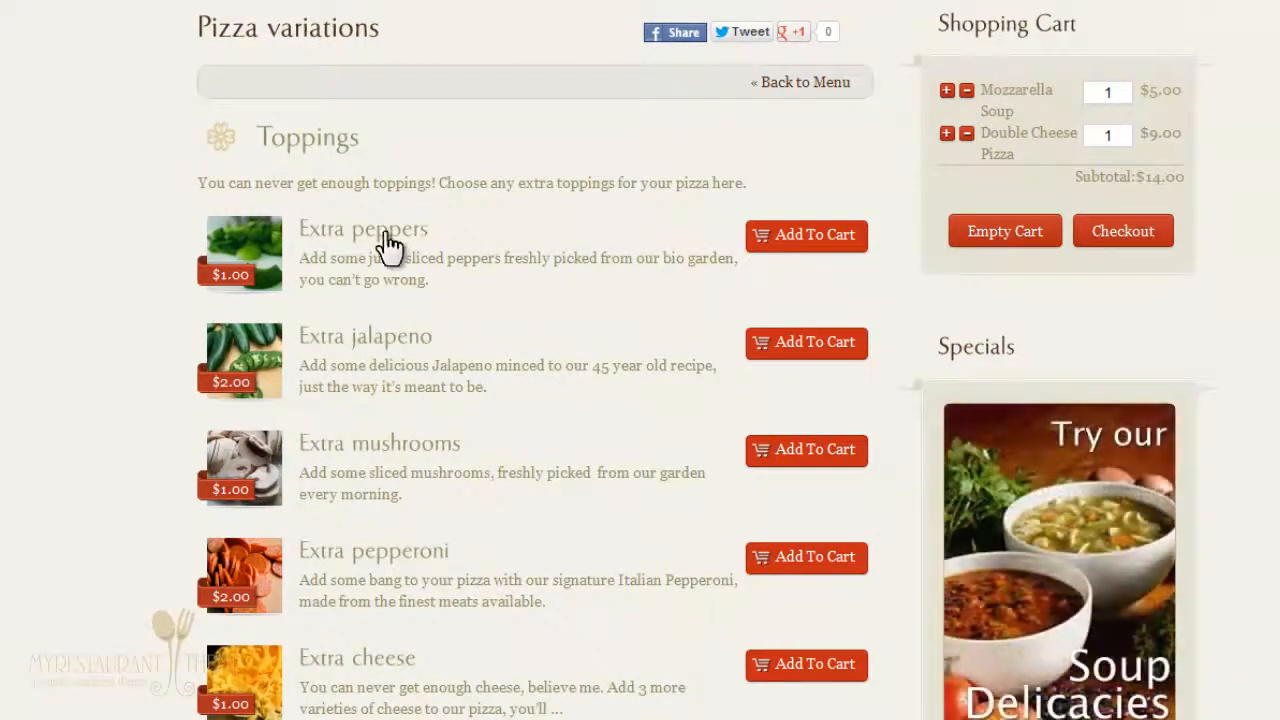
mouse_move(408, 244)
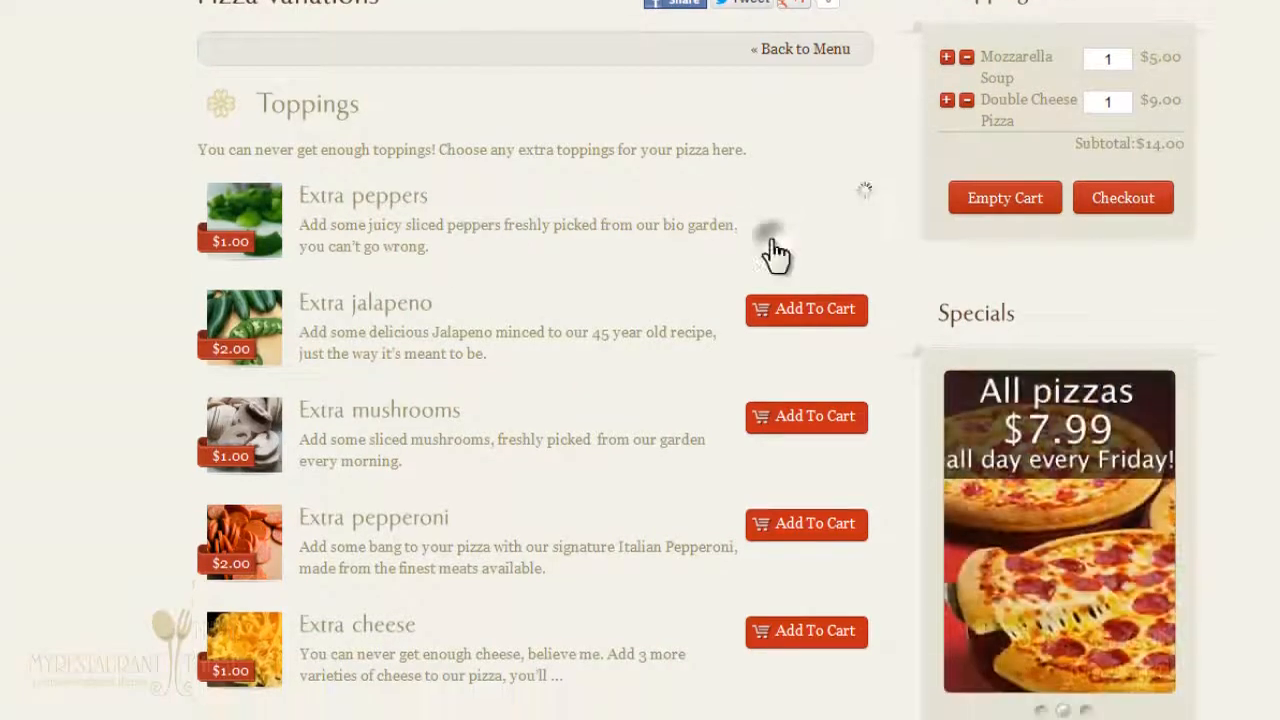
Leave Pizza variations via Back to Menu and return to the Main menu page through the site home.
scroll(down, 3)
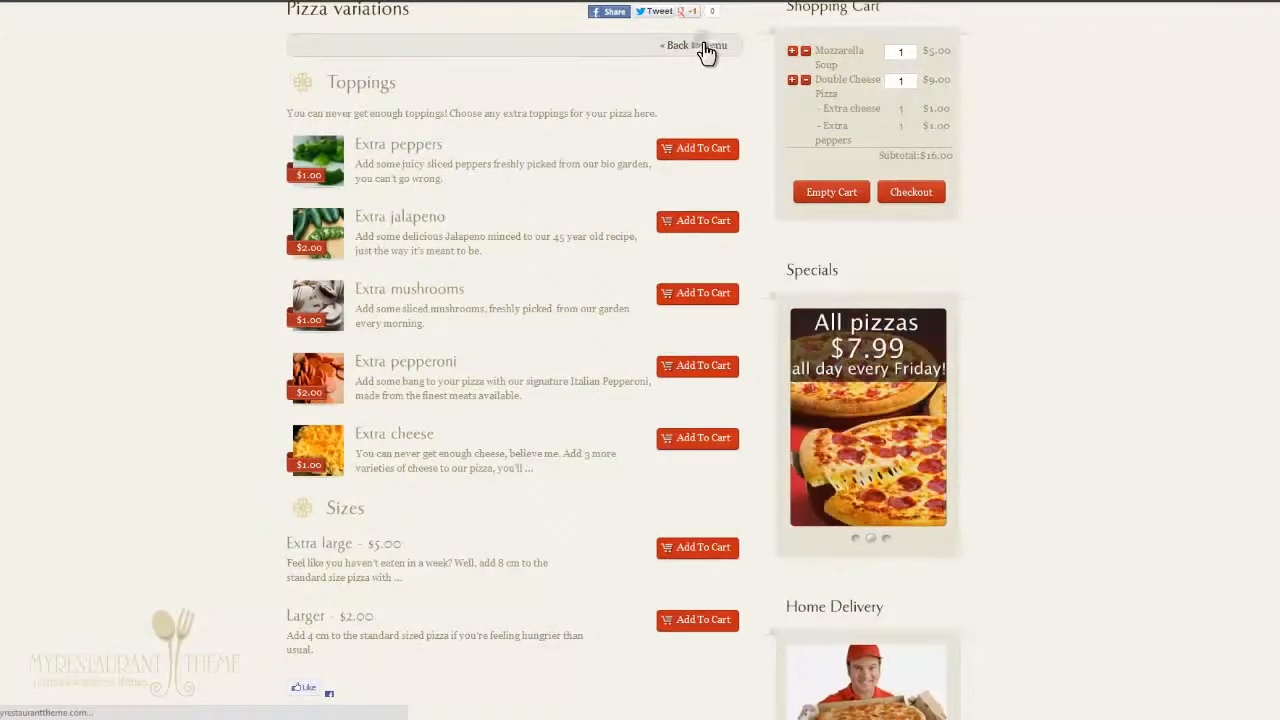
click(694, 46)
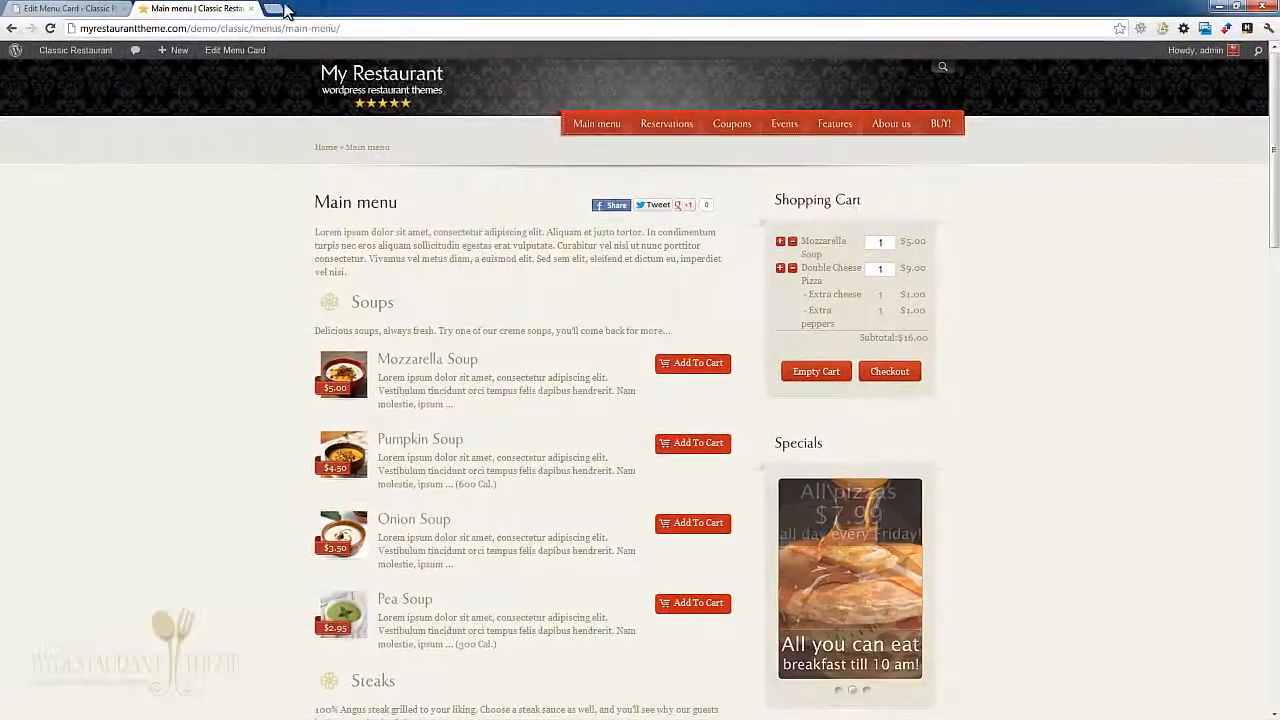
click(64, 8)
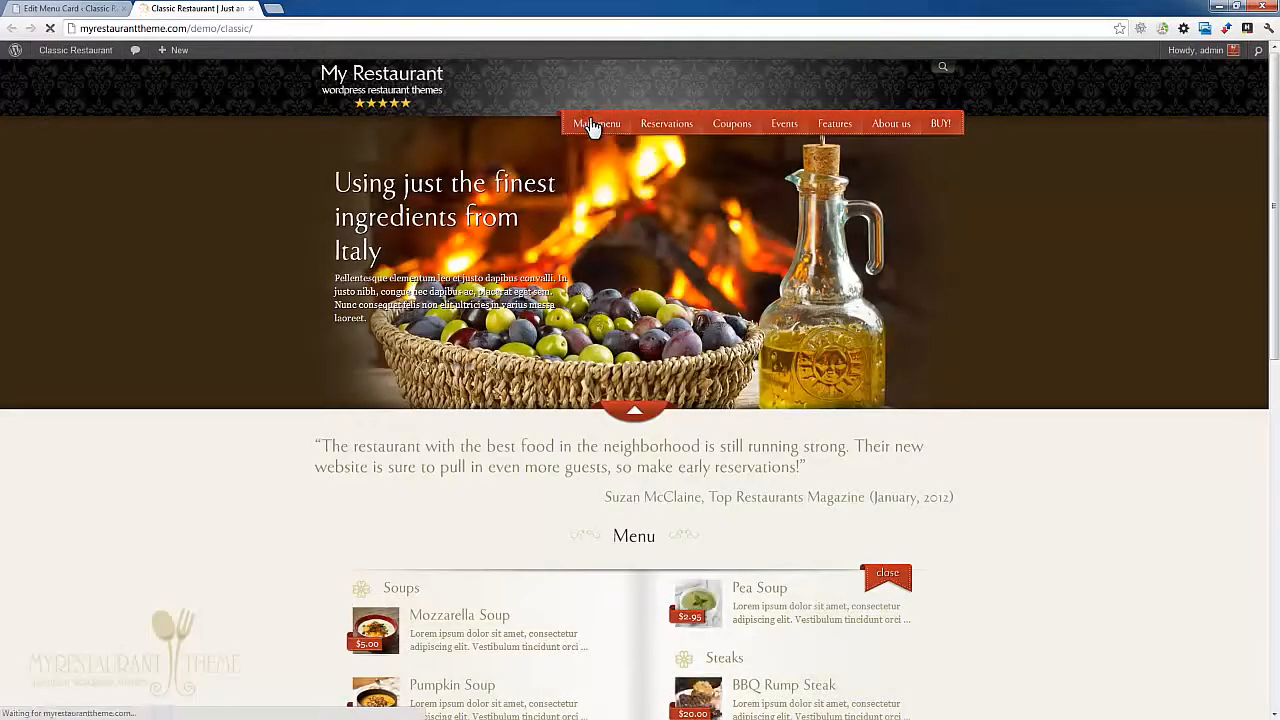
click(596, 124)
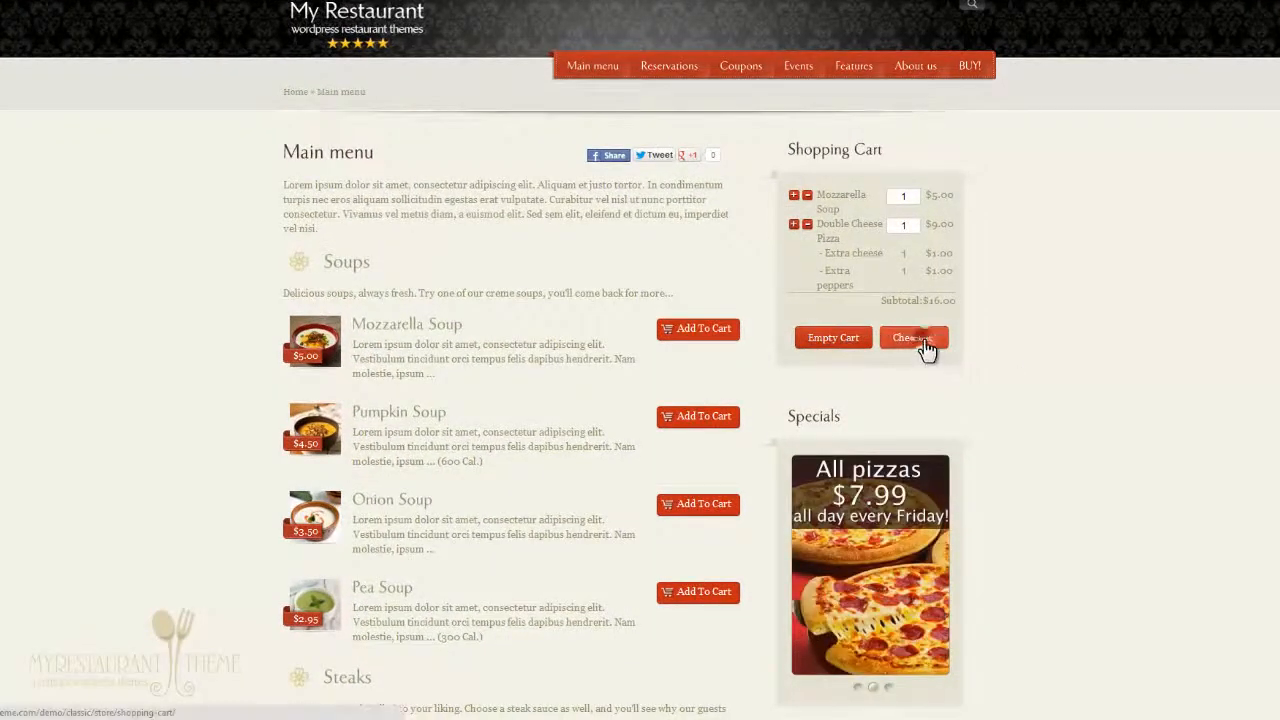
Proceed to checkout, reaching Review Order with $5.00 shipping and a $21.00 total.
click(912, 336)
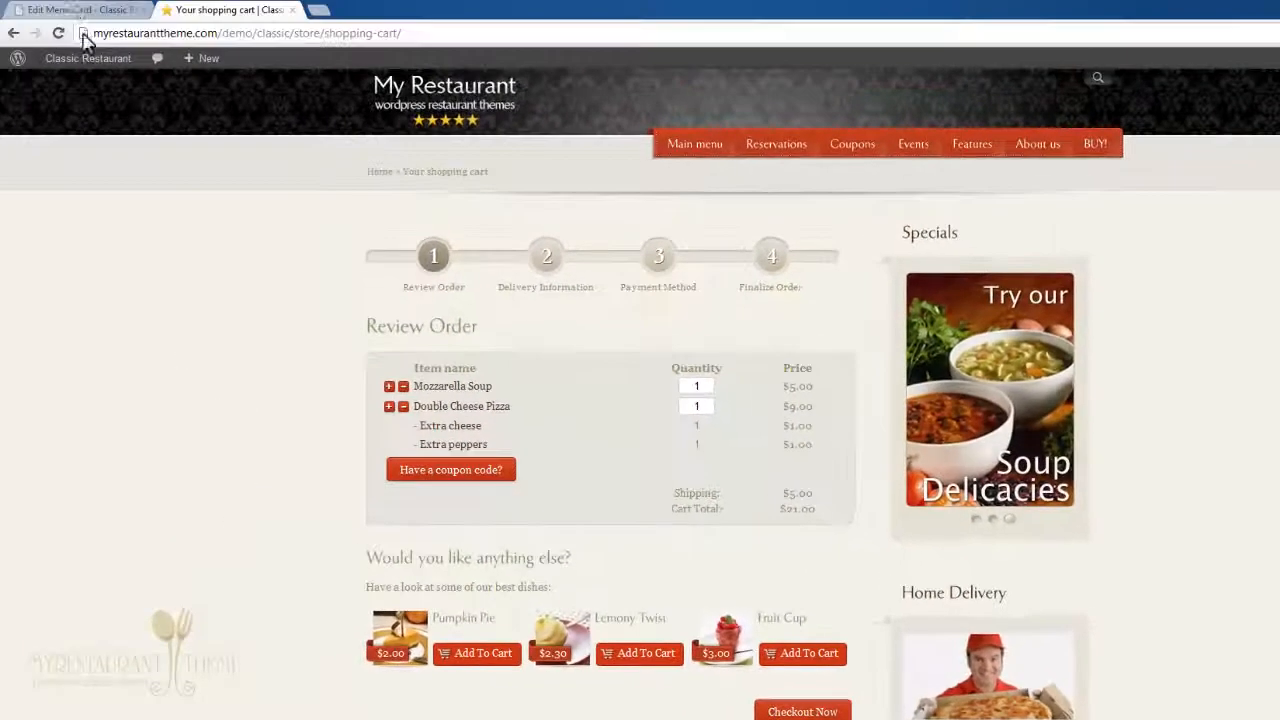
click(76, 8)
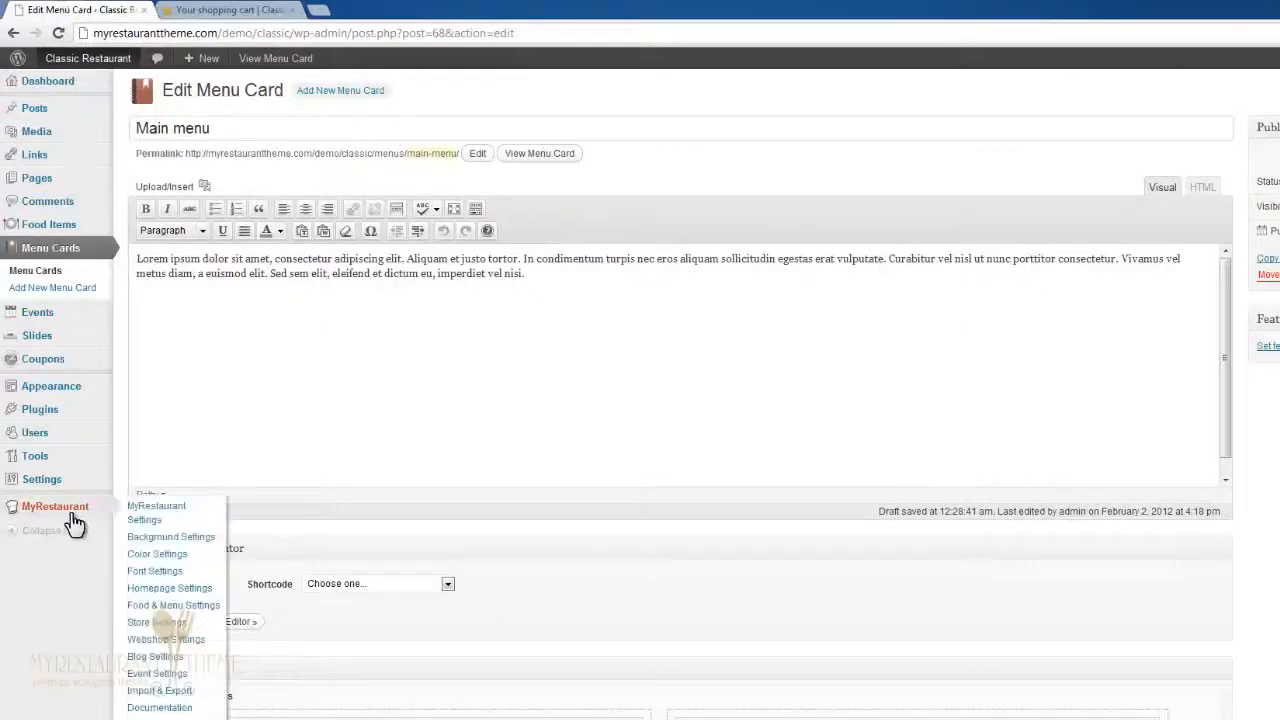
mouse_move(184, 624)
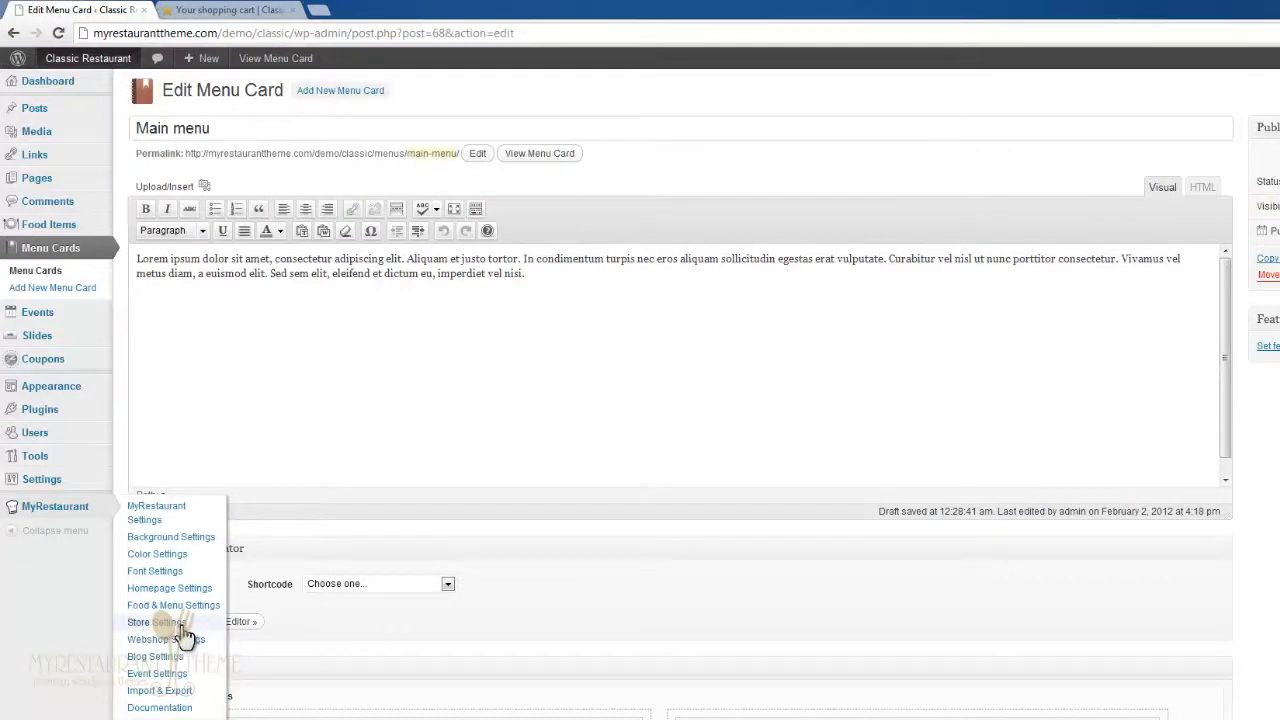
click(156, 622)
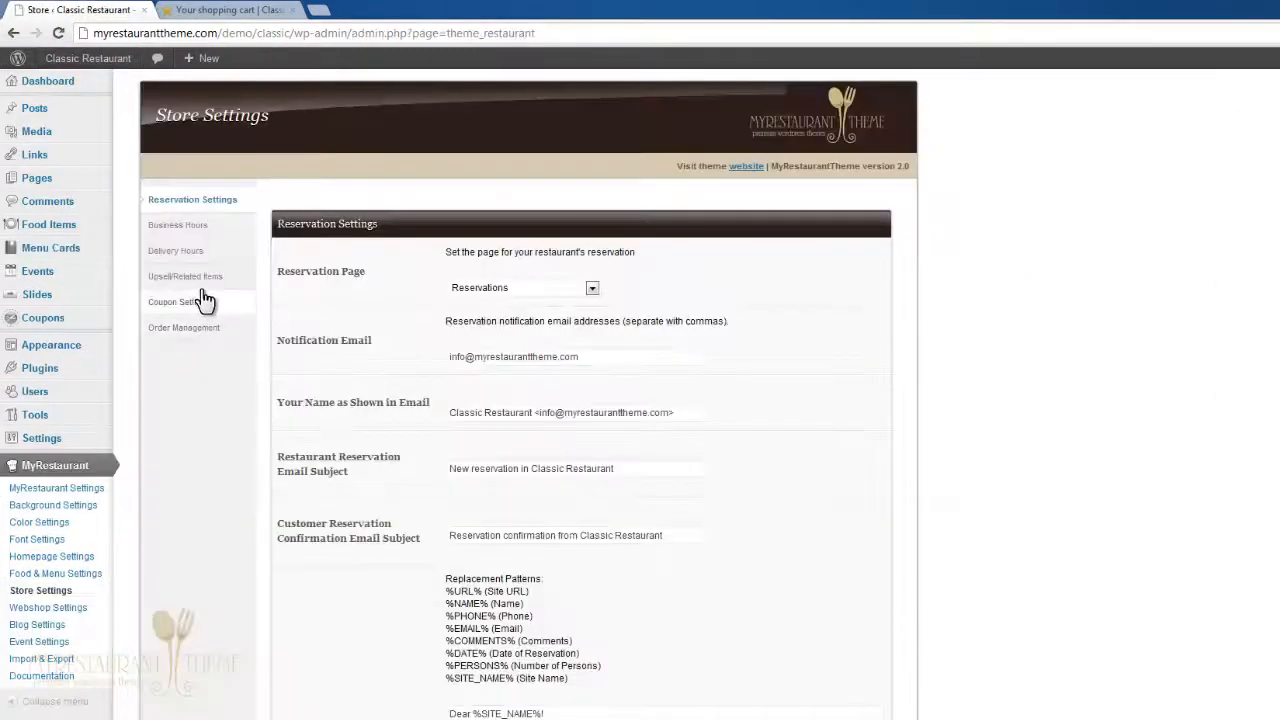
click(184, 276)
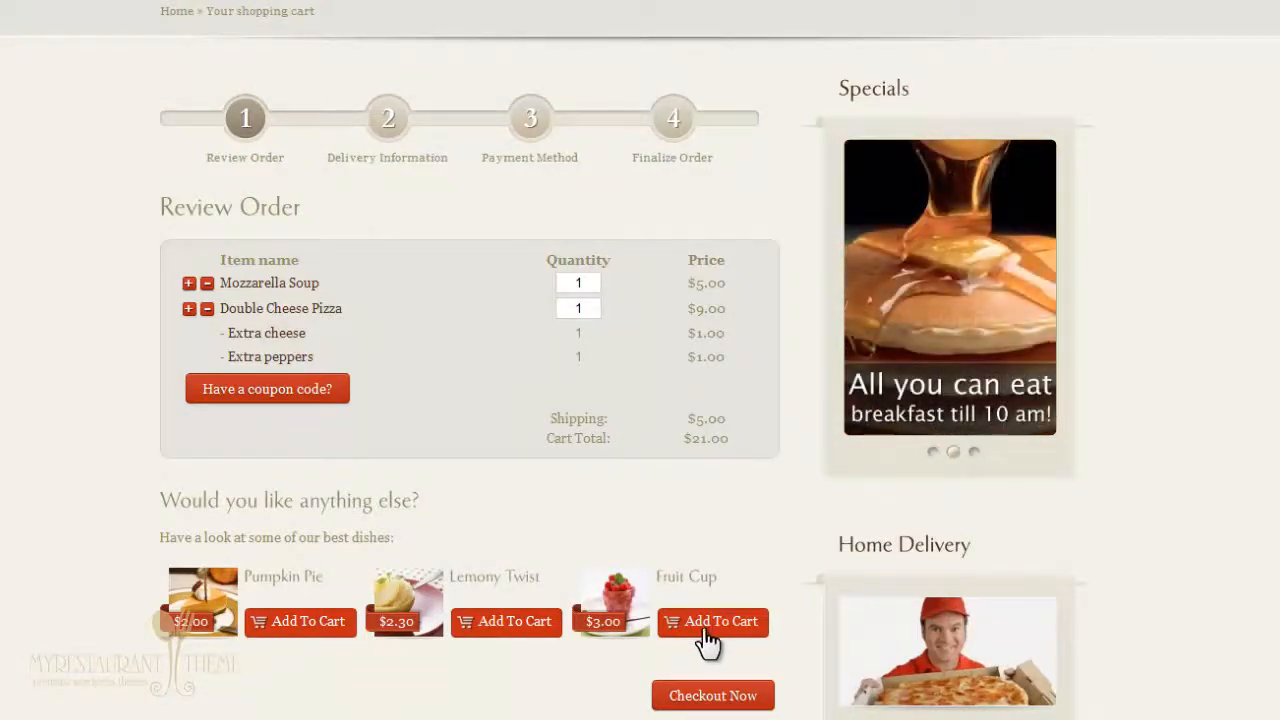
Add Fruit Cup to the order and raise its quantity to two, bringing the total to $24.00.
click(712, 620)
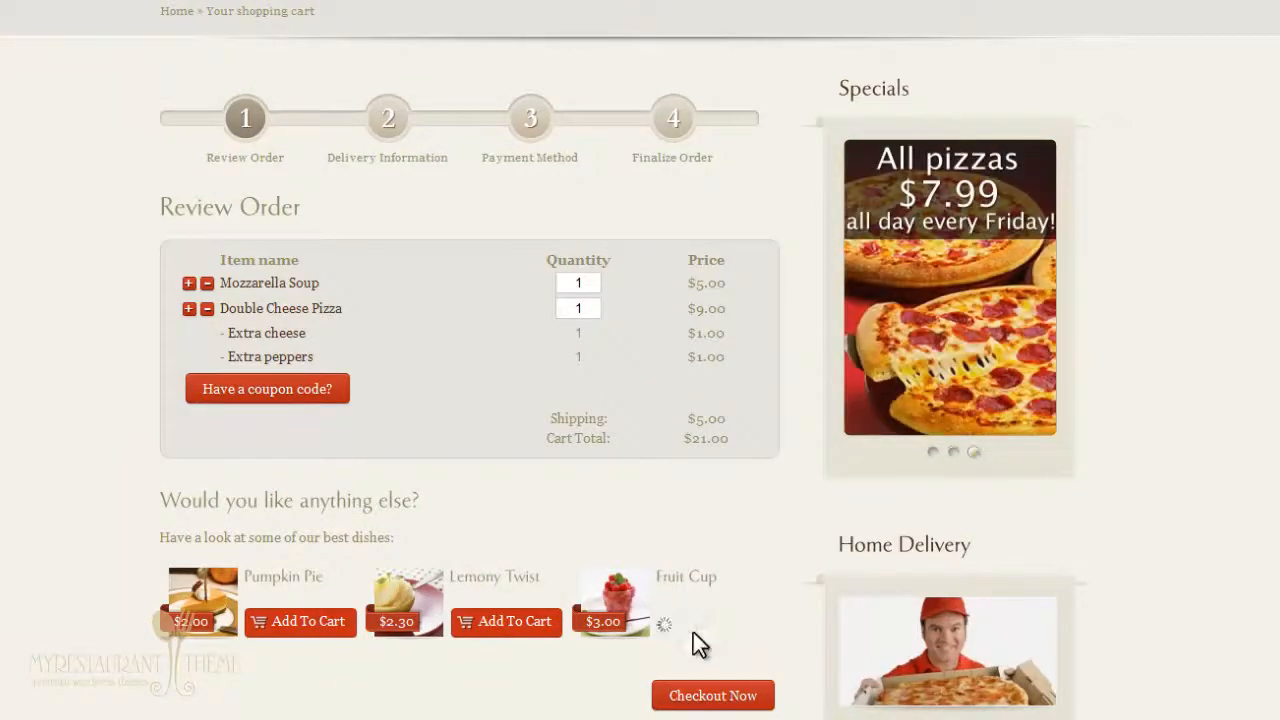
click(664, 624)
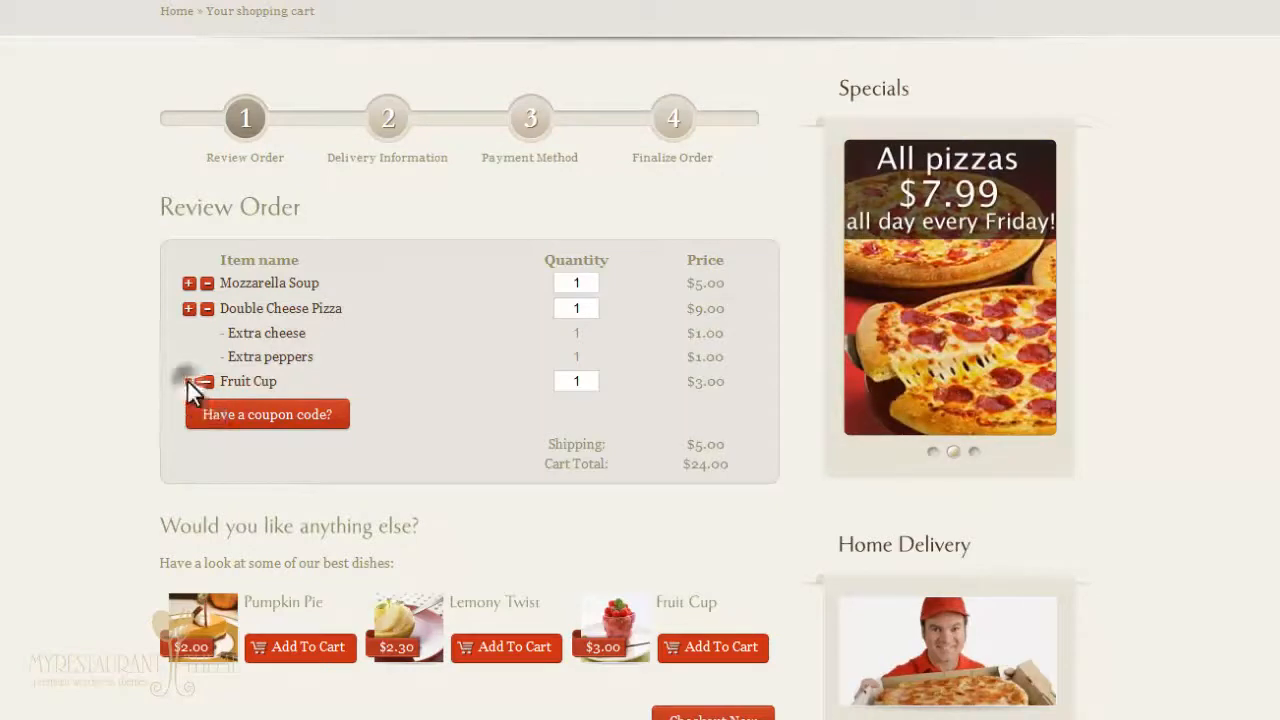
click(188, 380)
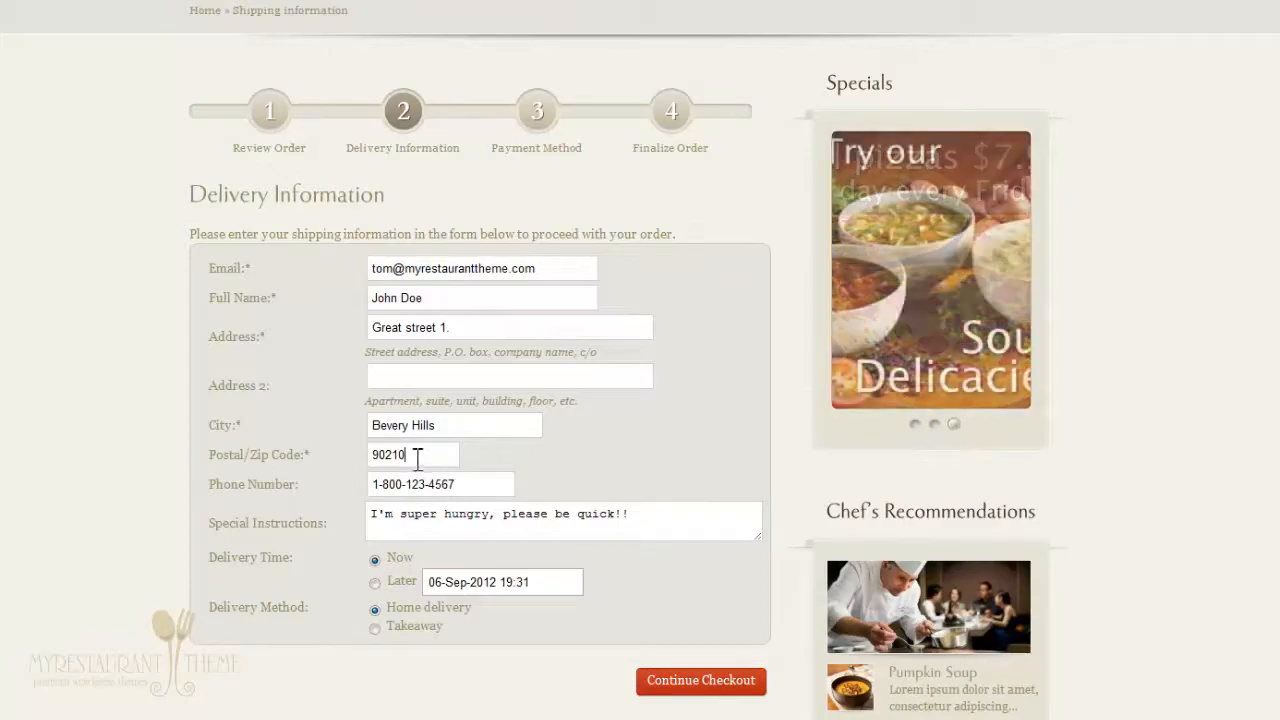
In the admin Webshop Settings, view Shipping Options with Table Rate method and the Delivery Zip Codes field.
click(90, 8)
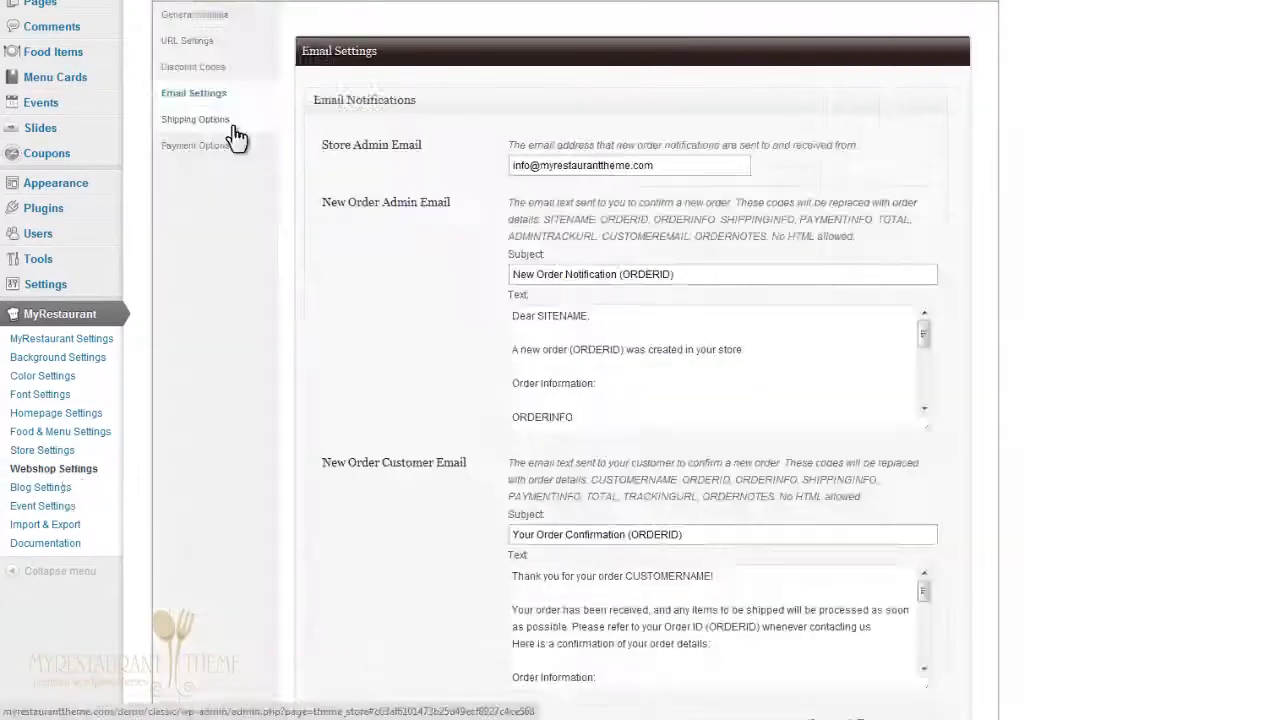
click(196, 120)
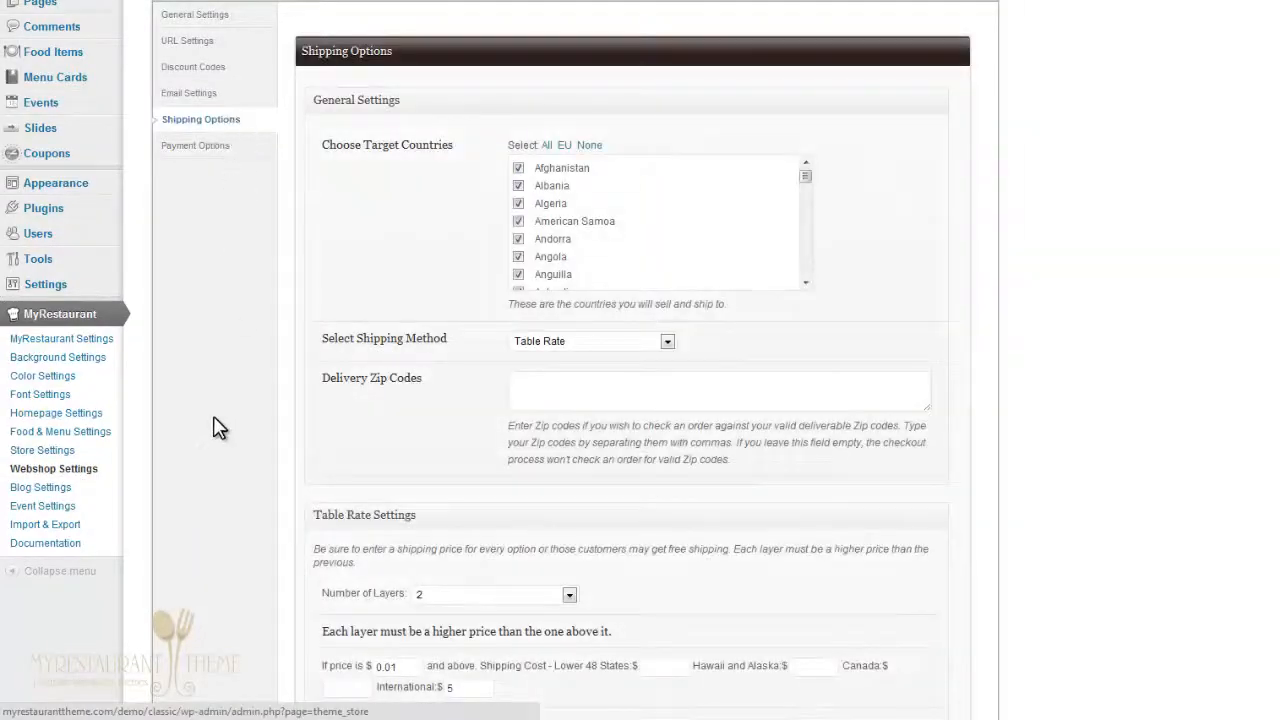
scroll(down, 3)
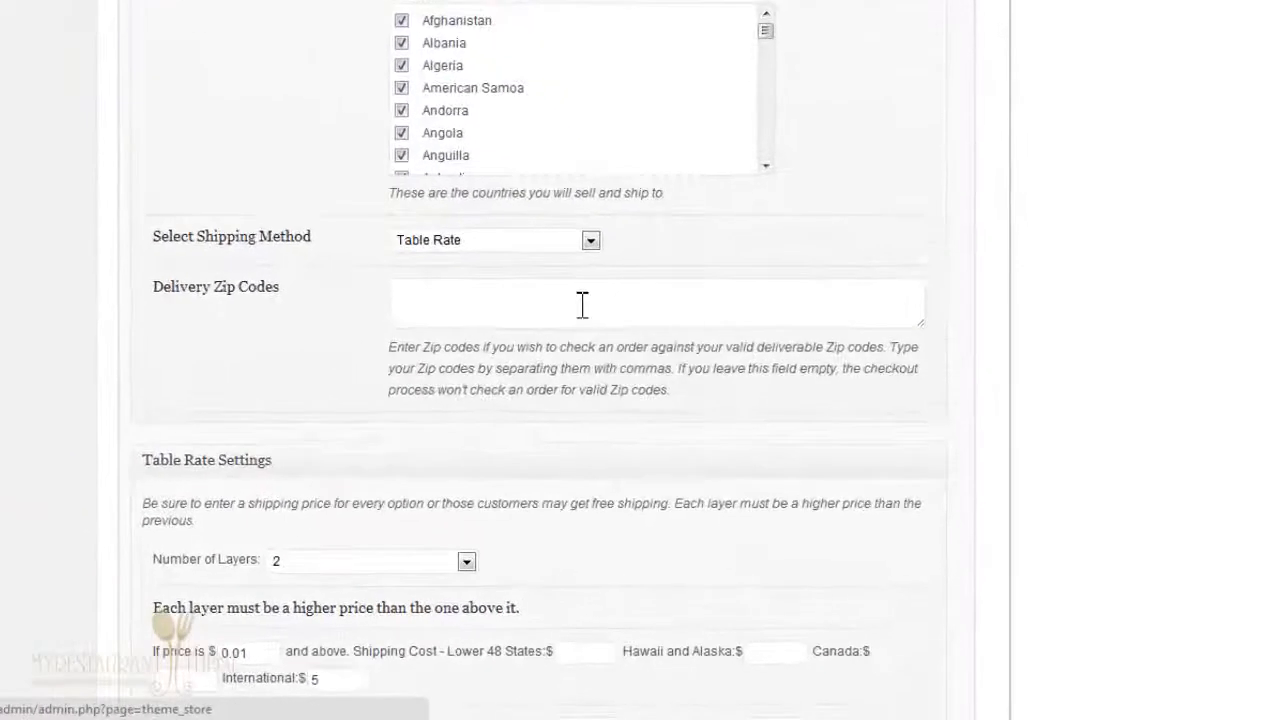
click(656, 302)
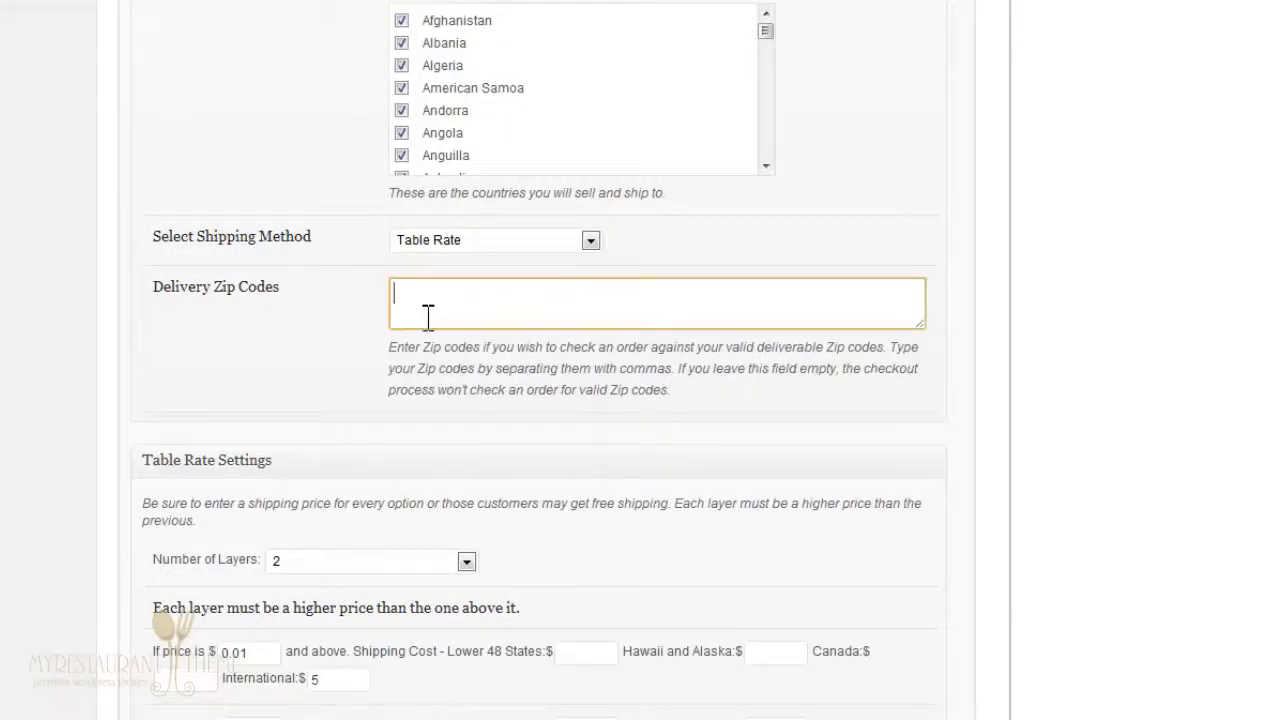
mouse_move(500, 304)
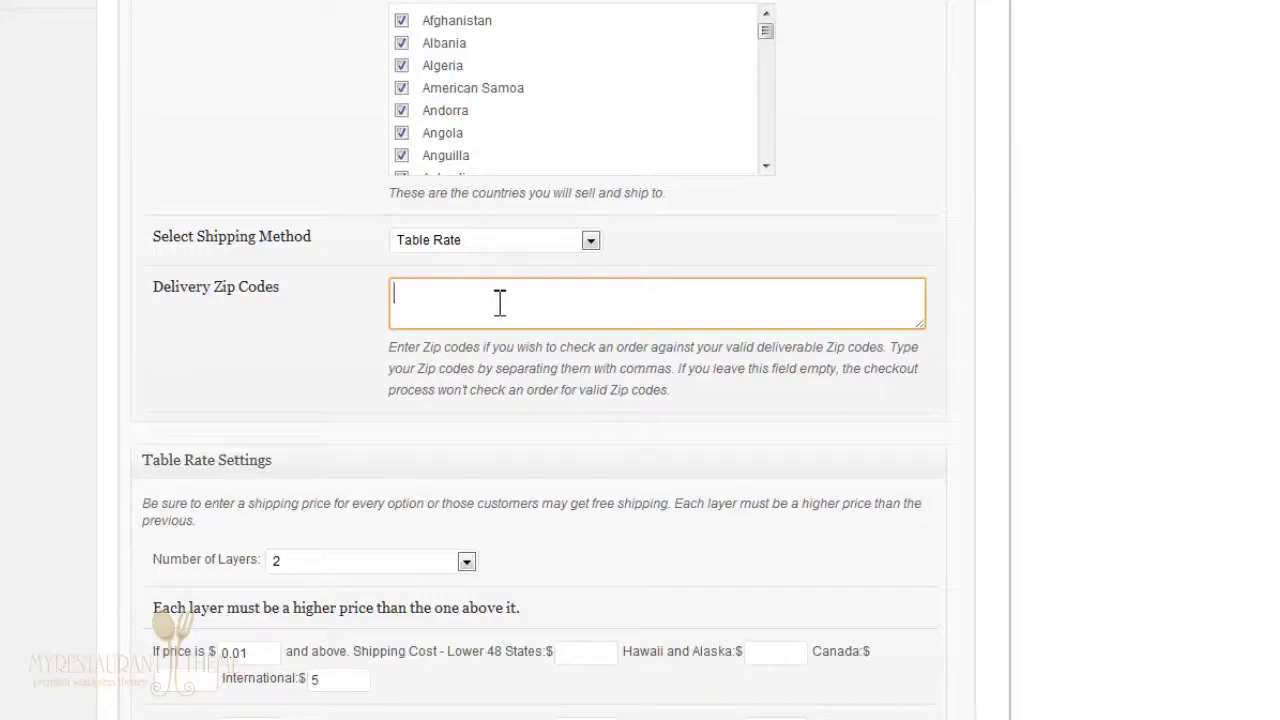
scroll(up, 3)
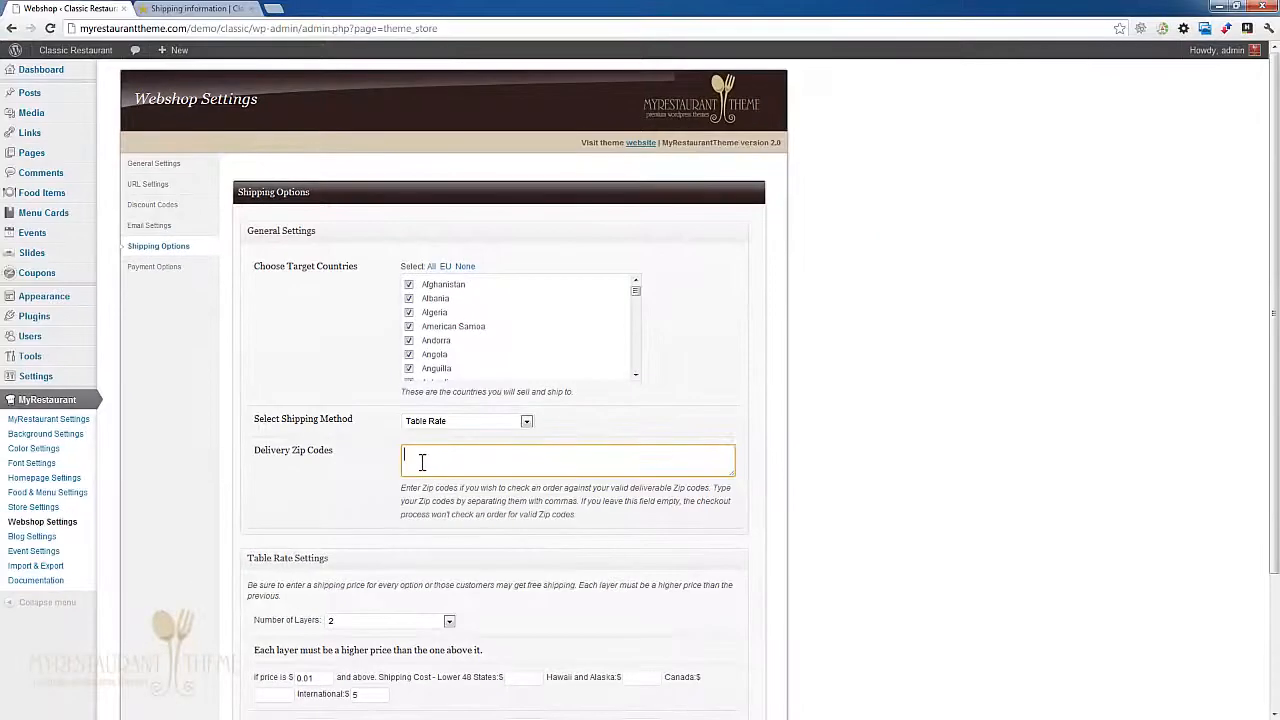
Fill the Delivery Information for later, 06-Sep-2012 19:31, with Home delivery ticked.
click(190, 8)
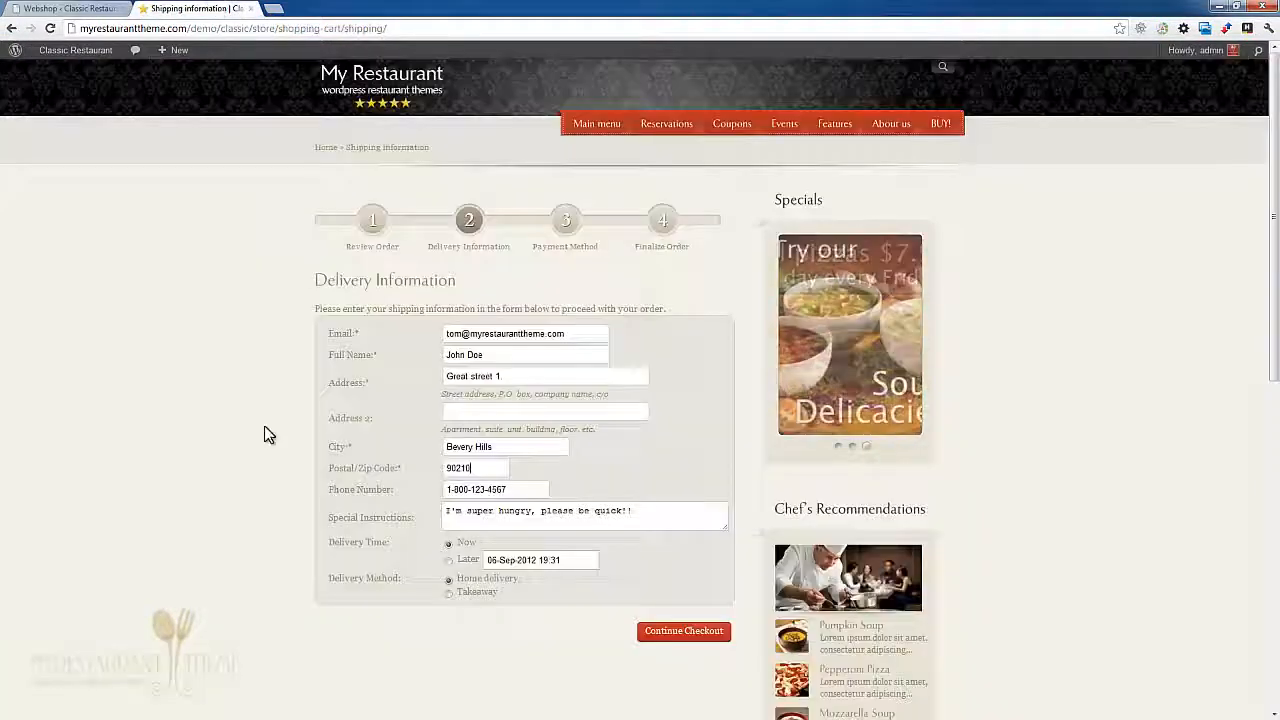
scroll(down, 3)
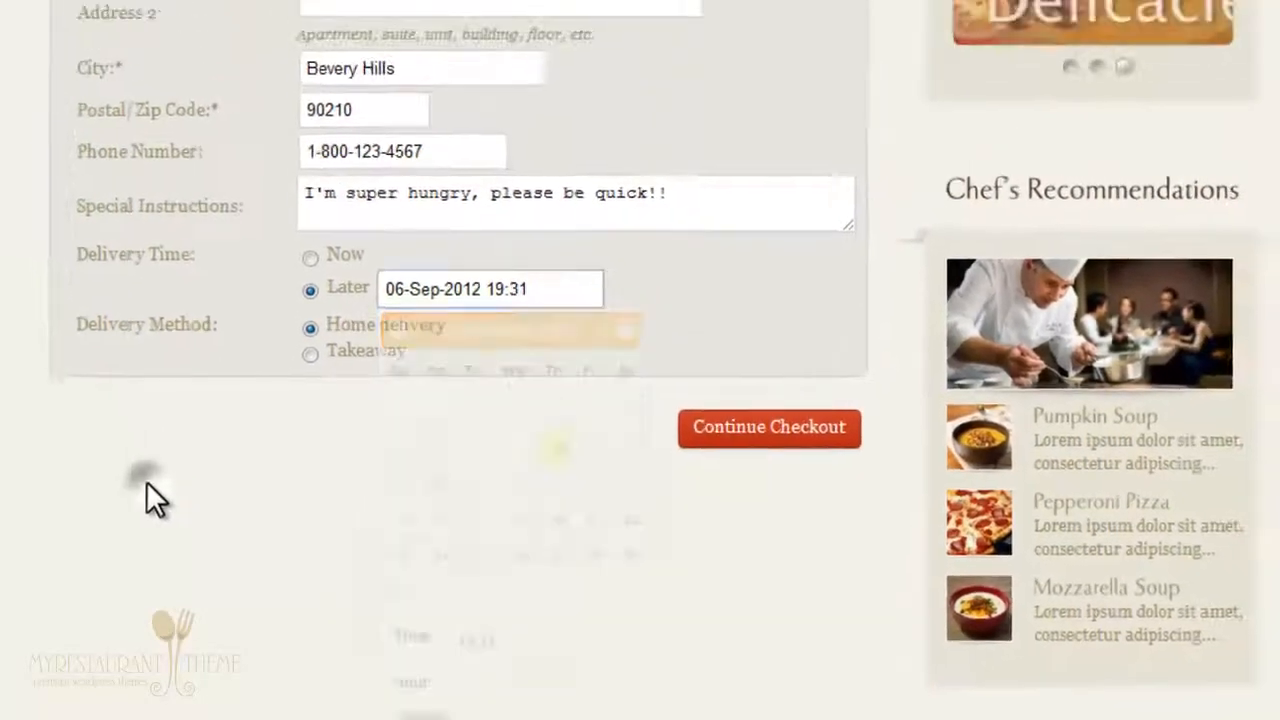
scroll(up, 3)
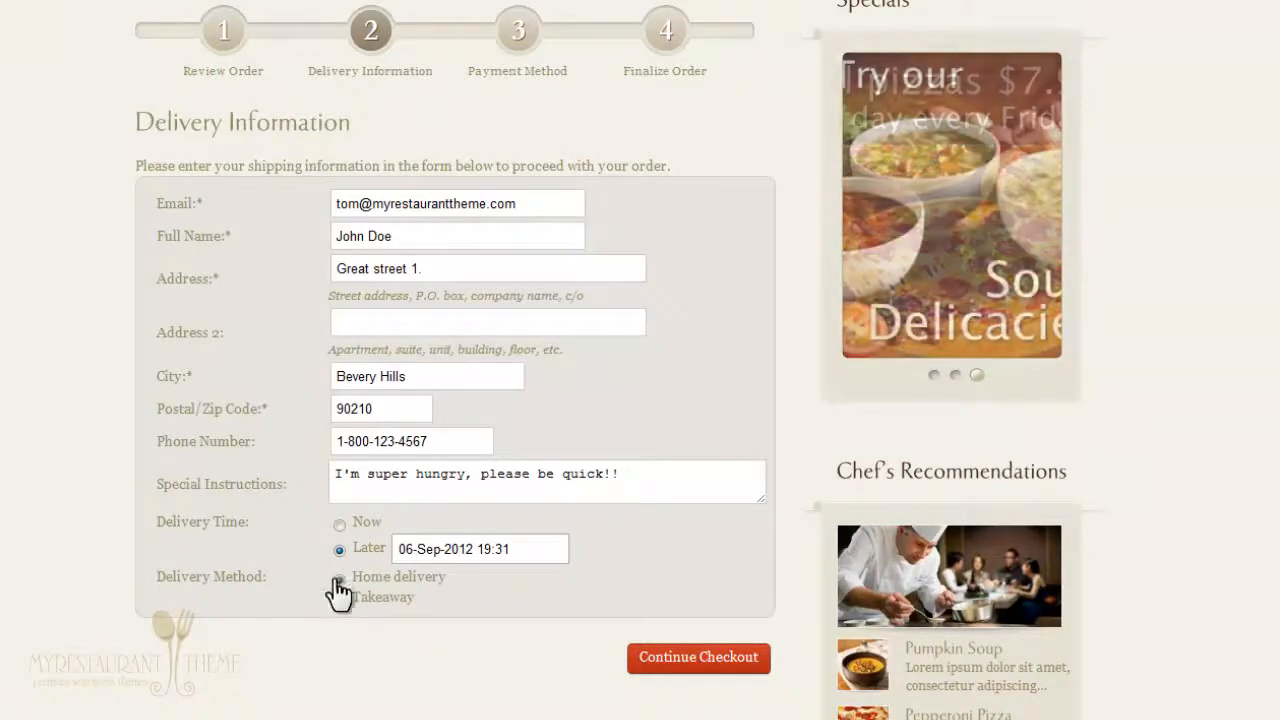
click(340, 580)
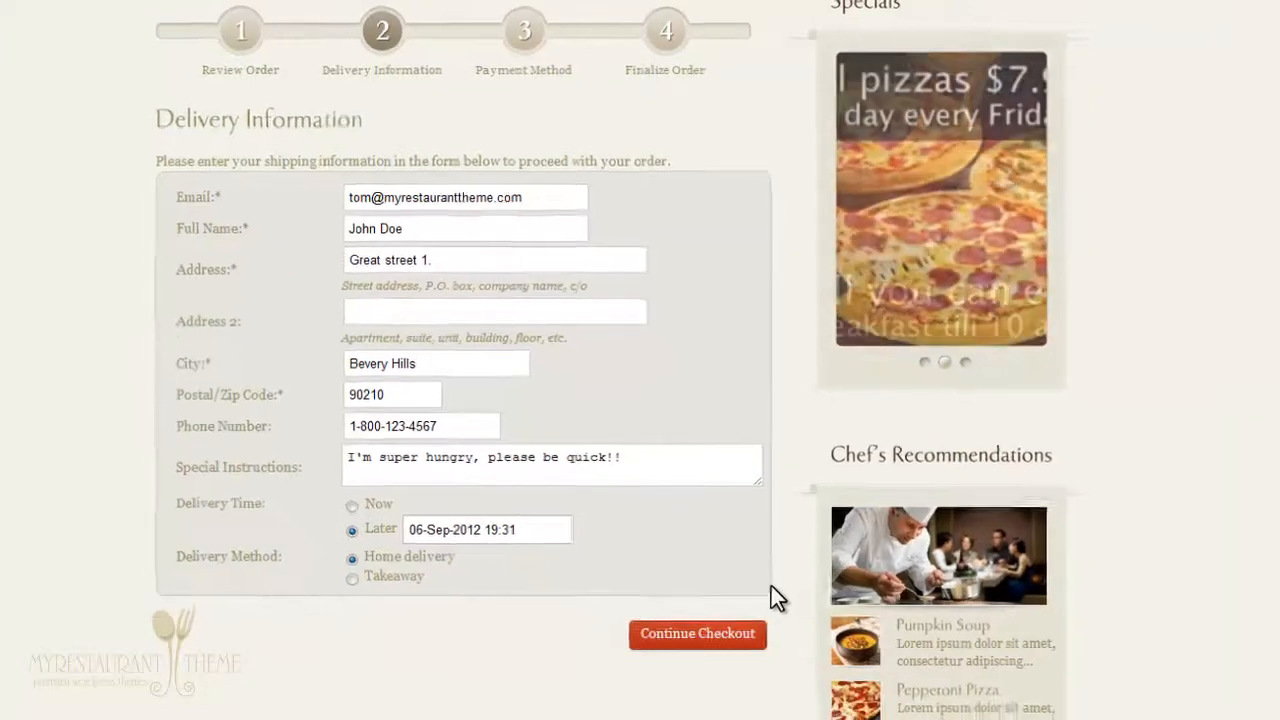
scroll(down, 3)
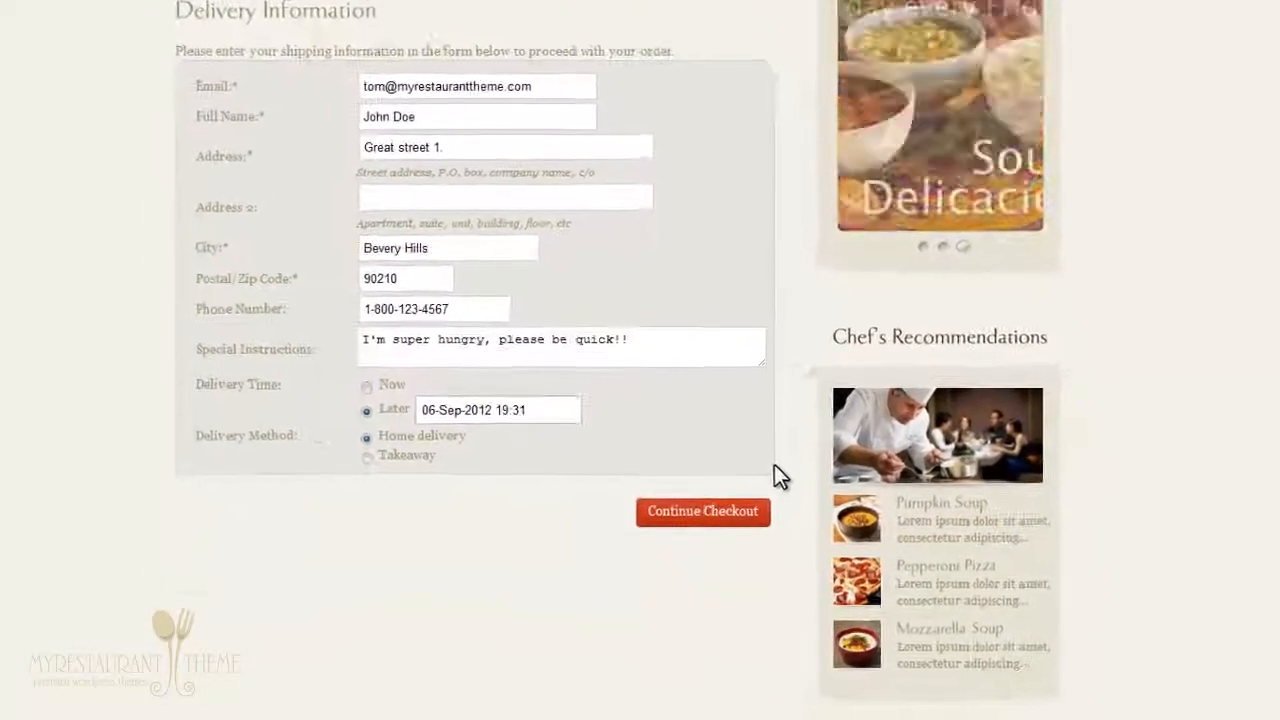
scroll(up, 3)
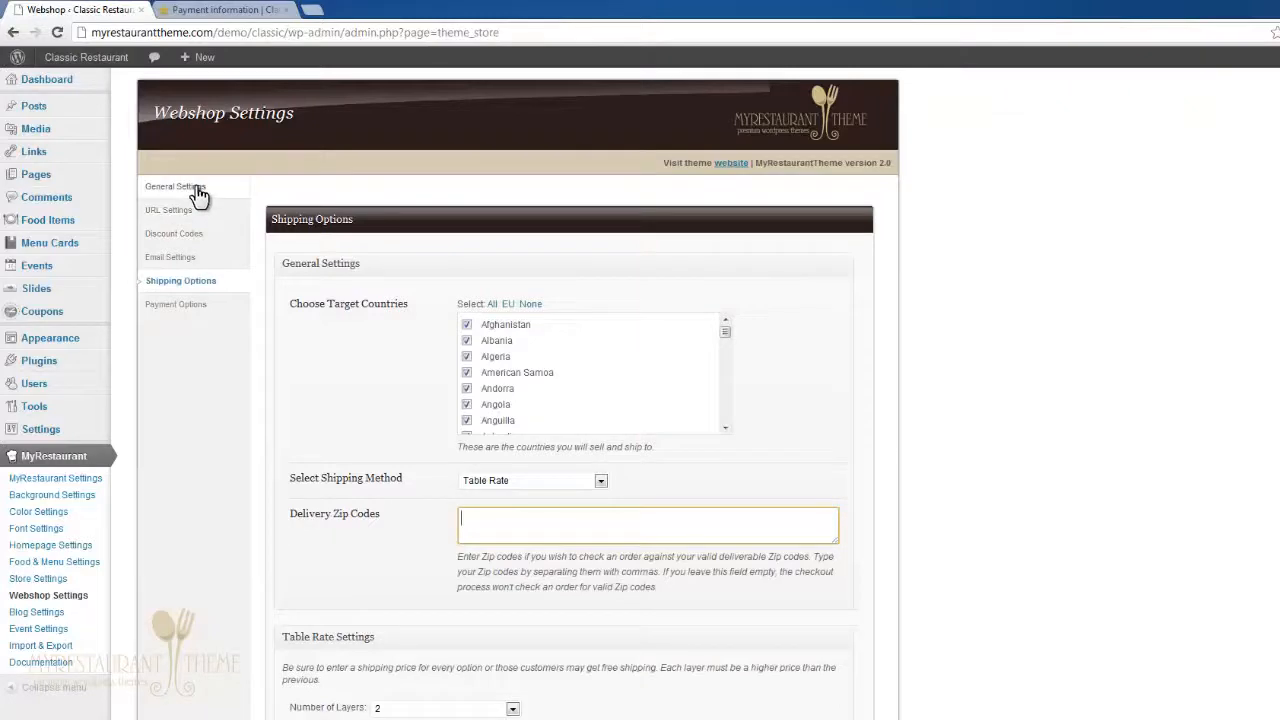
Check the enabled gateways in Payment Options, then return to the checkout's Payment Method step.
click(176, 304)
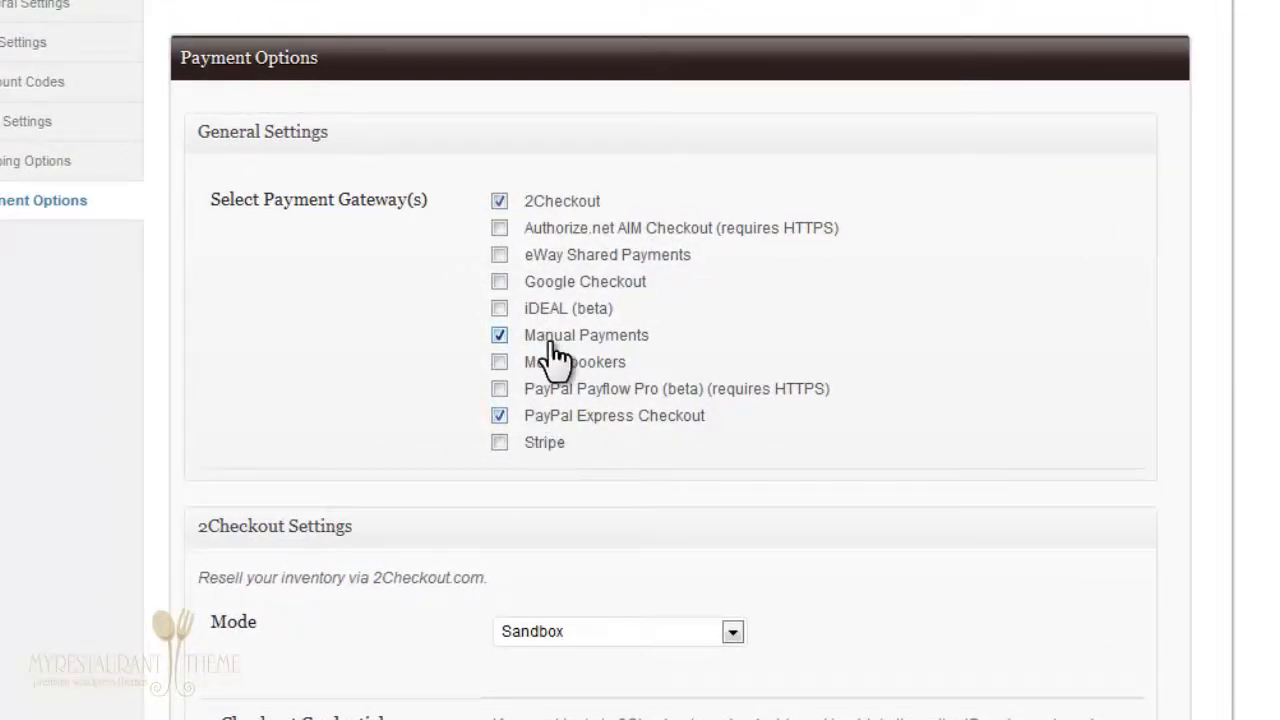
mouse_move(544, 204)
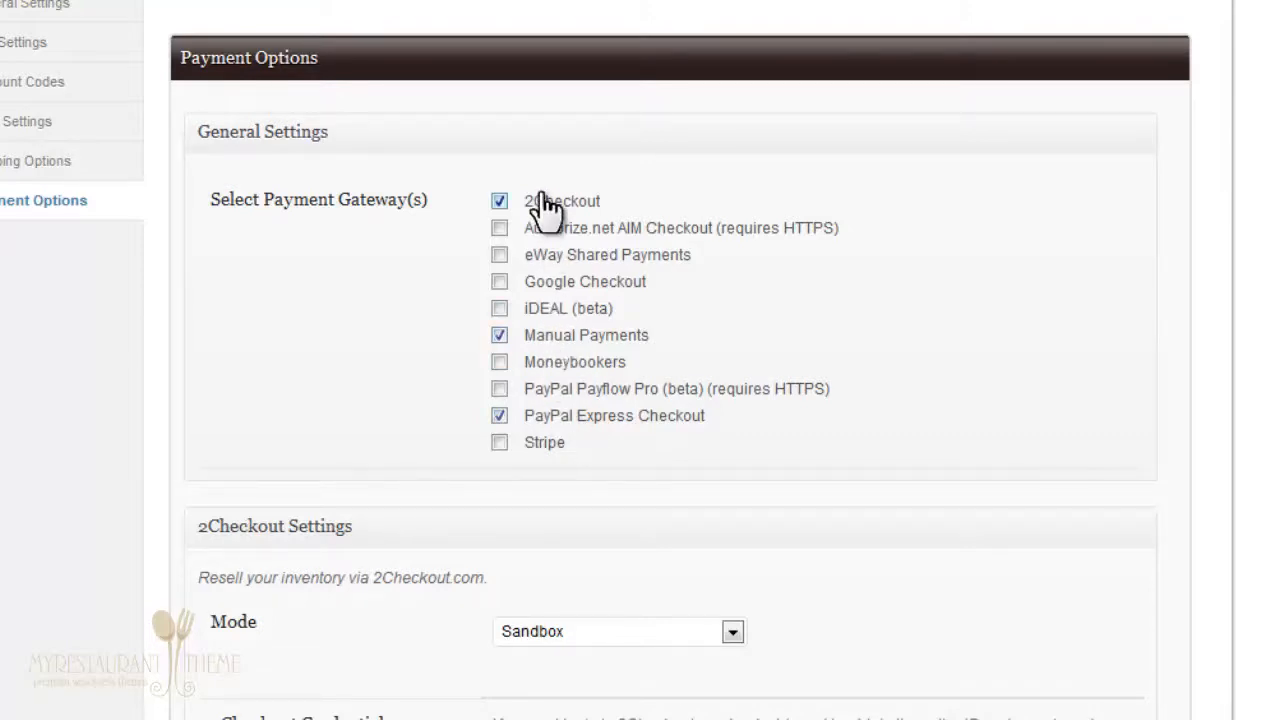
mouse_move(502, 388)
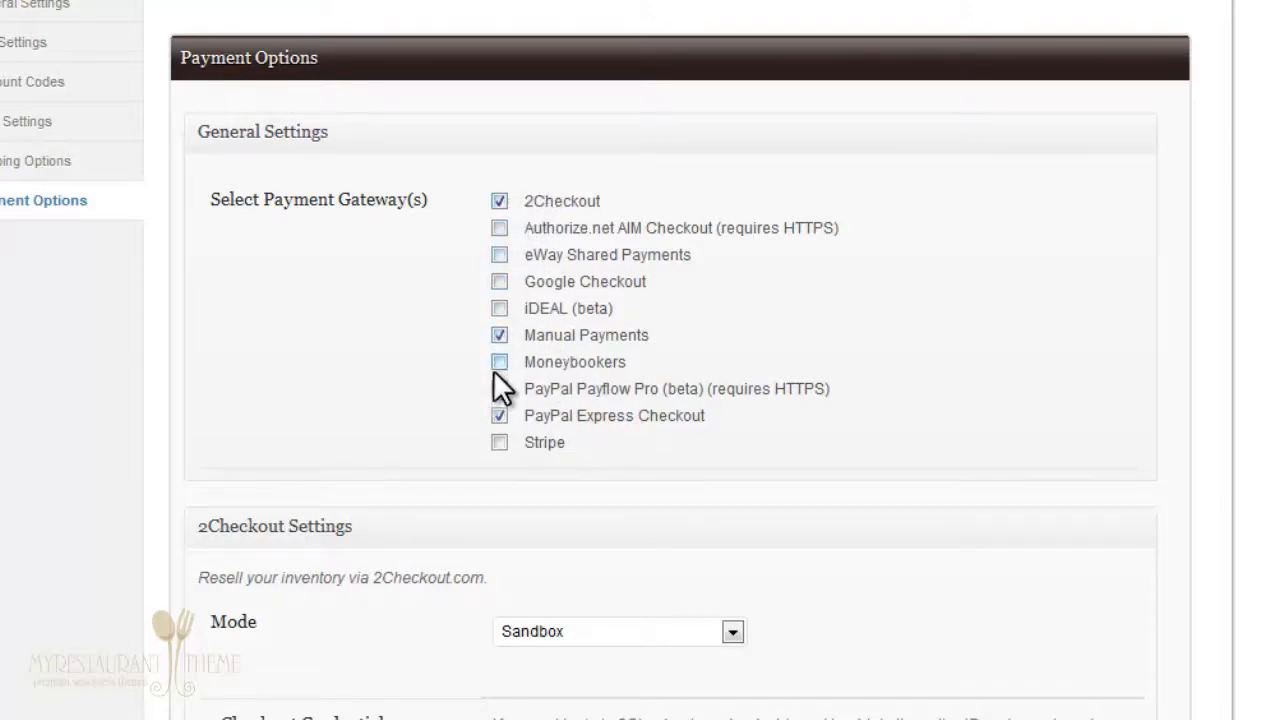
mouse_move(590, 240)
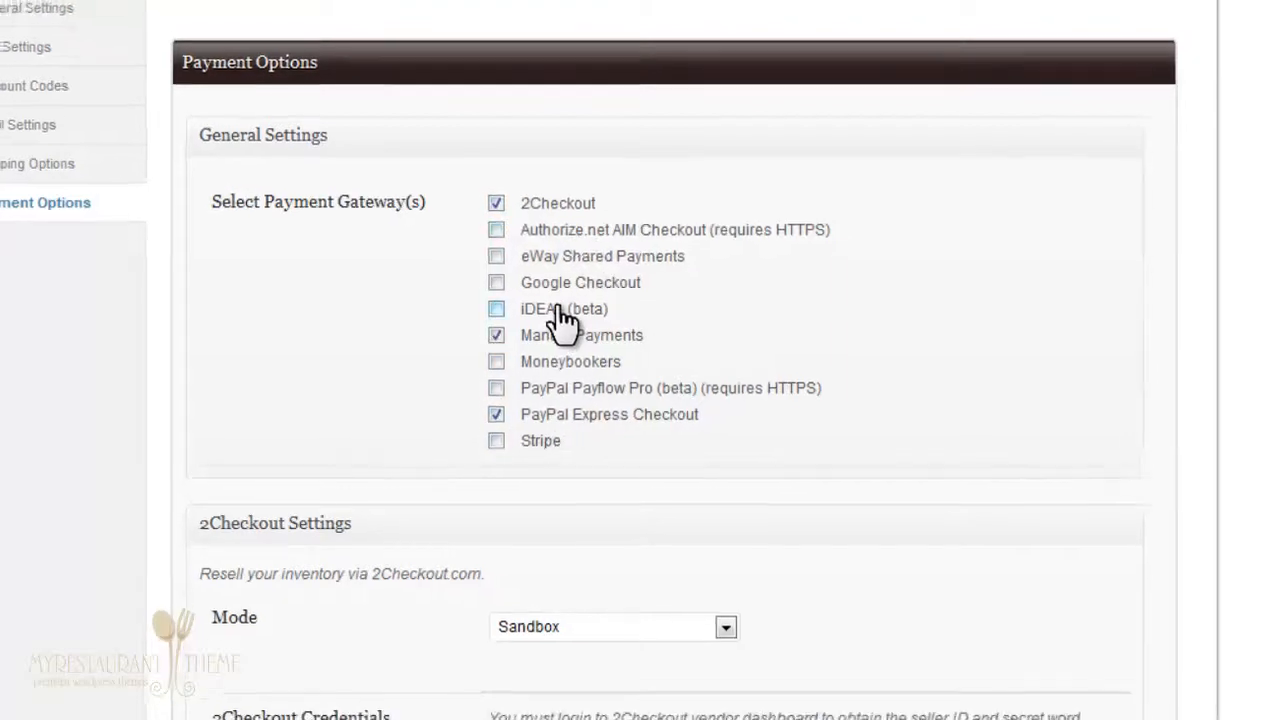
click(190, 8)
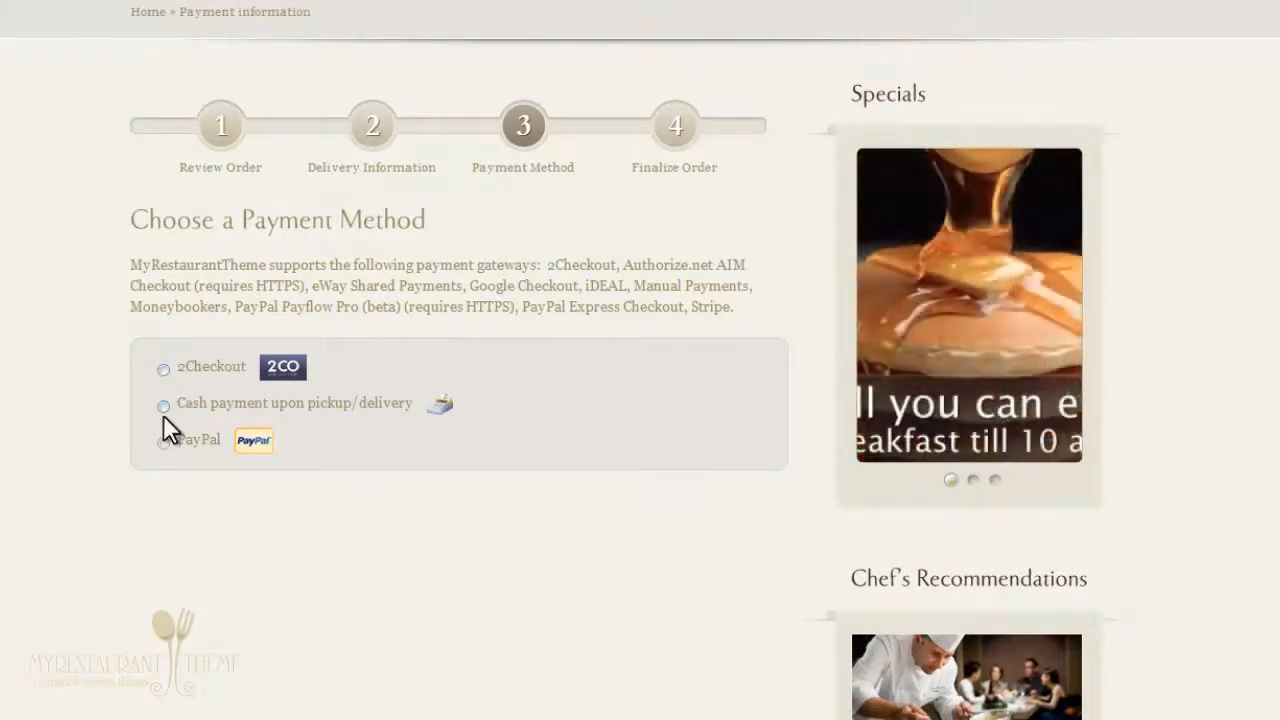
Choose 'Cash payment upon pickup/delivery' and continue to the Finalize Order step for the $22.00 cart.
click(164, 406)
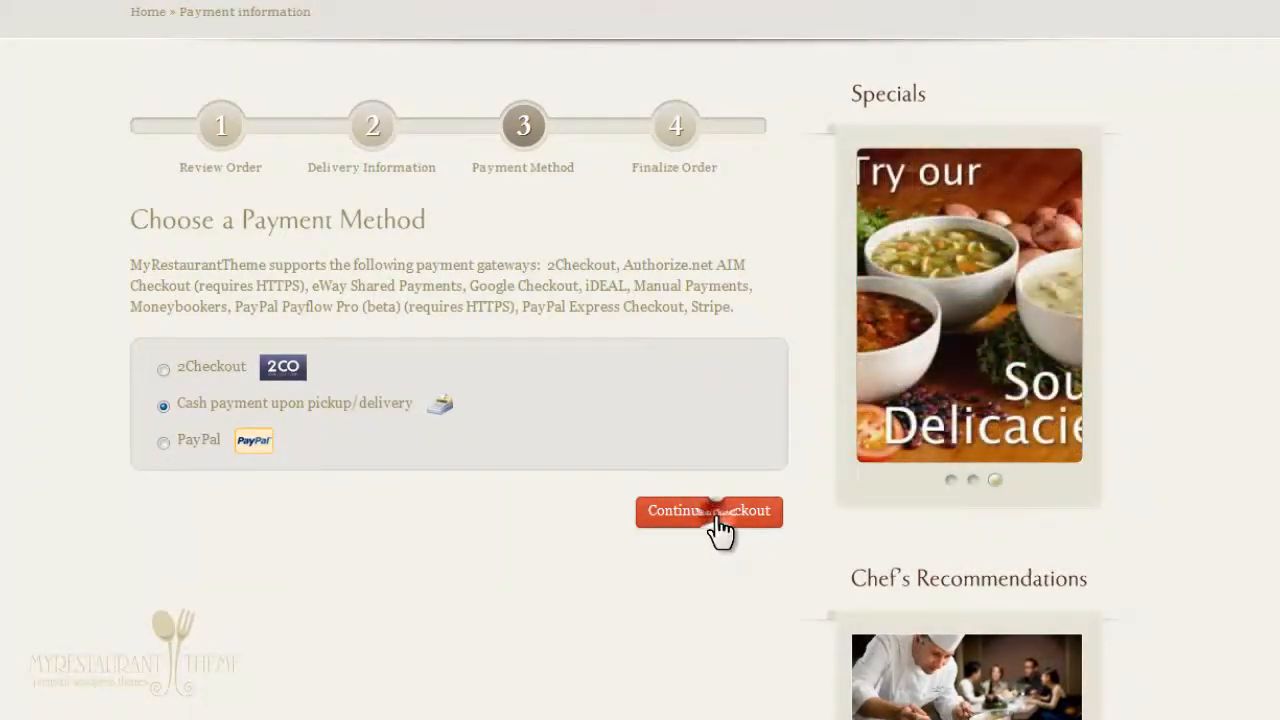
click(708, 512)
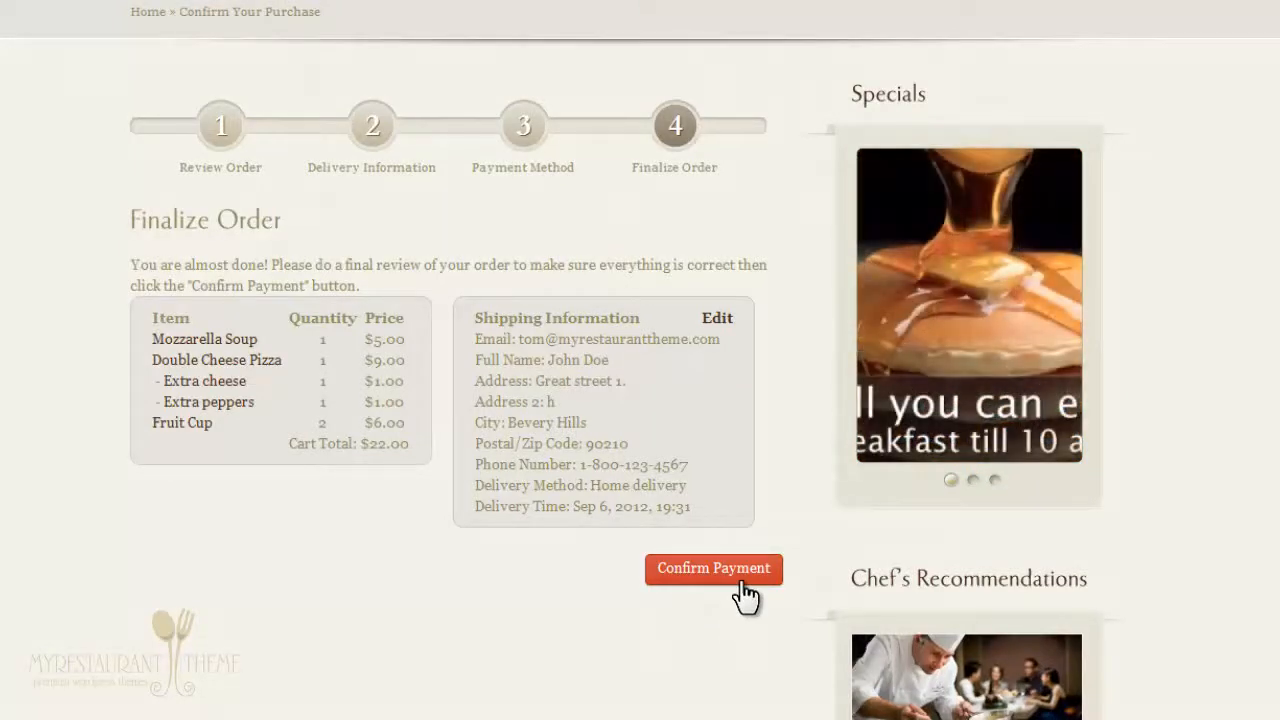
Confirm payment to place the order from the Finalize Order step.
click(712, 568)
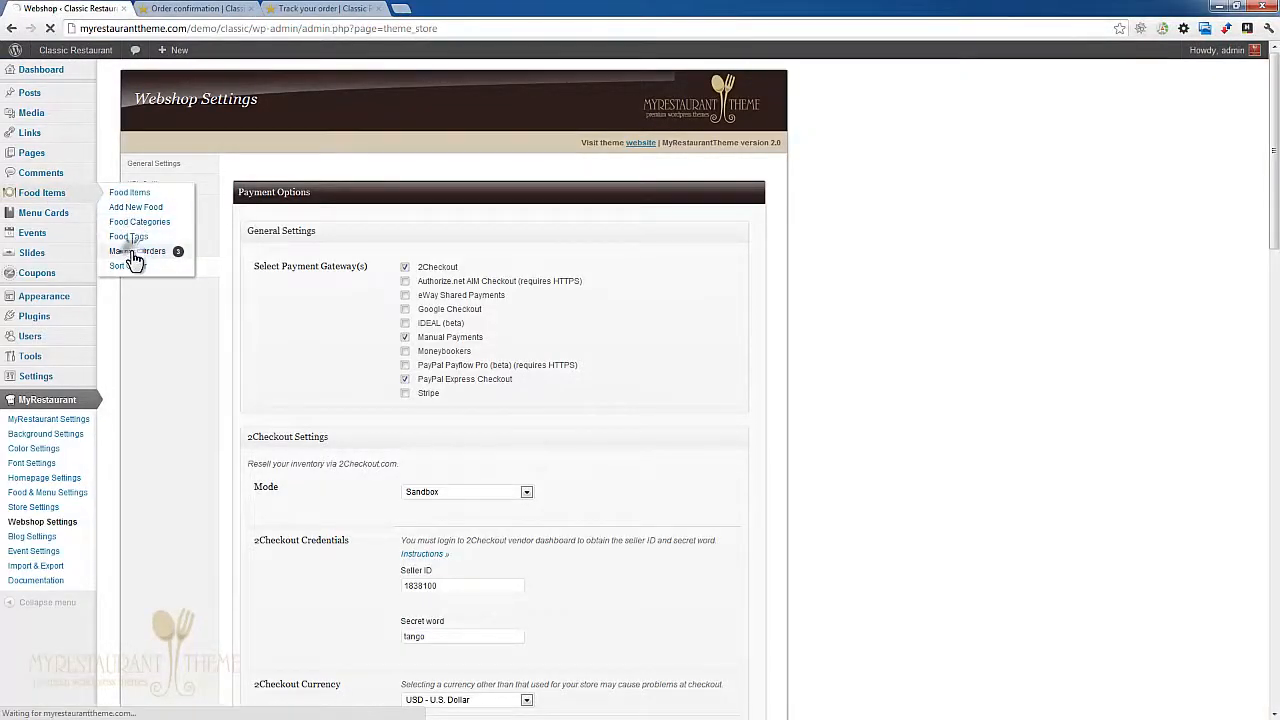
View the new $22.00 order as Received in Manage Orders and on its Track your order page.
click(136, 250)
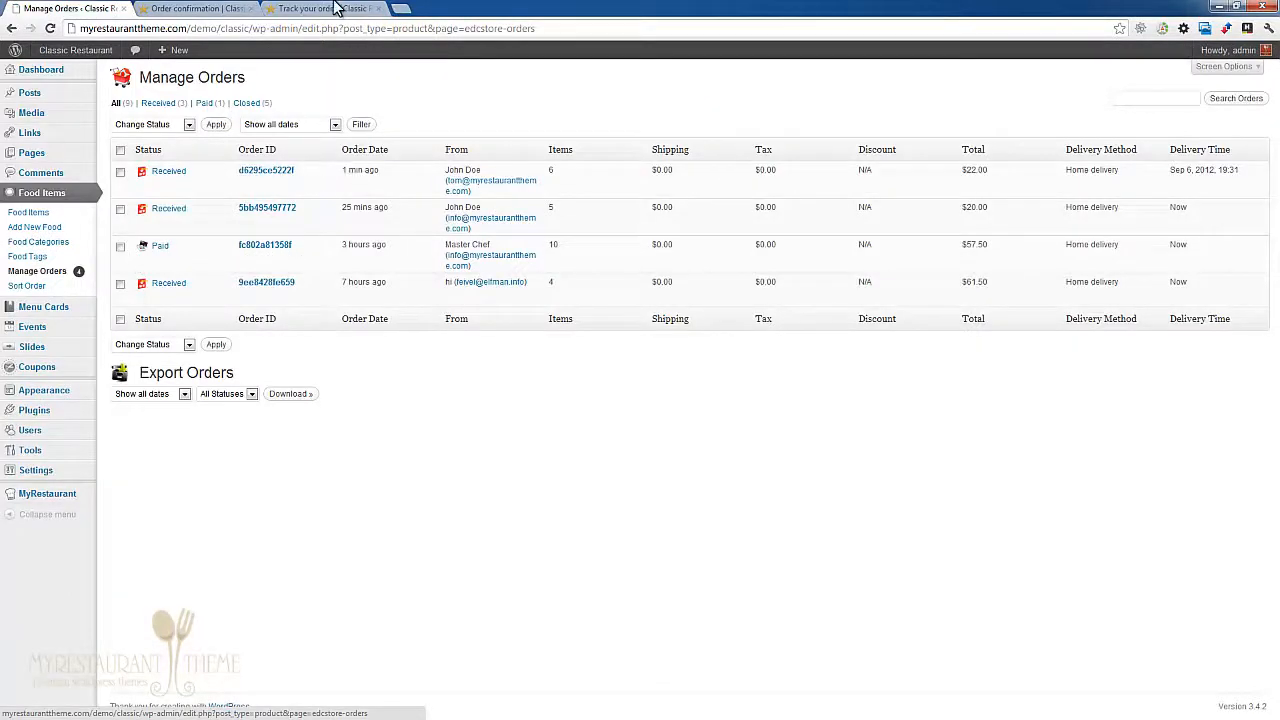
click(310, 8)
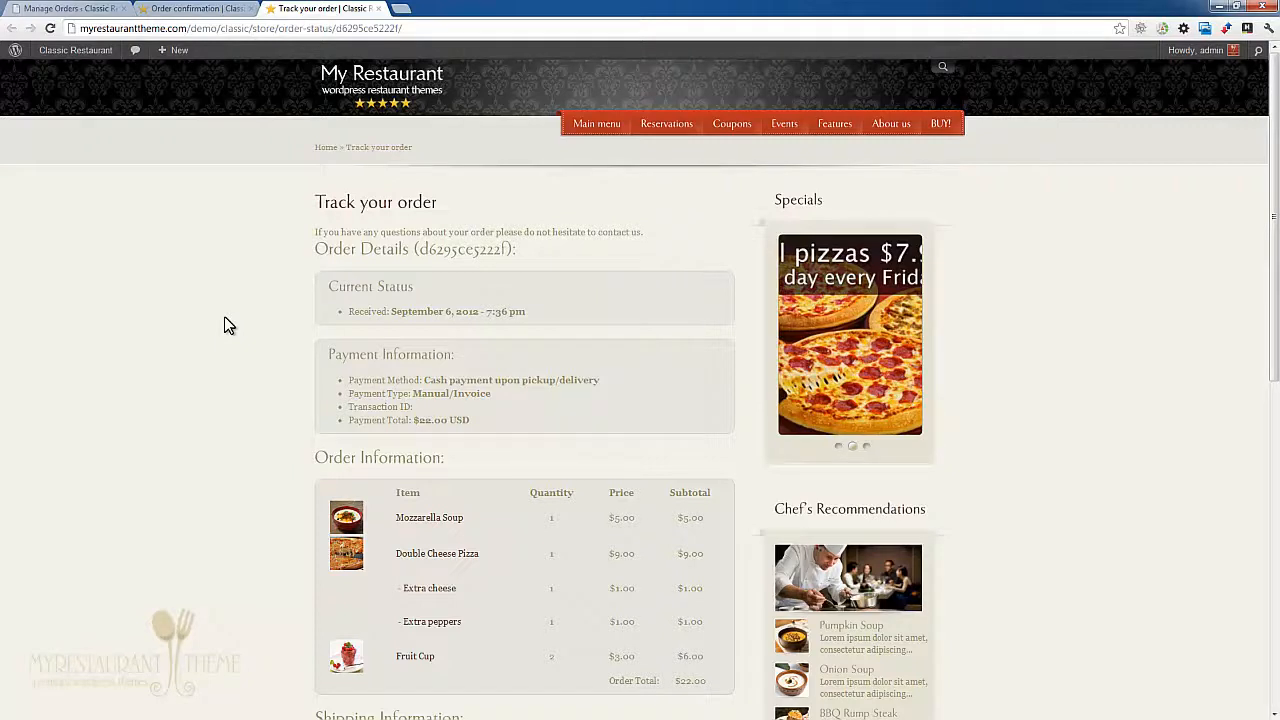
mouse_move(450, 388)
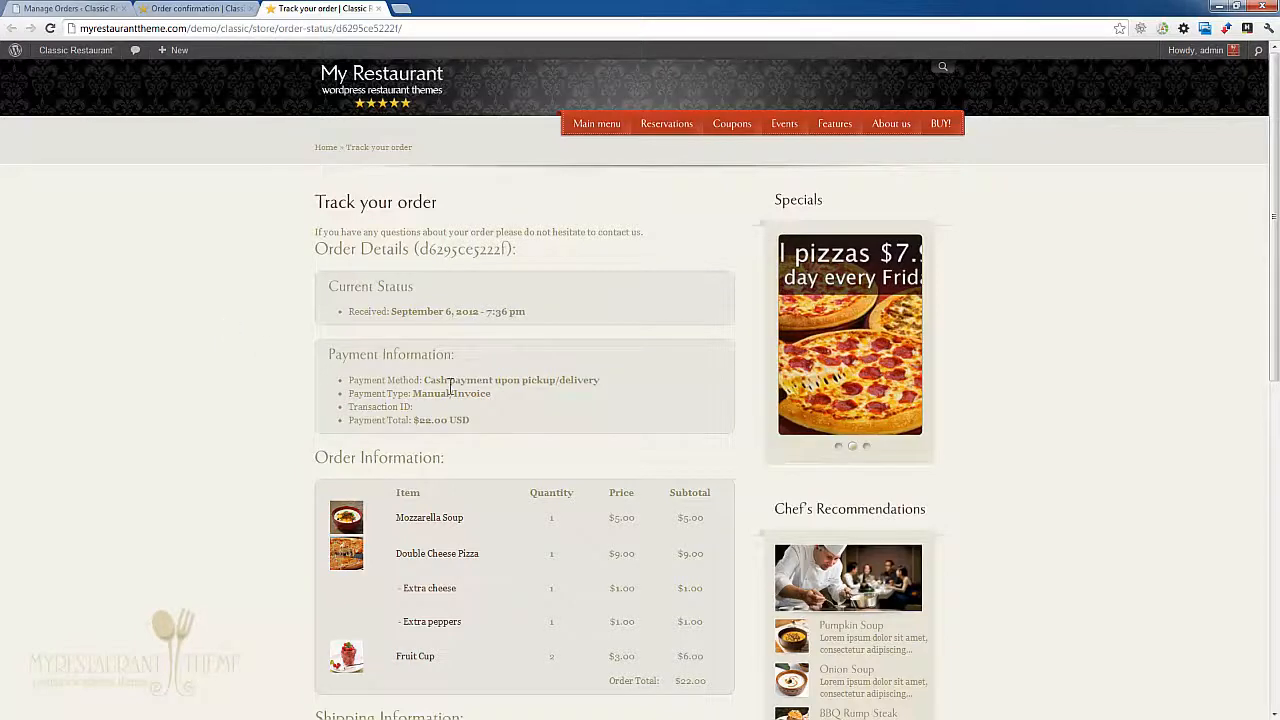